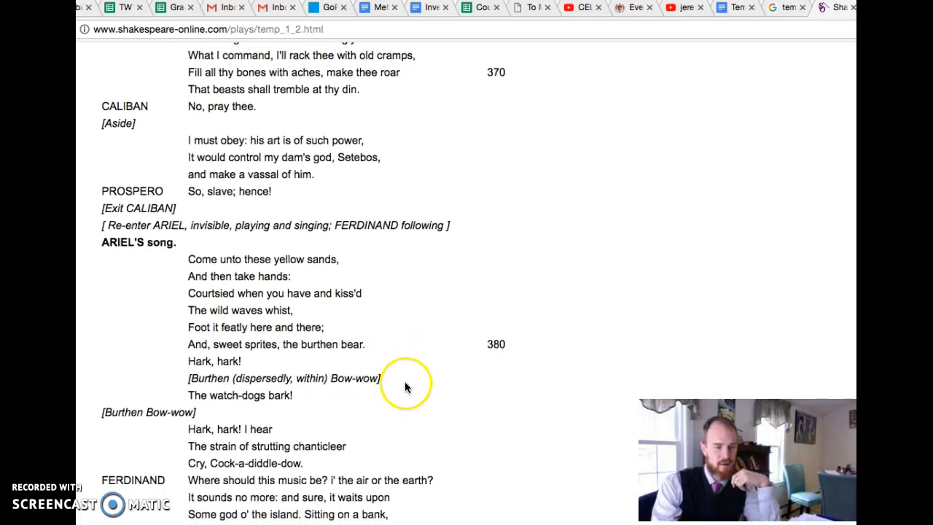
mouse_move(398, 376)
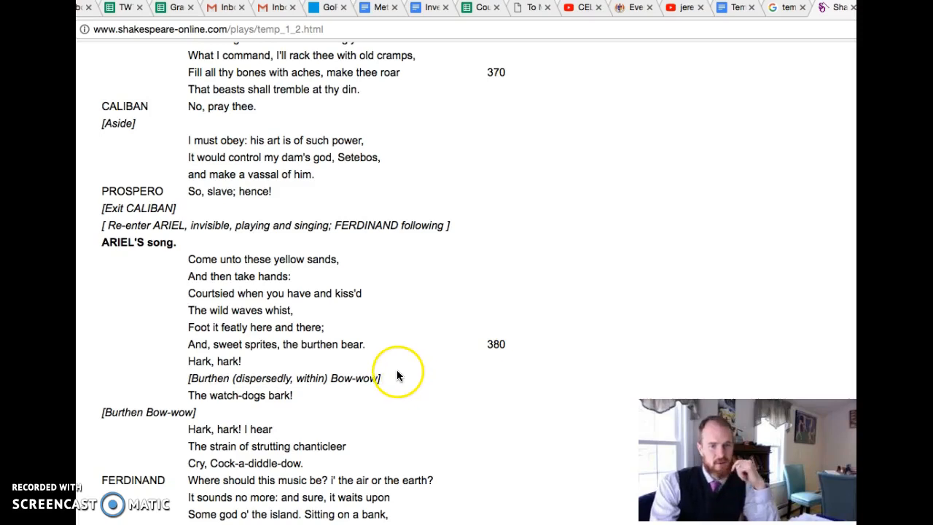
- Scroll up to show Prospero's "Hag-seed, hence!" speech above Ariel's song
scroll("up", 3)
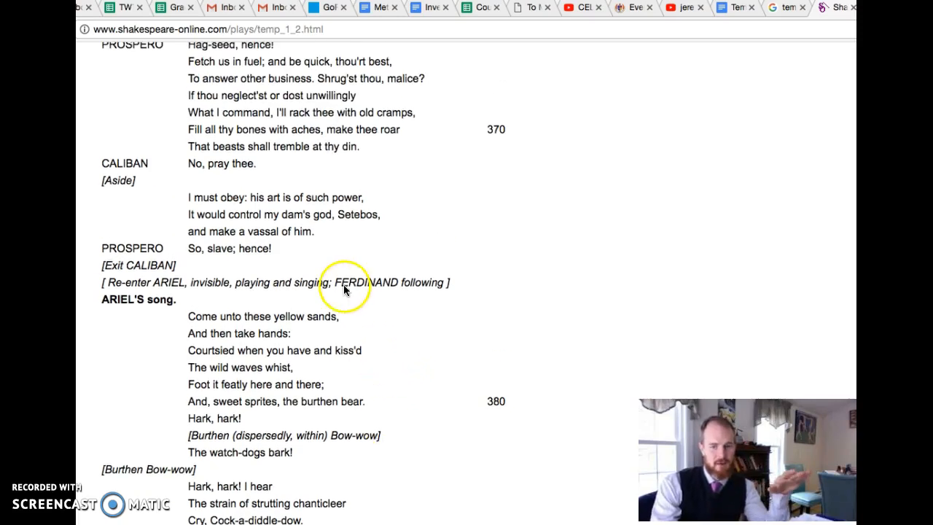
mouse_move(236, 216)
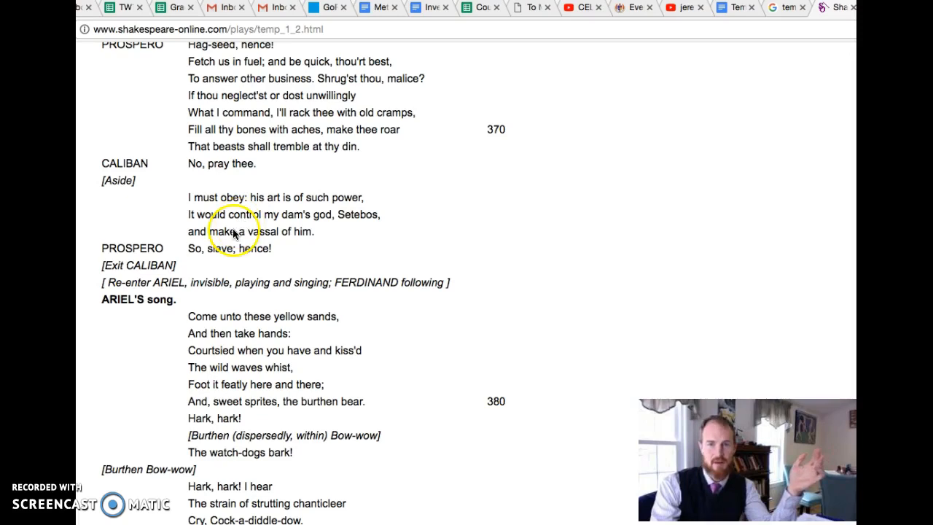
mouse_move(255, 286)
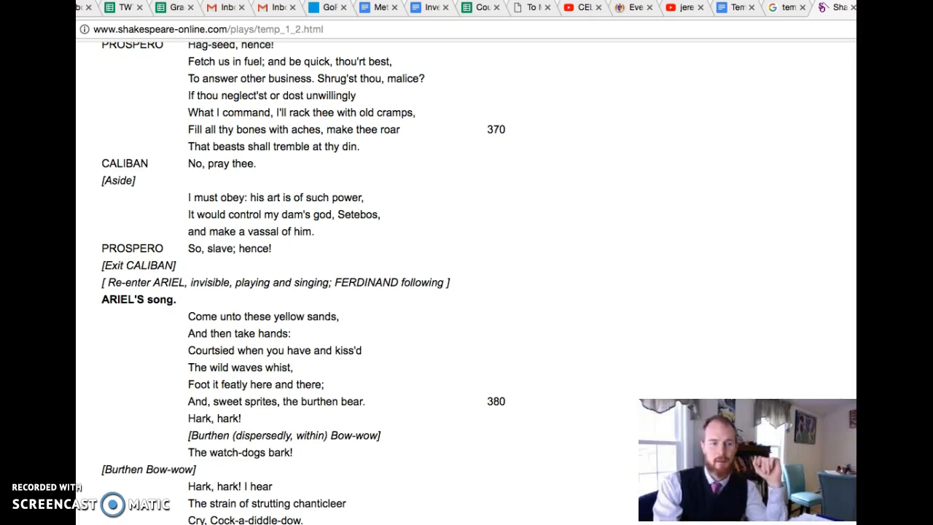
mouse_move(92, 332)
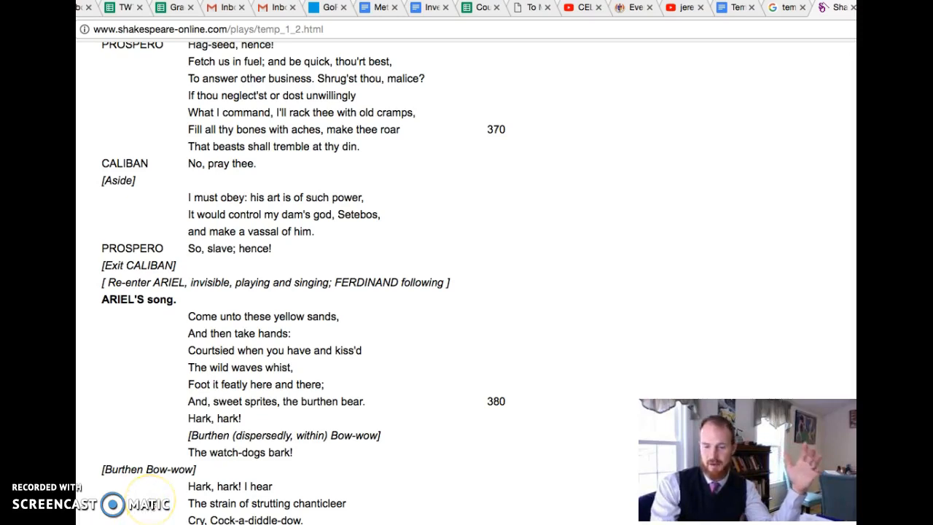
mouse_move(159, 478)
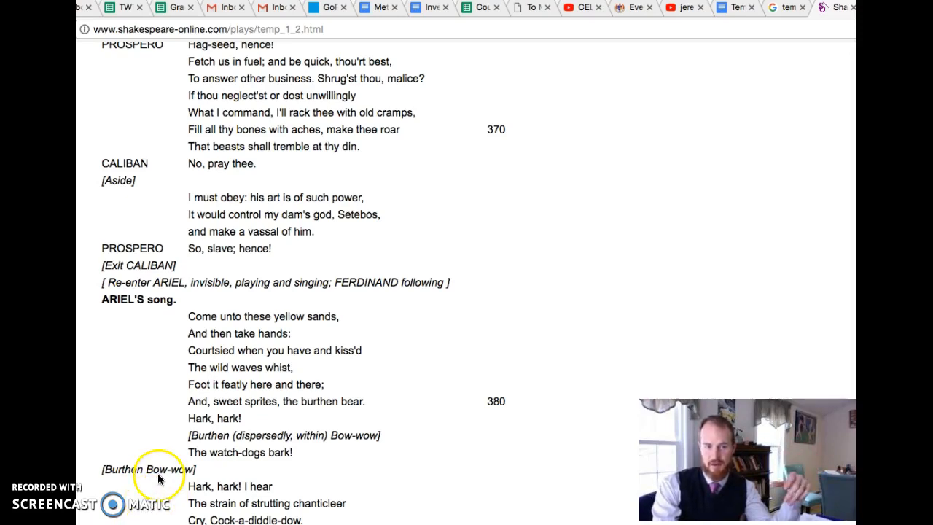
mouse_move(130, 459)
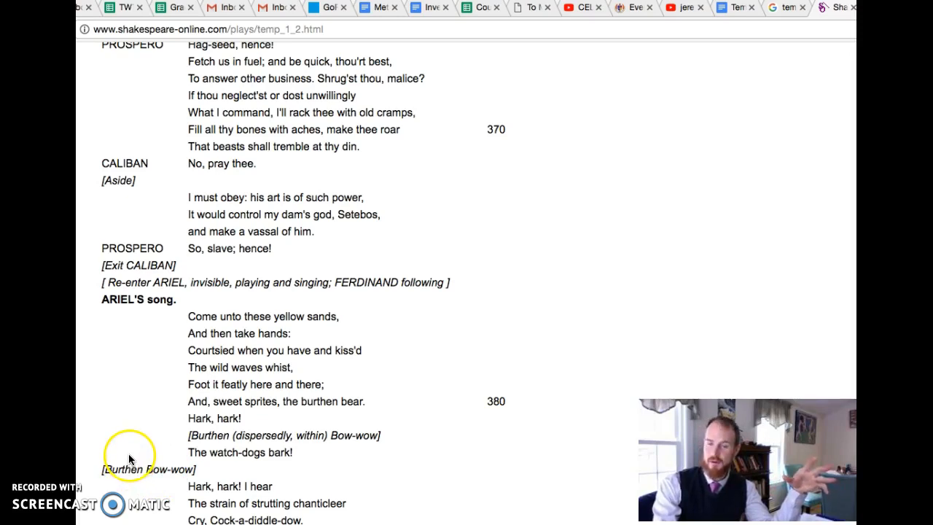
mouse_move(131, 444)
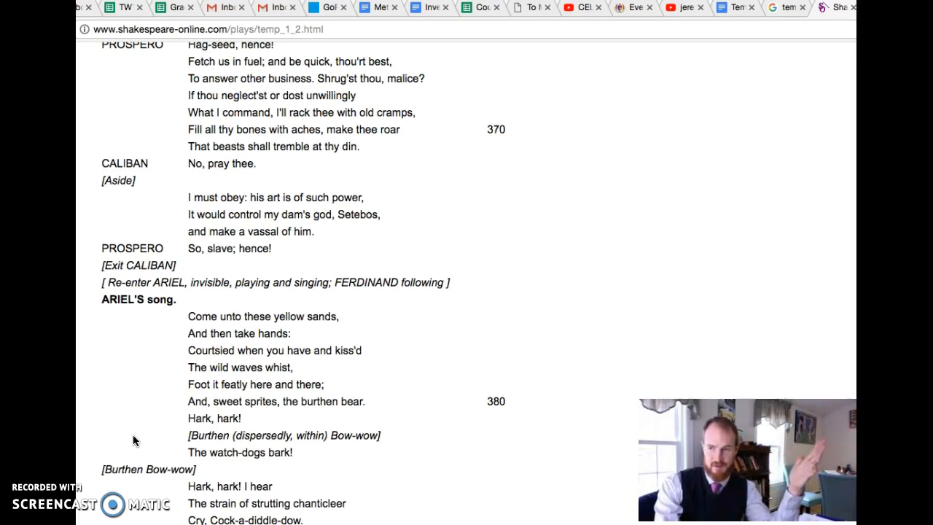
left_click(134, 427)
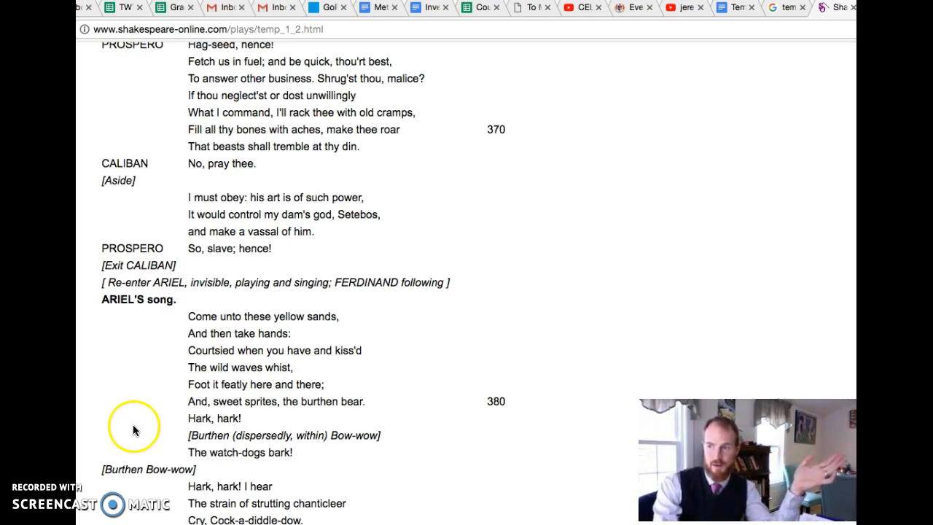
mouse_move(128, 440)
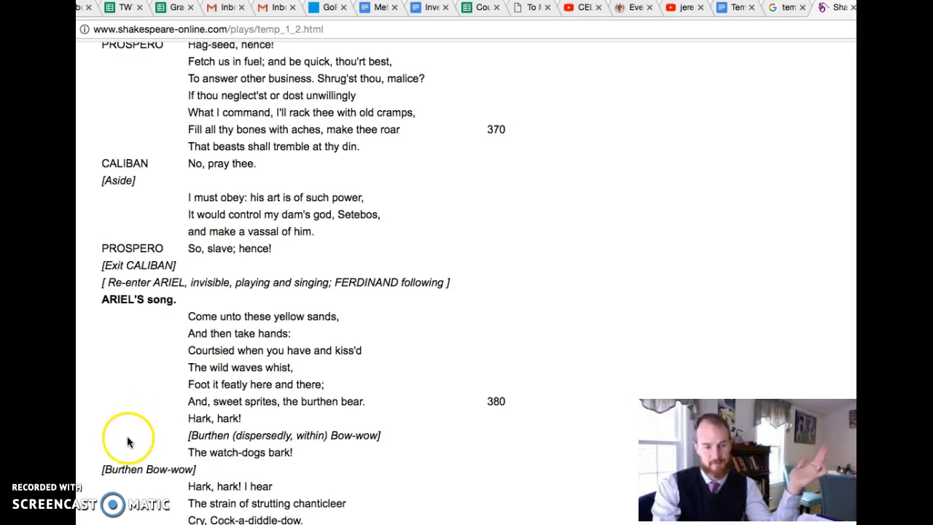
mouse_move(174, 449)
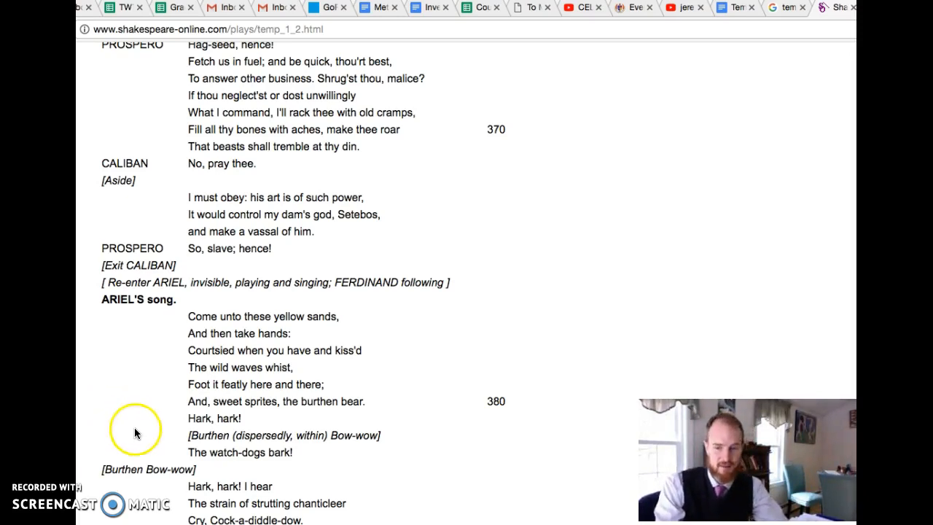
mouse_move(134, 431)
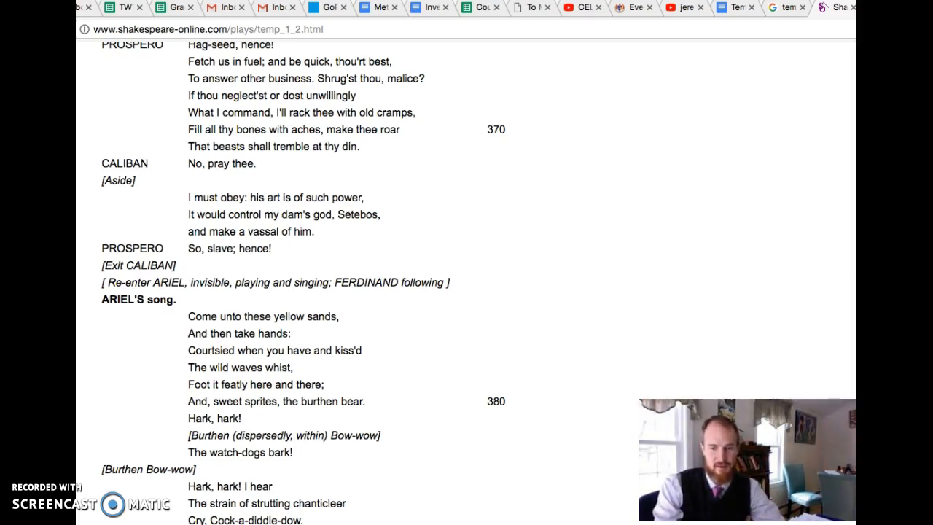
- Scroll down to Ariel's song heading with Ferdinand's "Where should this music be?" below
scroll("down", 3)
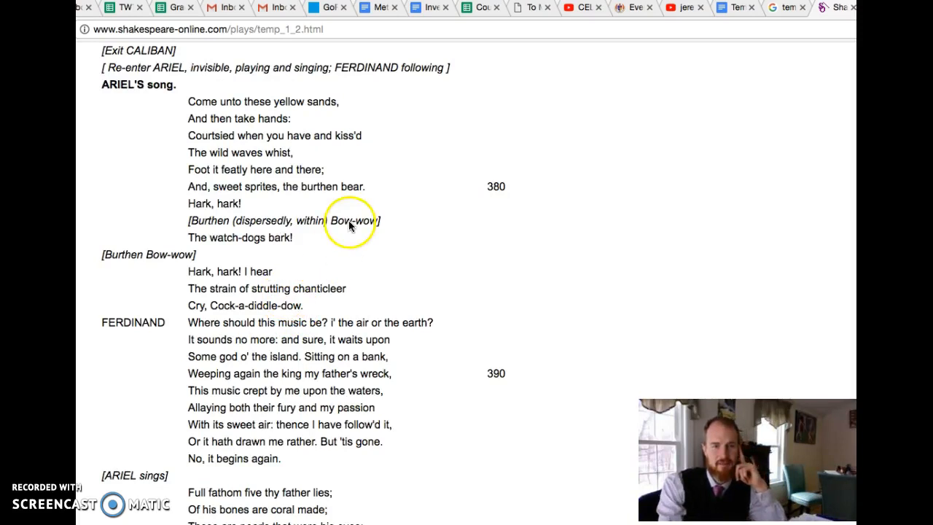
mouse_move(139, 75)
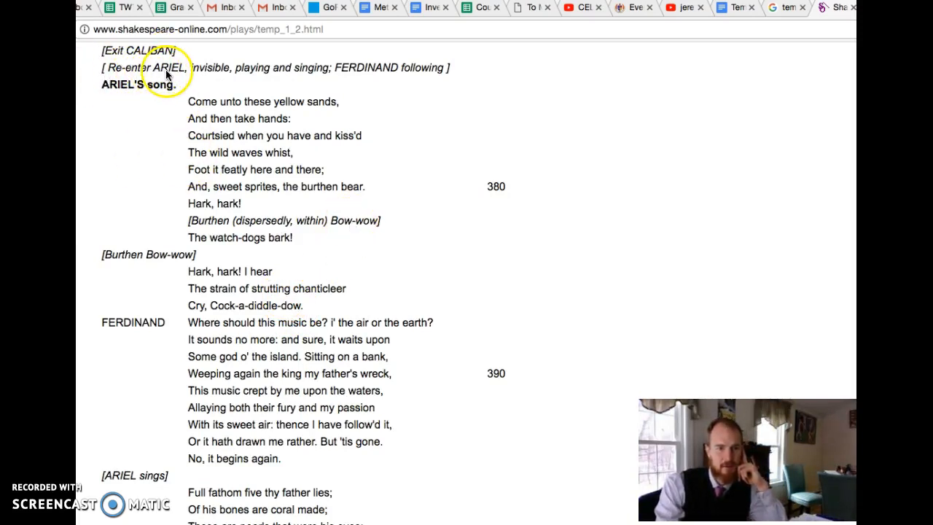
mouse_move(222, 76)
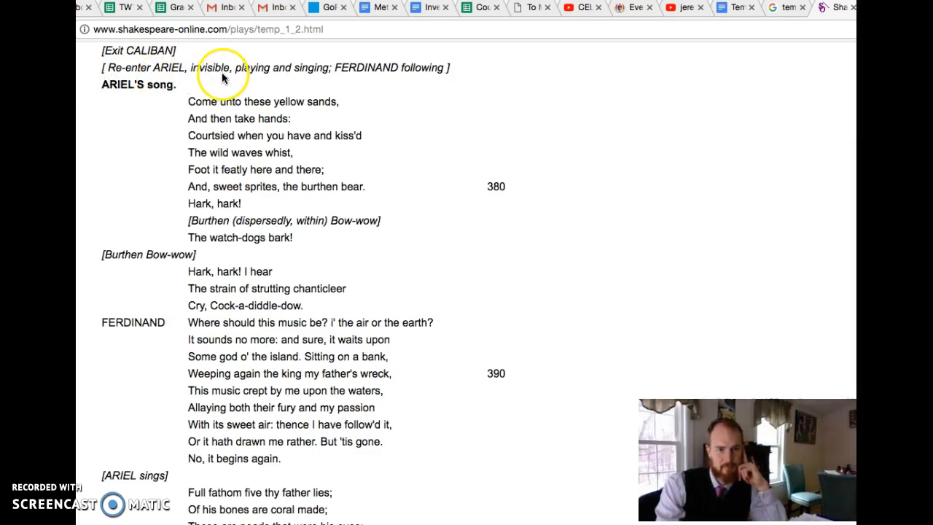
mouse_move(225, 76)
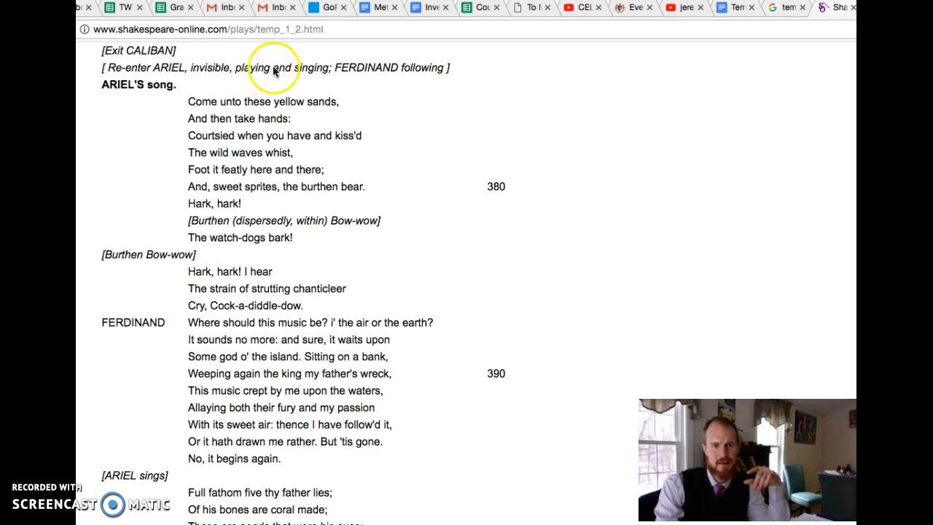
mouse_move(299, 69)
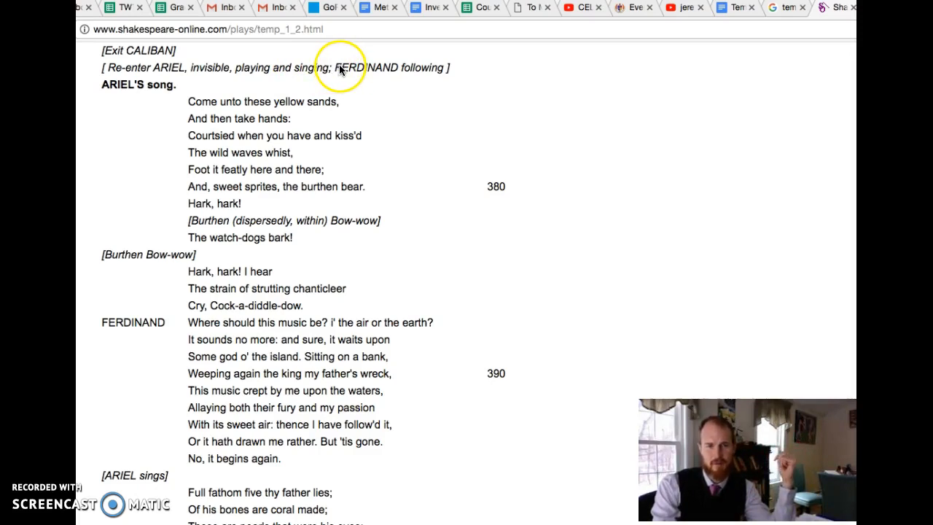
mouse_move(341, 68)
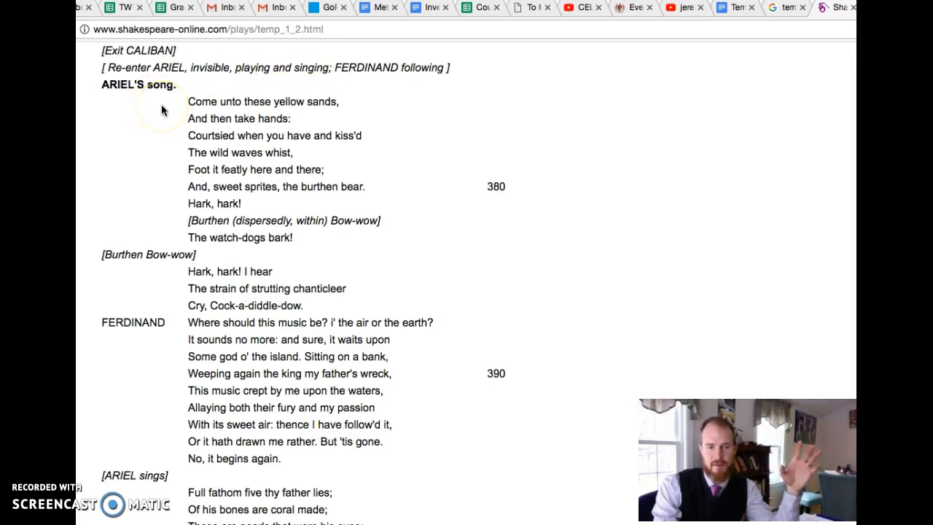
mouse_move(166, 106)
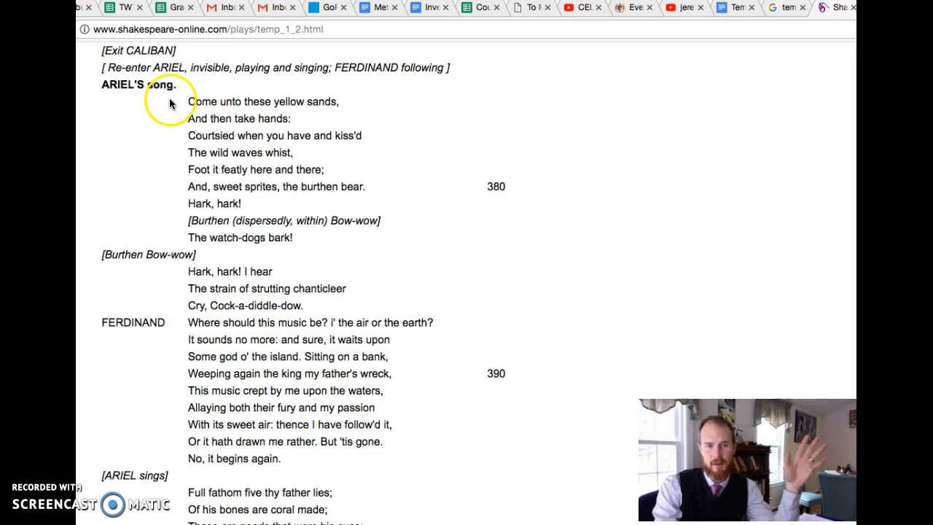
mouse_move(388, 188)
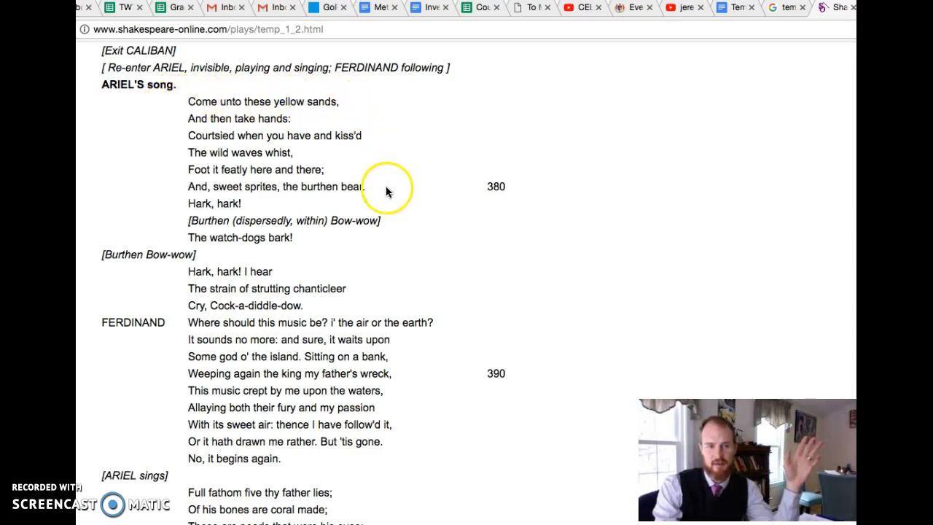
mouse_move(158, 239)
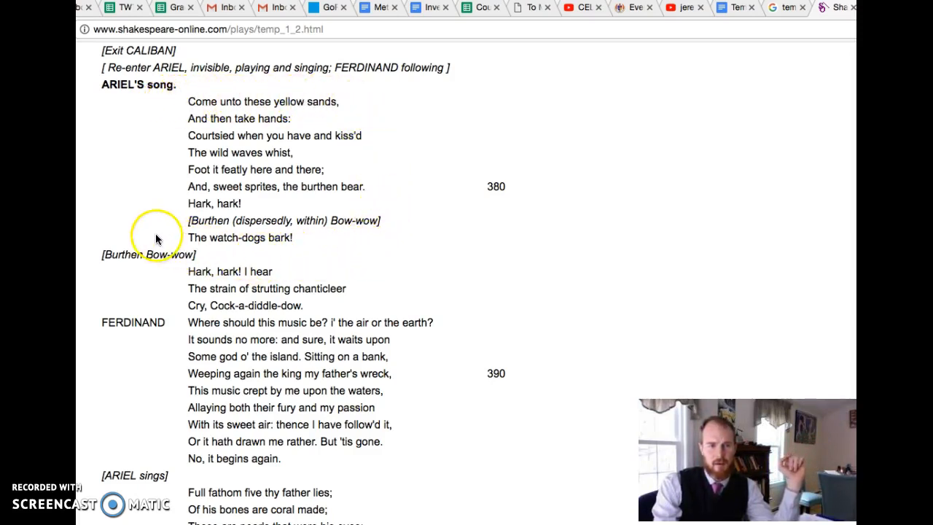
mouse_move(118, 255)
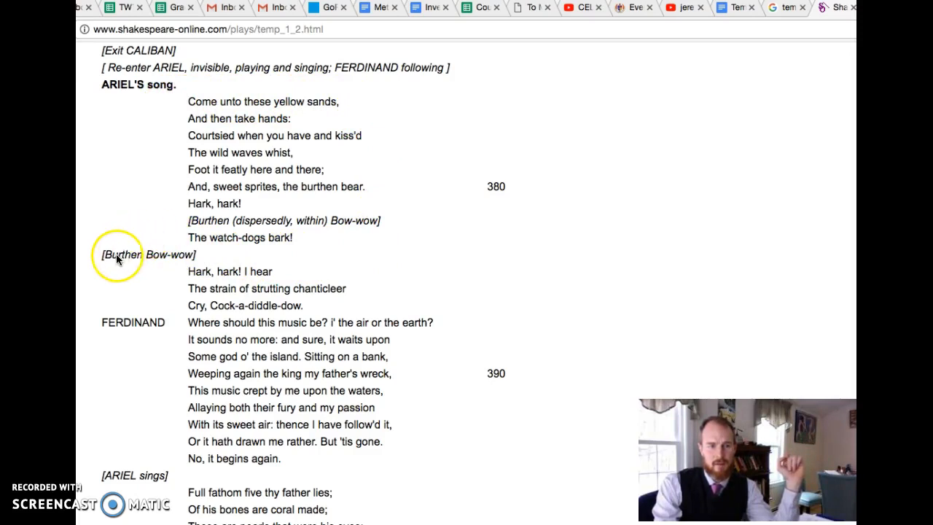
mouse_move(123, 280)
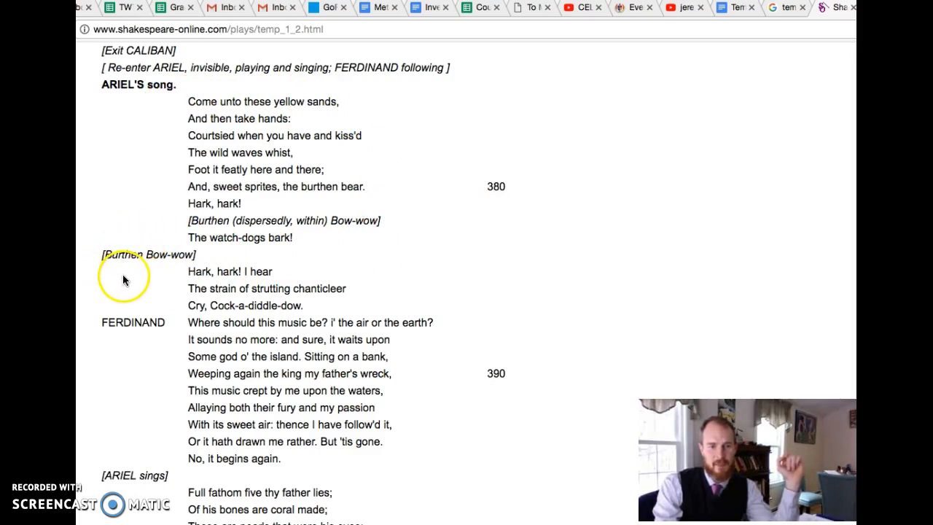
mouse_move(370, 227)
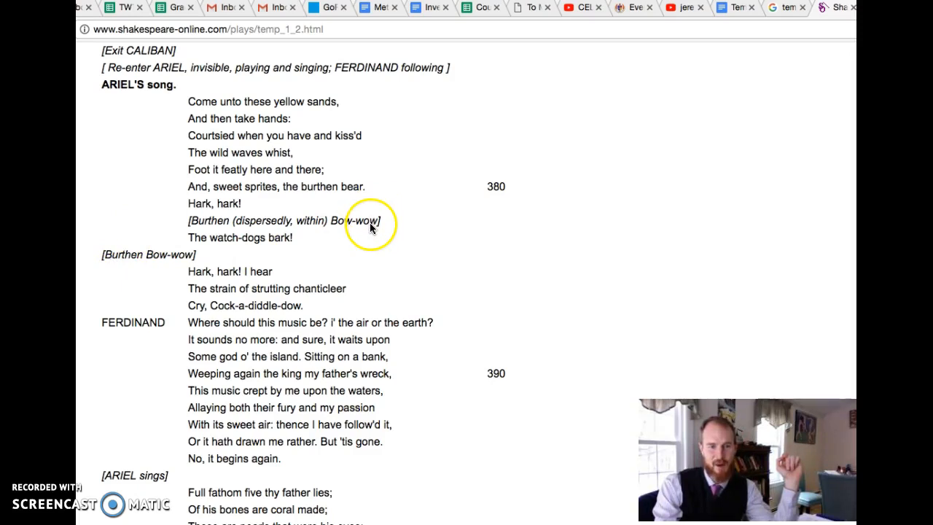
mouse_move(264, 247)
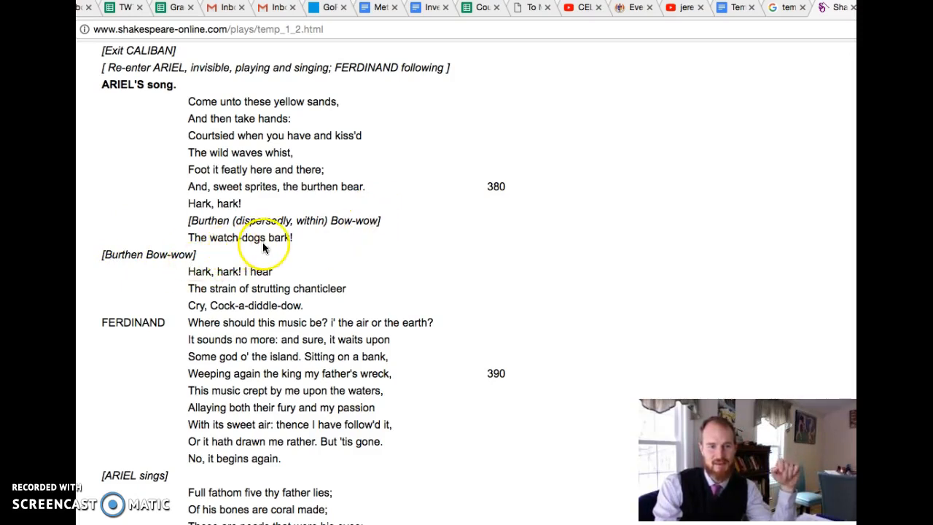
mouse_move(255, 284)
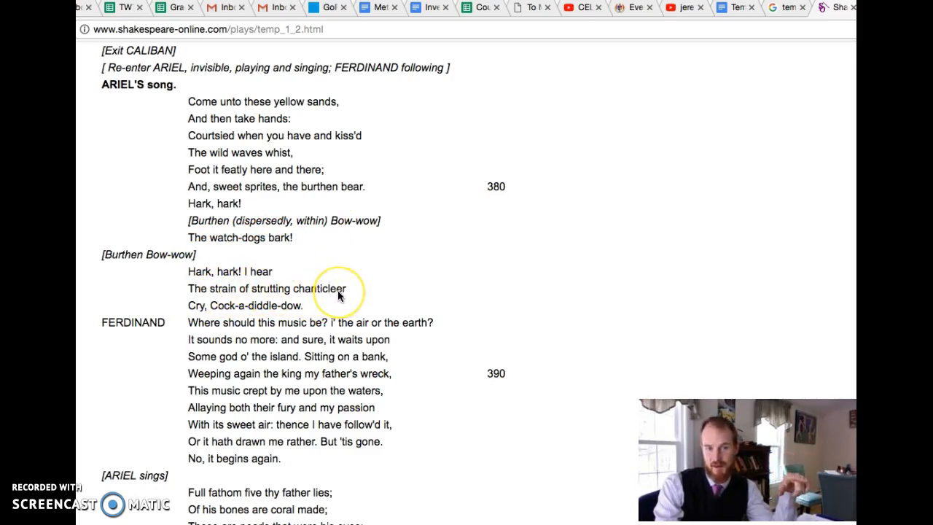
mouse_move(338, 294)
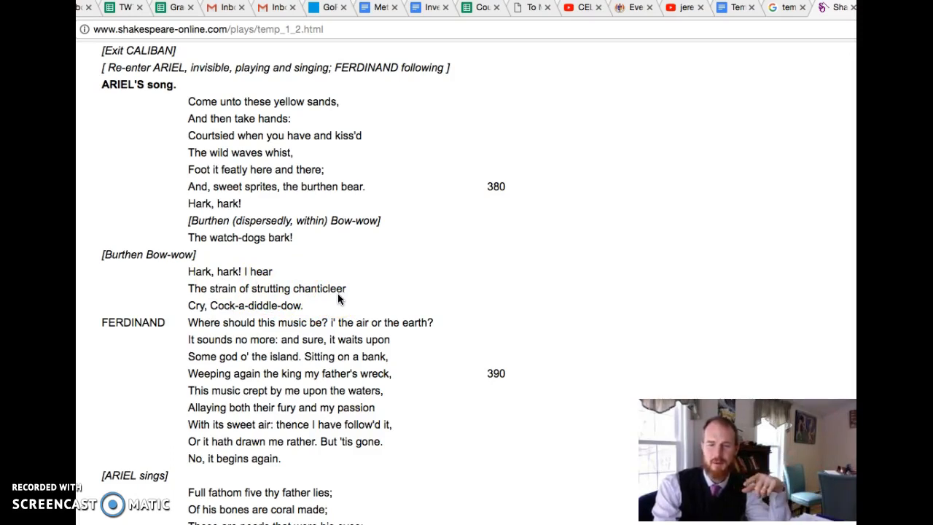
left_click(347, 285)
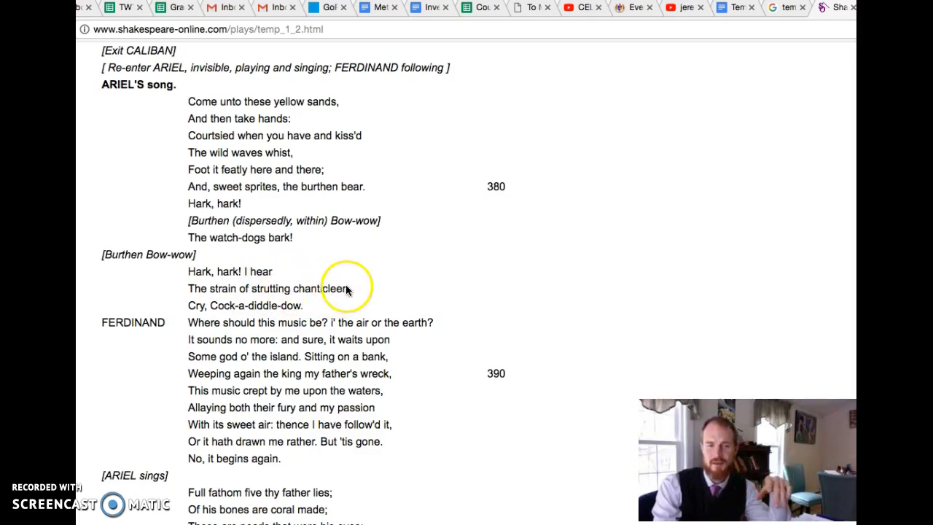
mouse_move(348, 281)
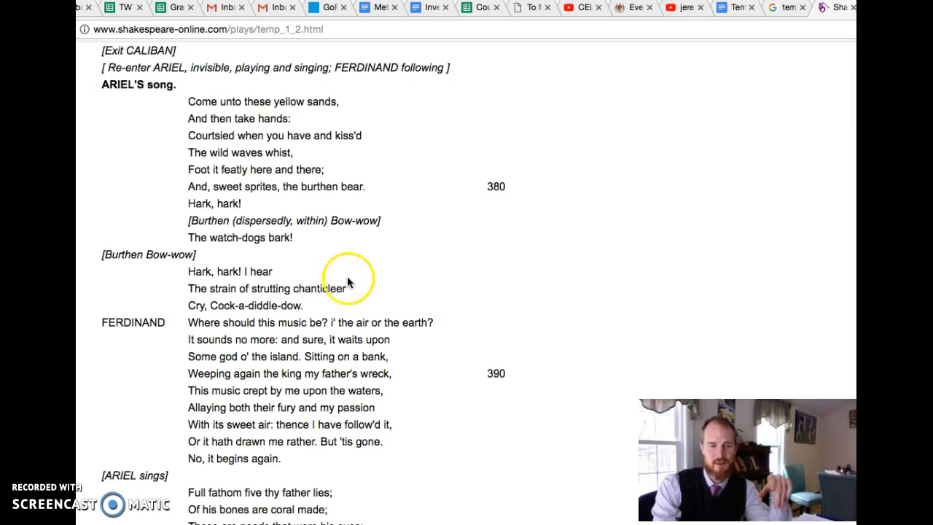
mouse_move(192, 314)
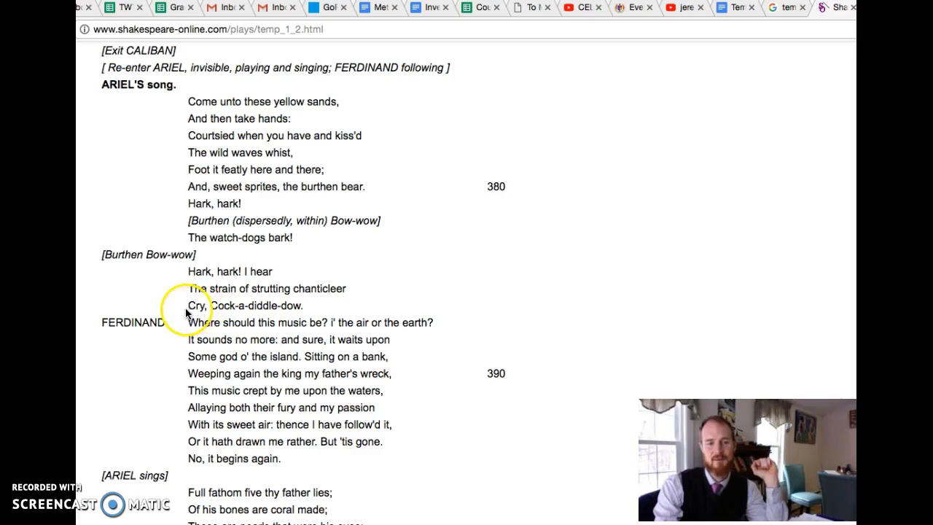
mouse_move(285, 308)
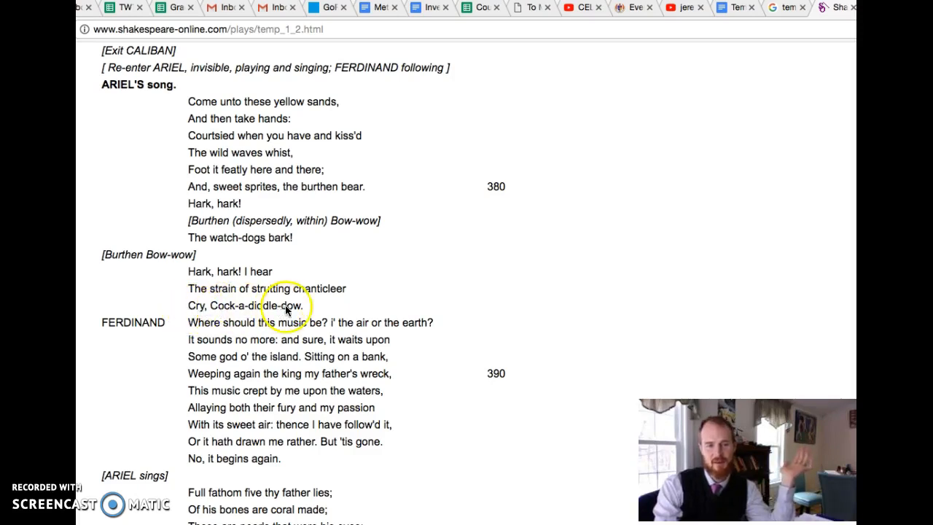
mouse_move(115, 332)
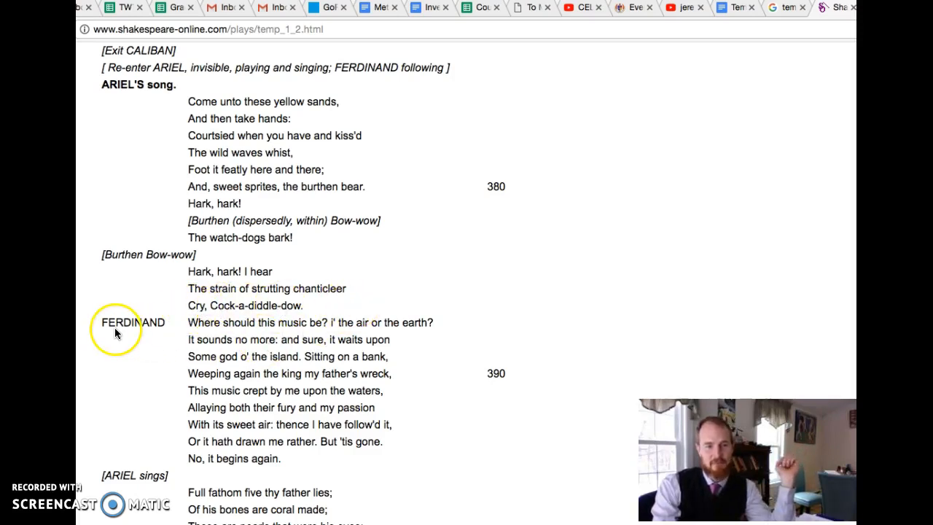
mouse_move(174, 334)
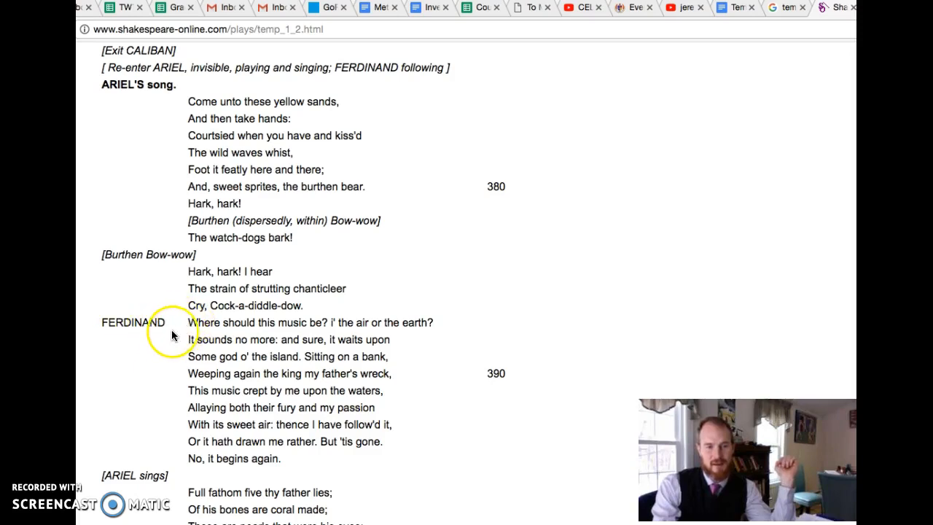
mouse_move(222, 342)
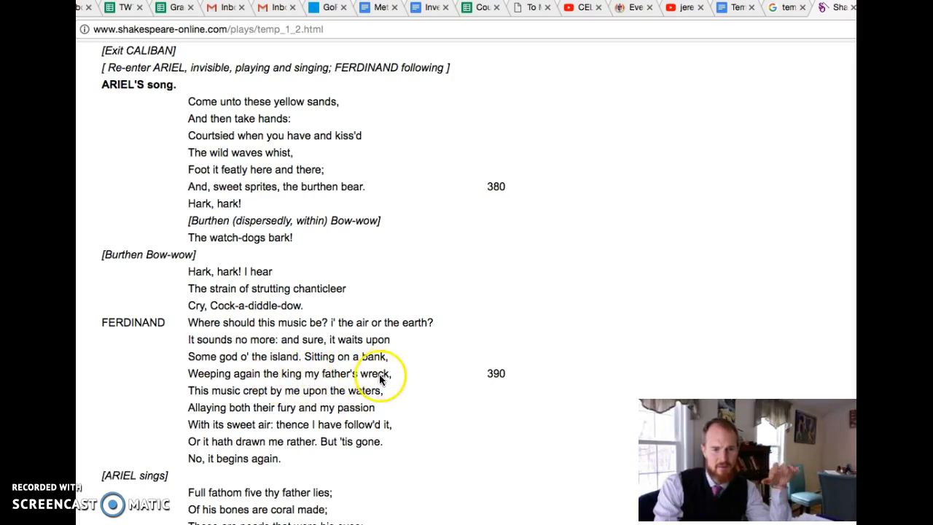
mouse_move(275, 393)
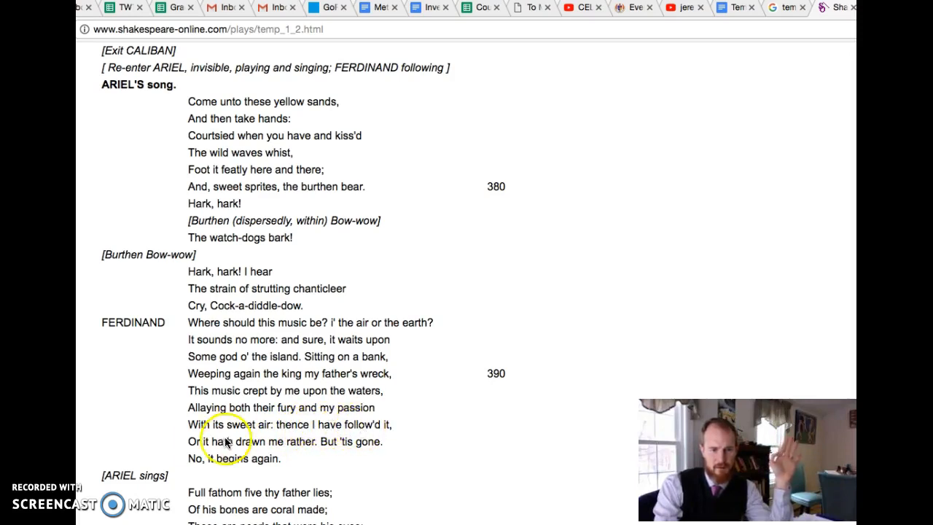
mouse_move(355, 446)
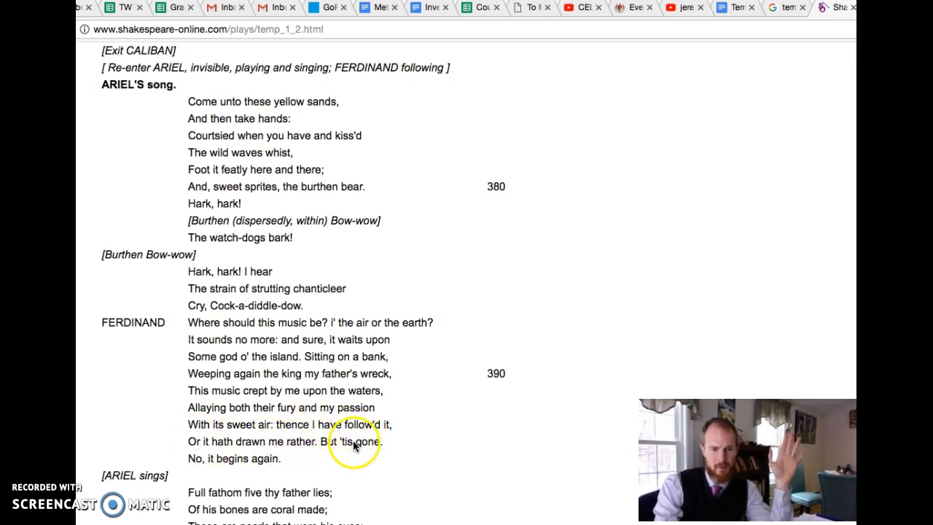
mouse_move(180, 464)
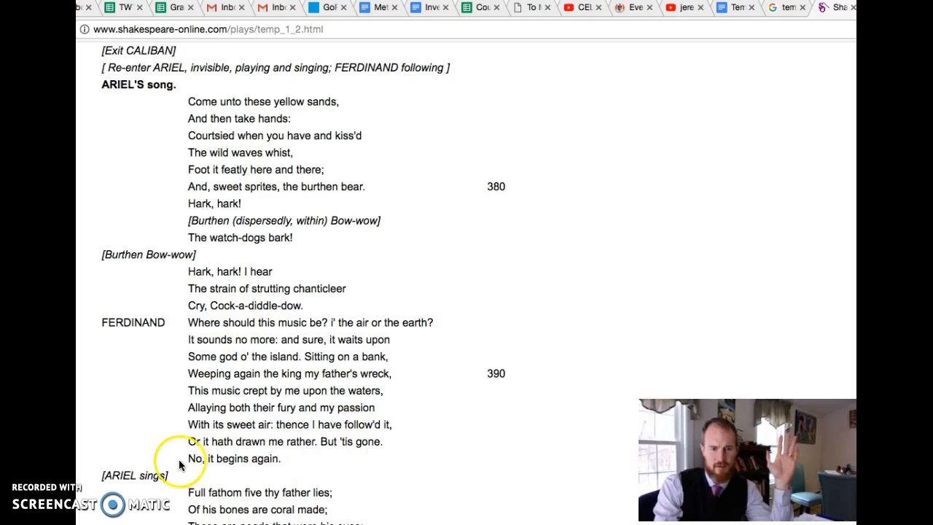
- Scroll to Ariel's "Full fathom five" song and on toward Prospero and Miranda near line 410
scroll("up", 3)
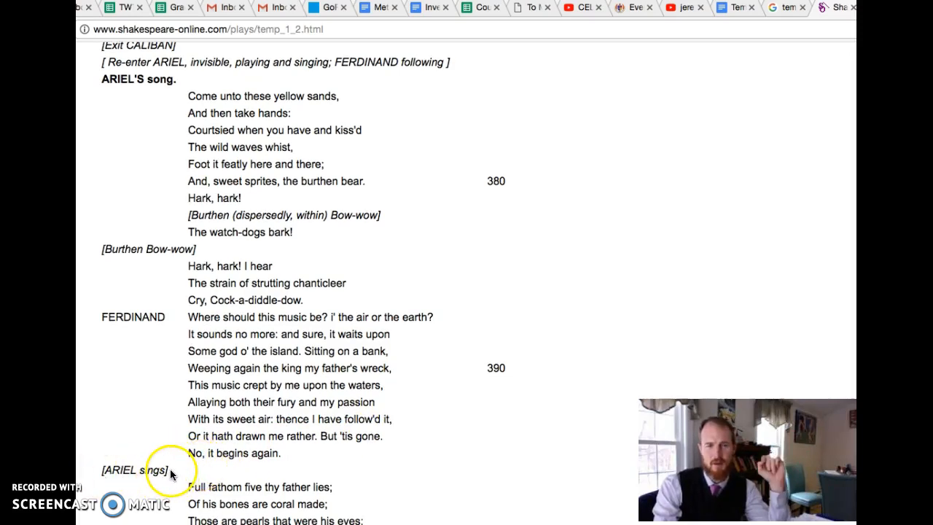
mouse_move(113, 335)
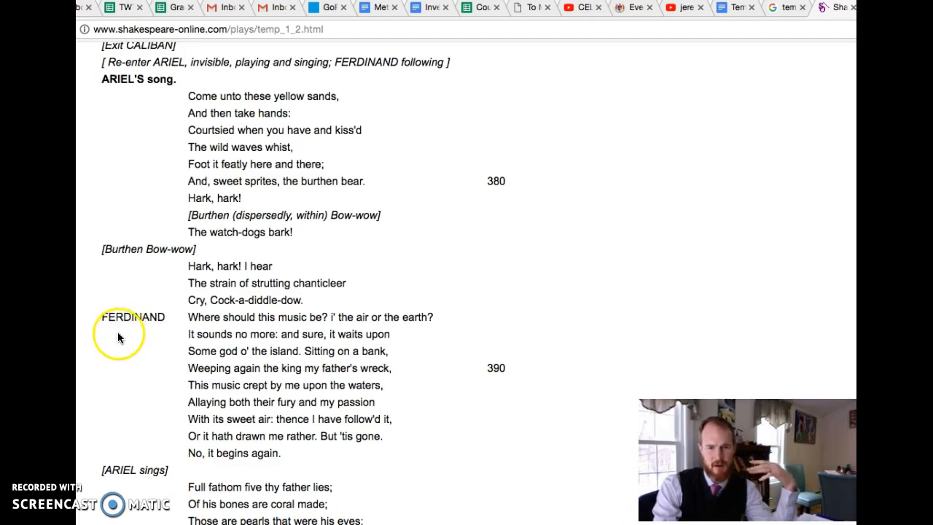
mouse_move(173, 326)
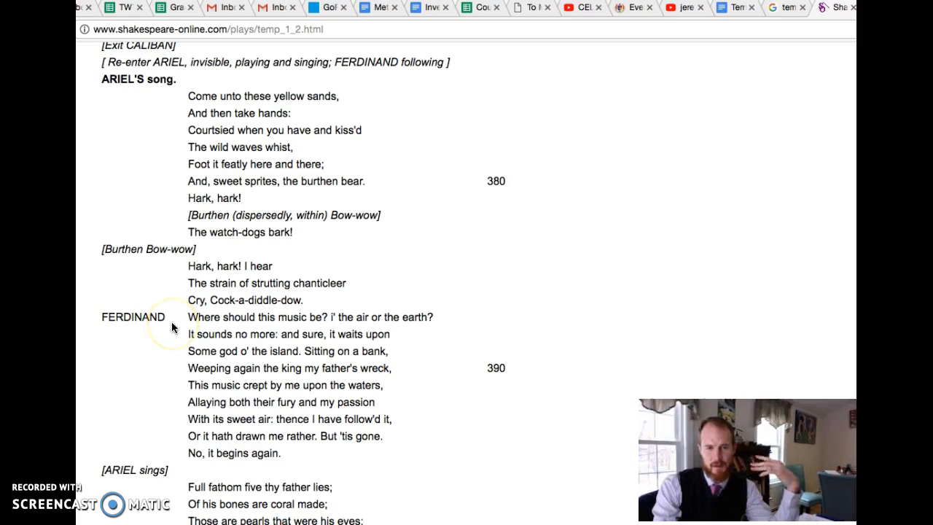
mouse_move(207, 355)
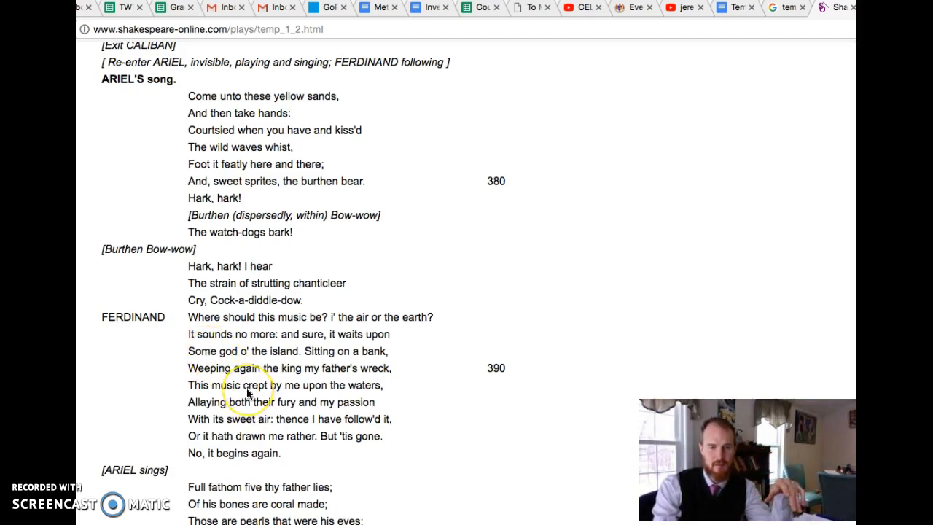
mouse_move(187, 409)
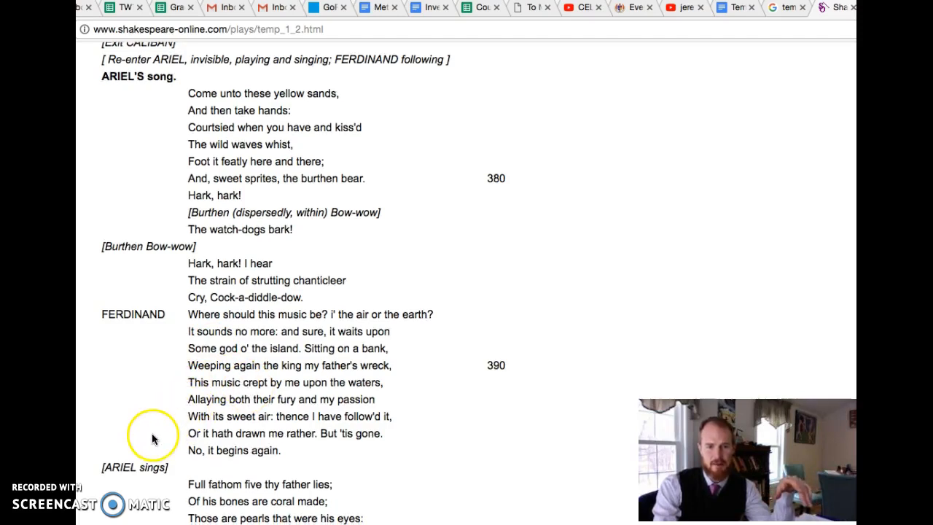
scroll("down", 3)
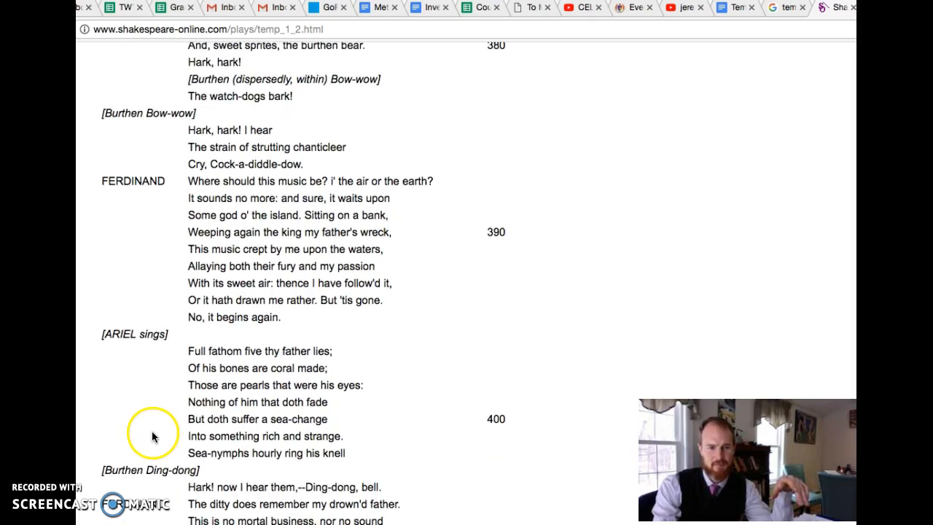
mouse_move(153, 365)
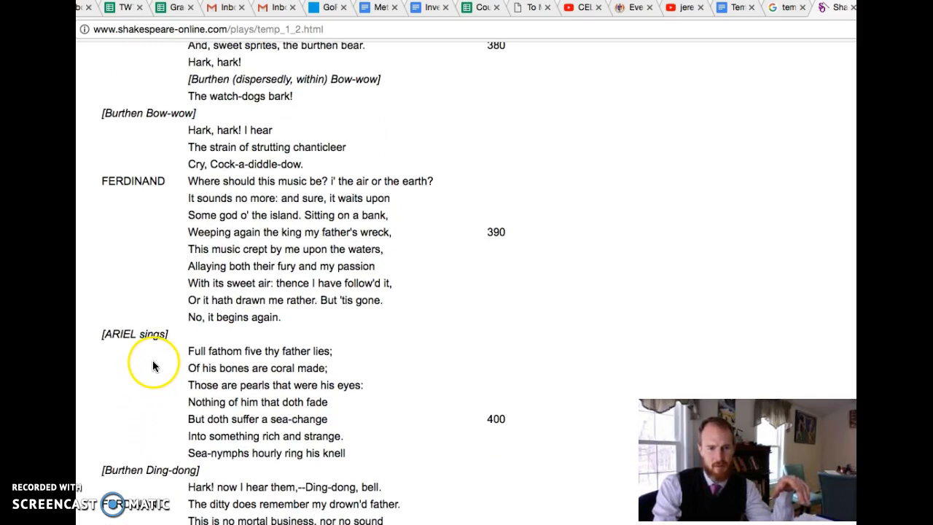
mouse_move(151, 373)
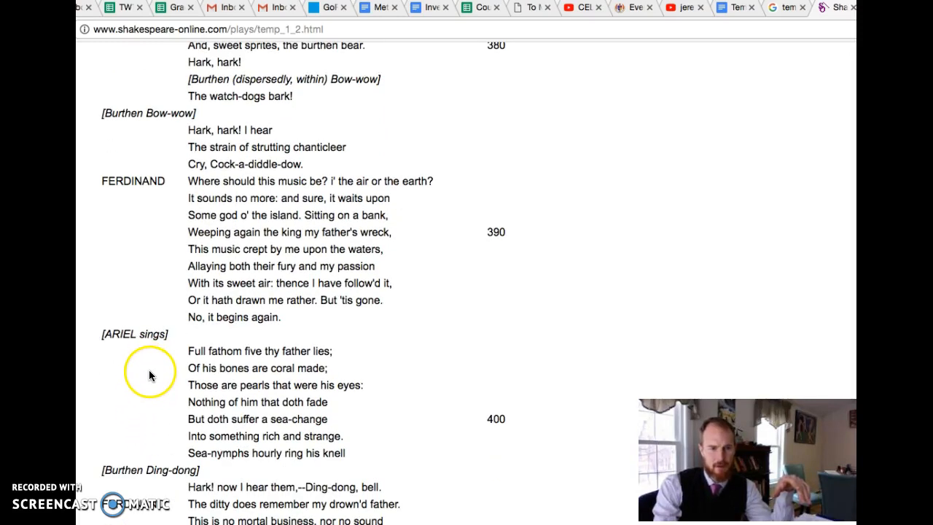
scroll("down", 3)
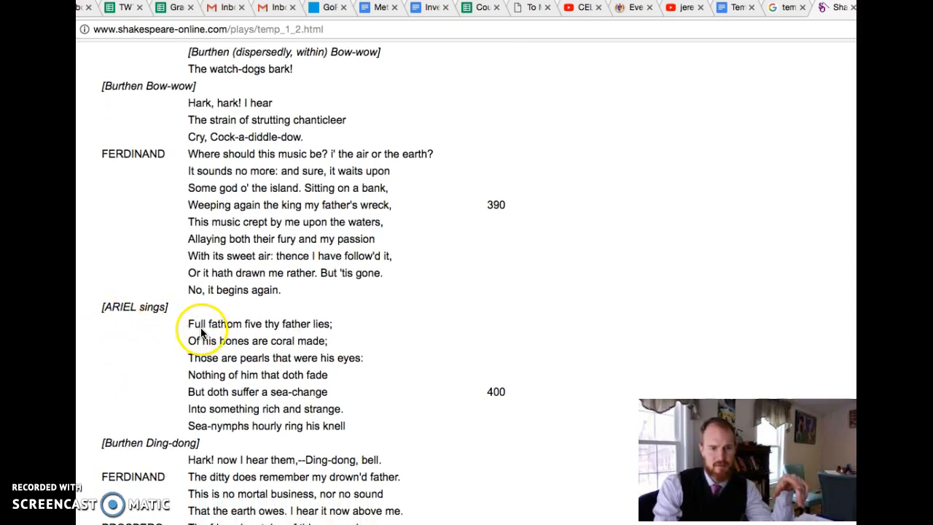
mouse_move(266, 343)
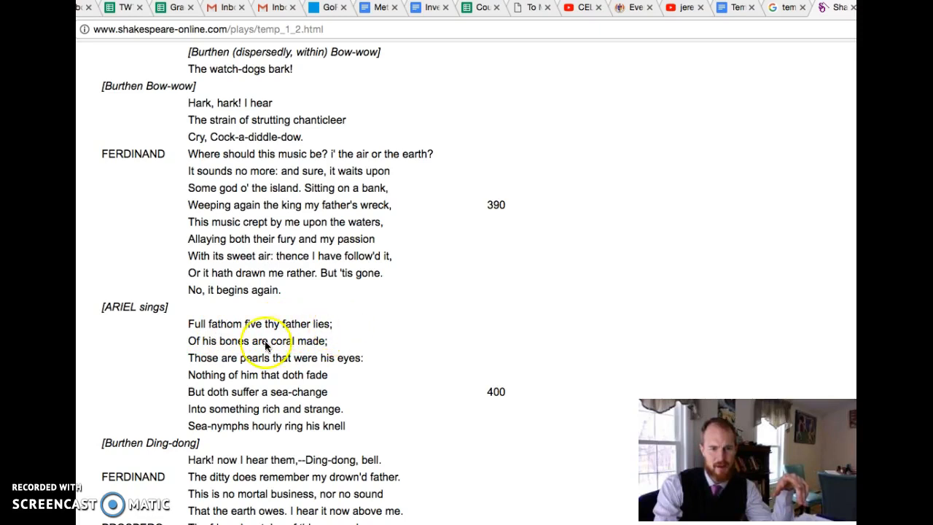
mouse_move(178, 367)
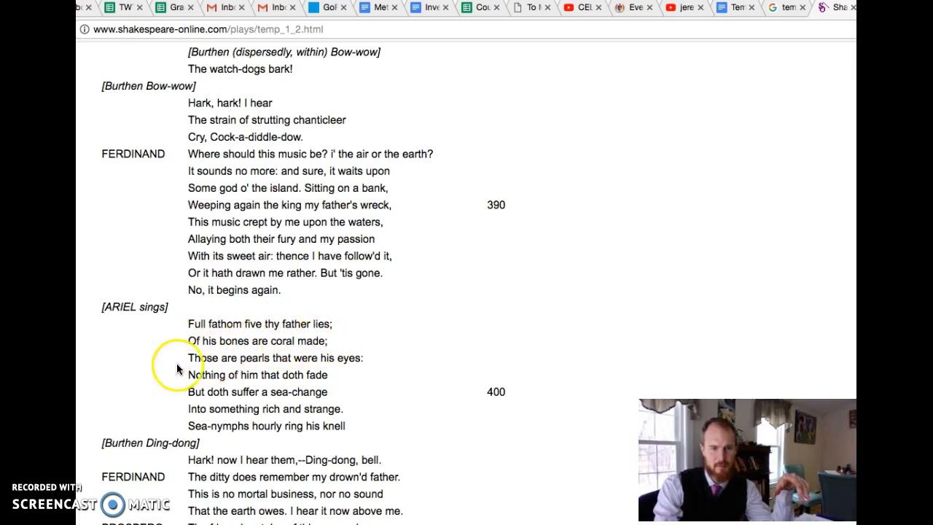
mouse_move(346, 377)
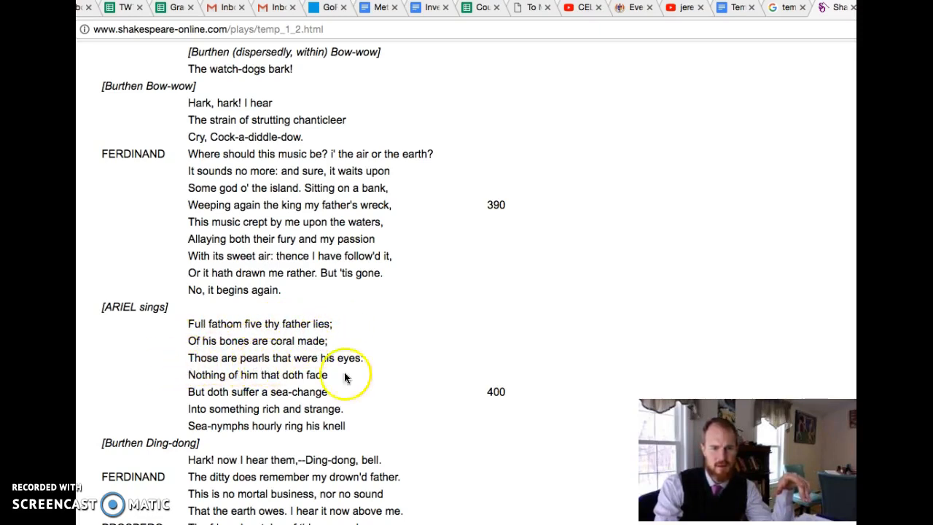
mouse_move(276, 388)
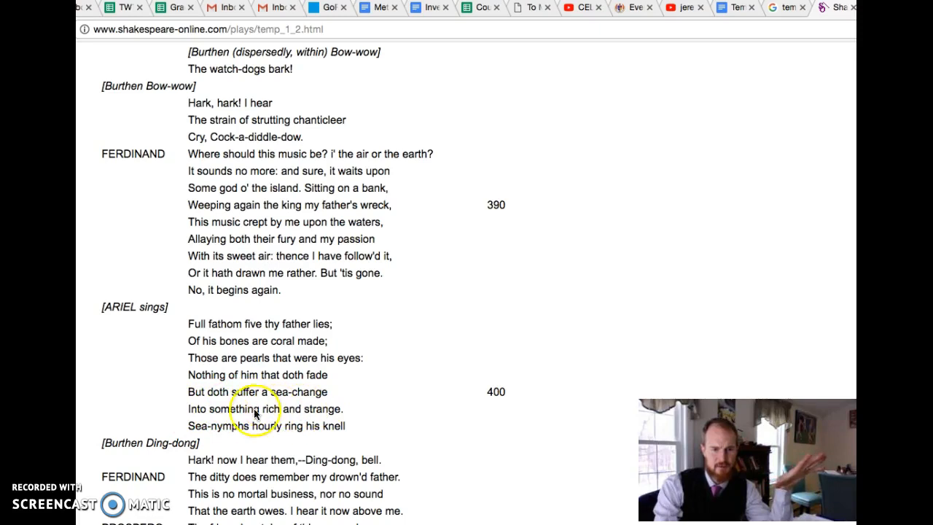
mouse_move(114, 326)
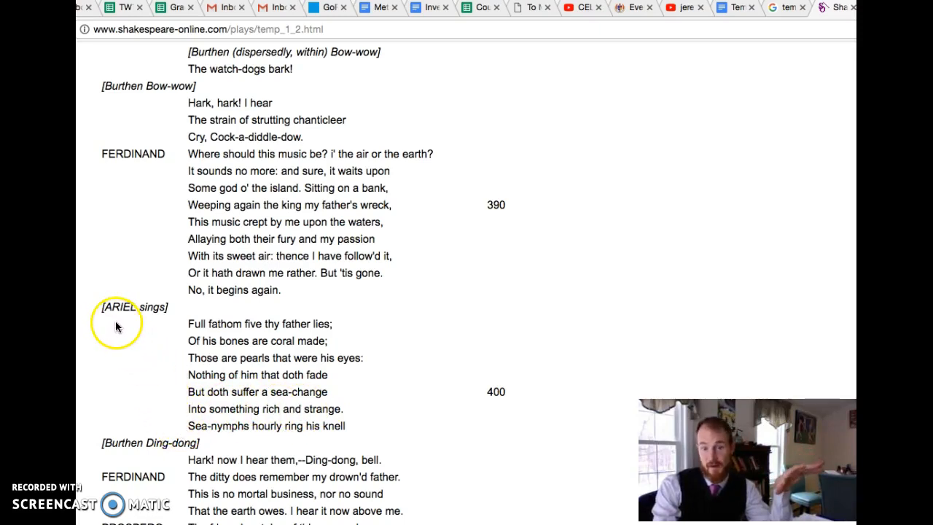
mouse_move(120, 326)
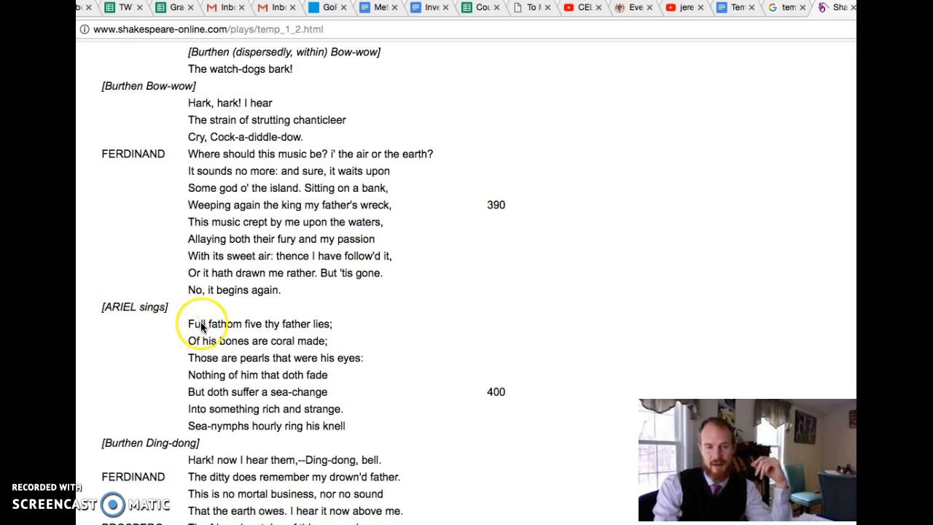
mouse_move(324, 329)
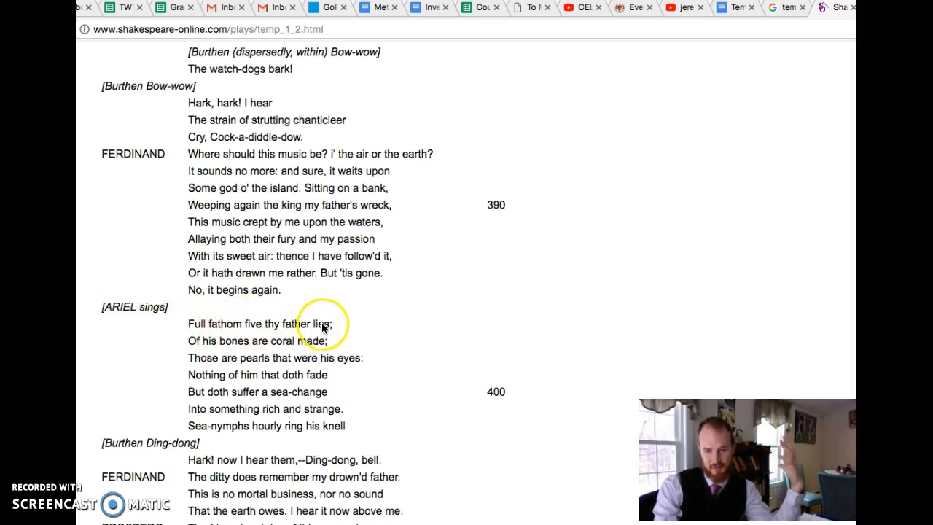
mouse_move(227, 367)
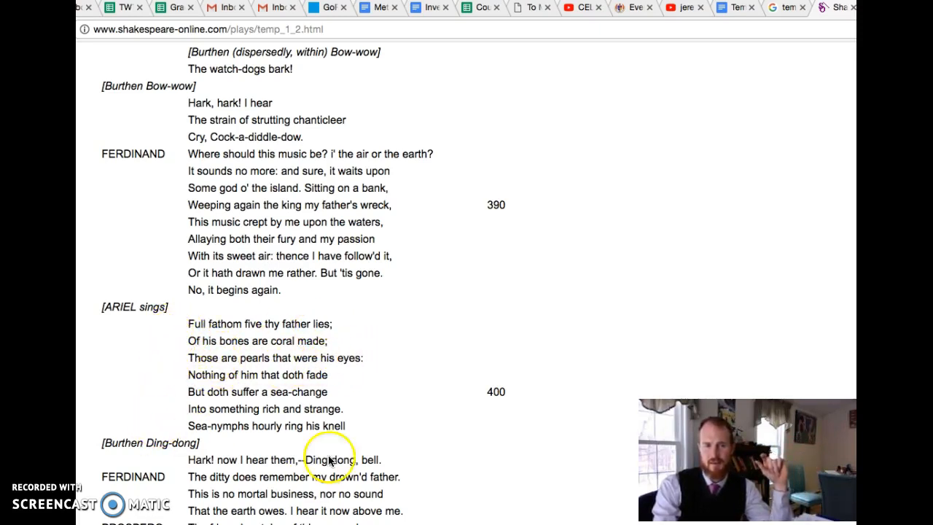
mouse_move(162, 416)
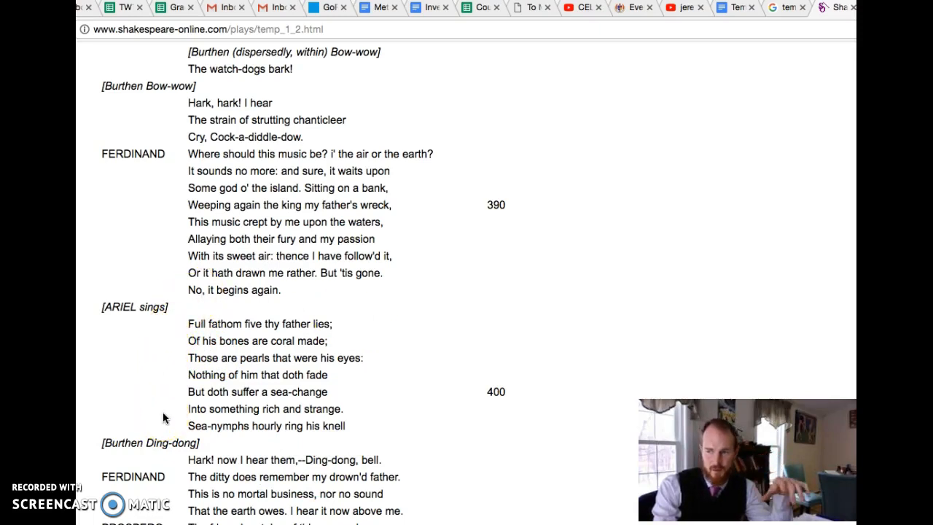
mouse_move(173, 391)
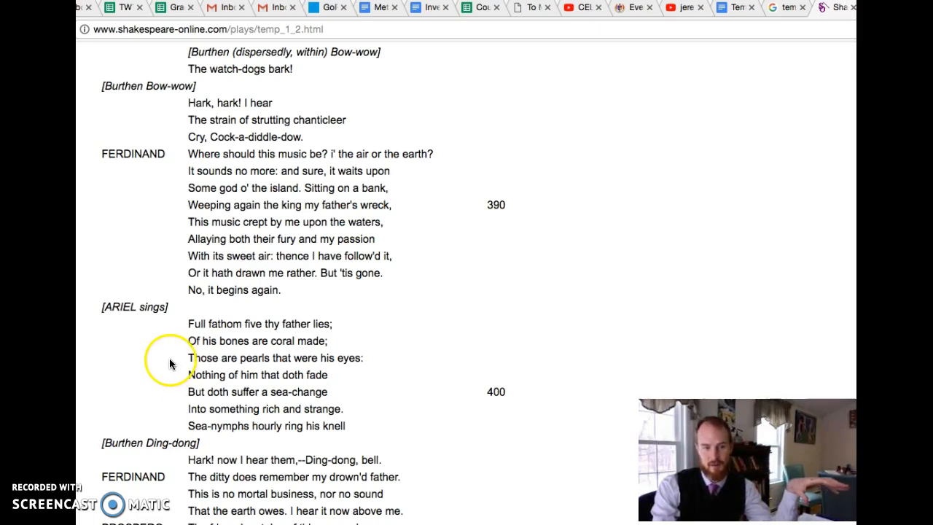
mouse_move(222, 334)
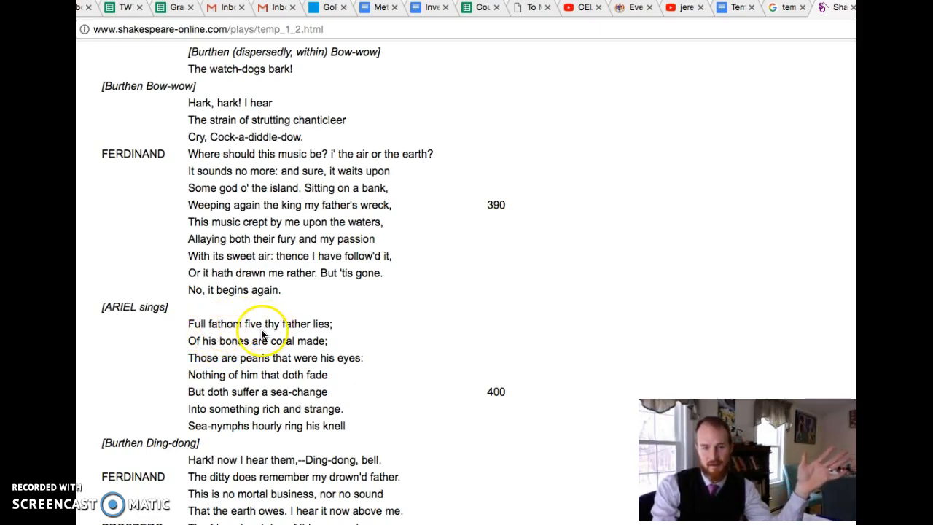
mouse_move(163, 415)
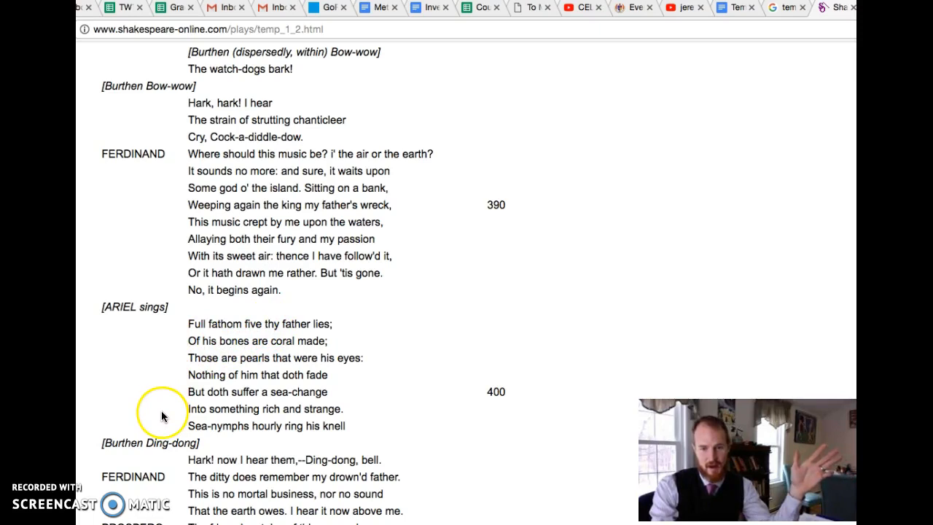
mouse_move(167, 396)
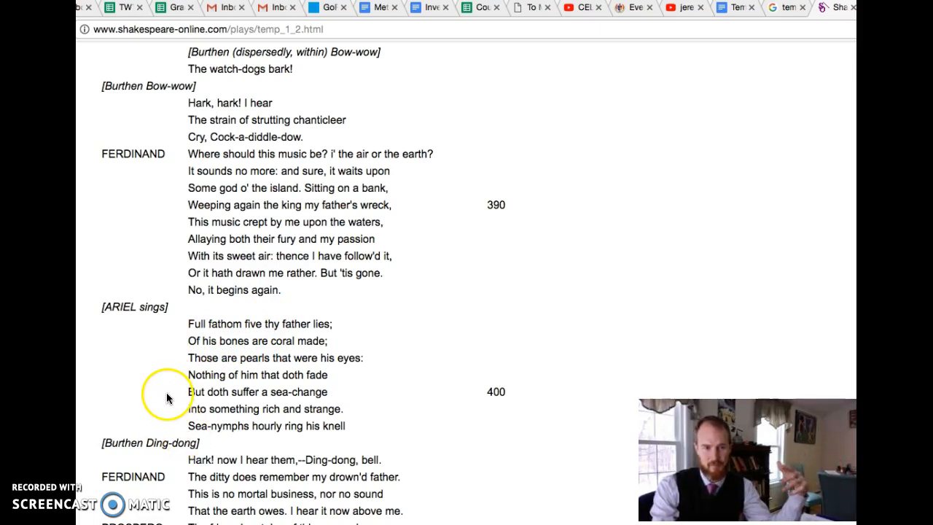
mouse_move(128, 332)
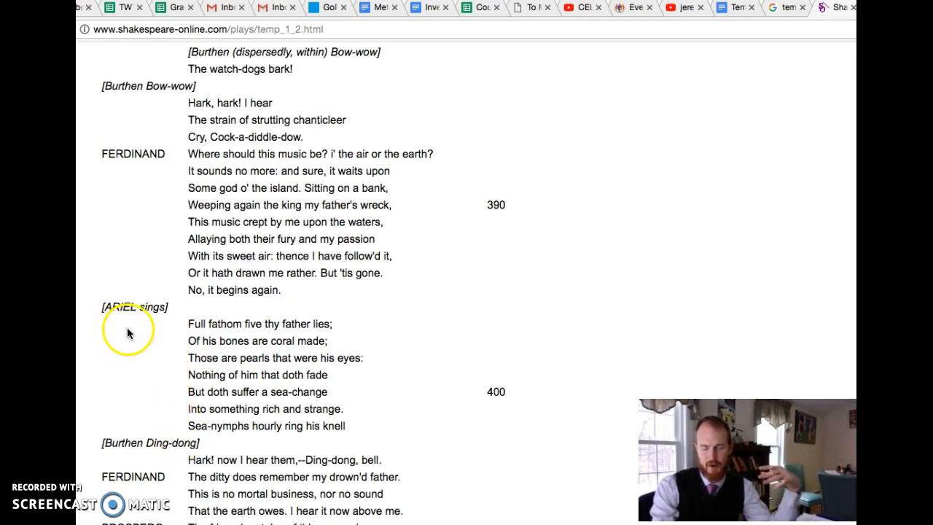
mouse_move(123, 346)
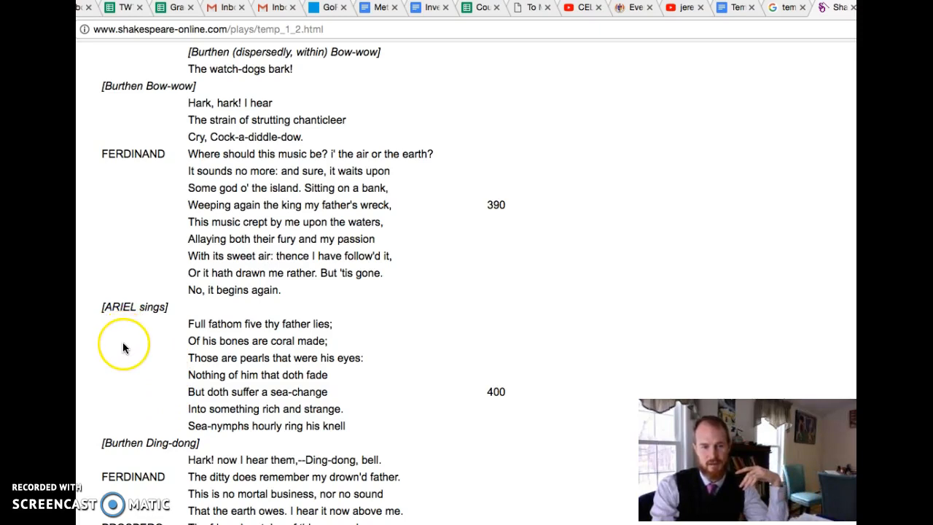
scroll("down", 3)
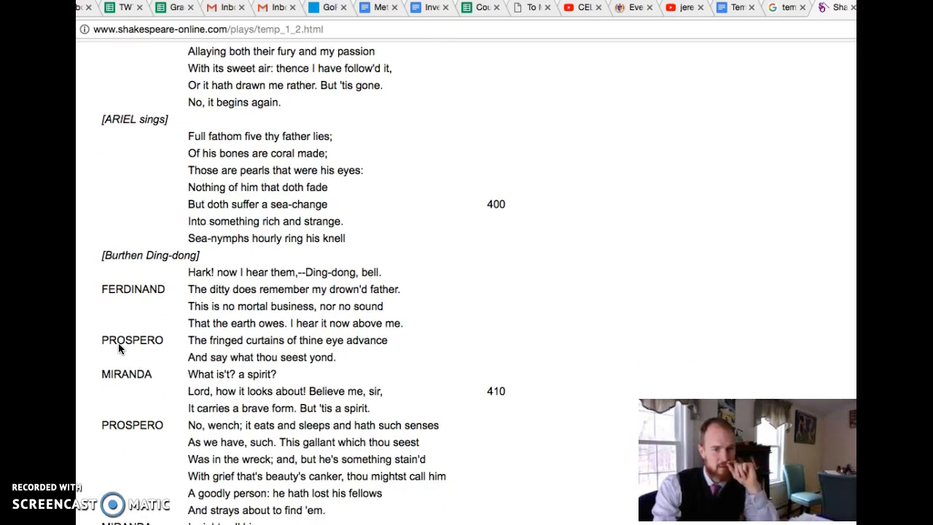
- Scroll past line 410 to Miranda's "I might call him" and Ferdinand's "Most sure, the goddess"
scroll("down", 3)
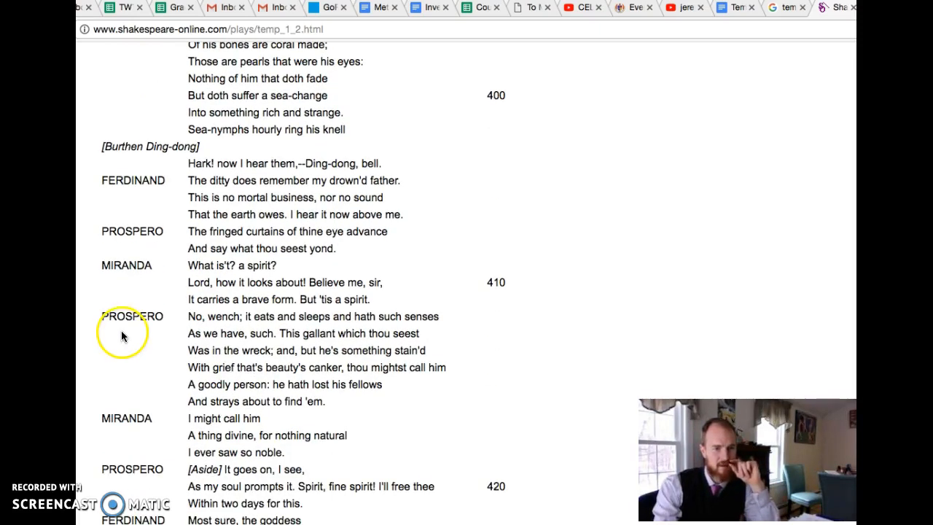
mouse_move(123, 280)
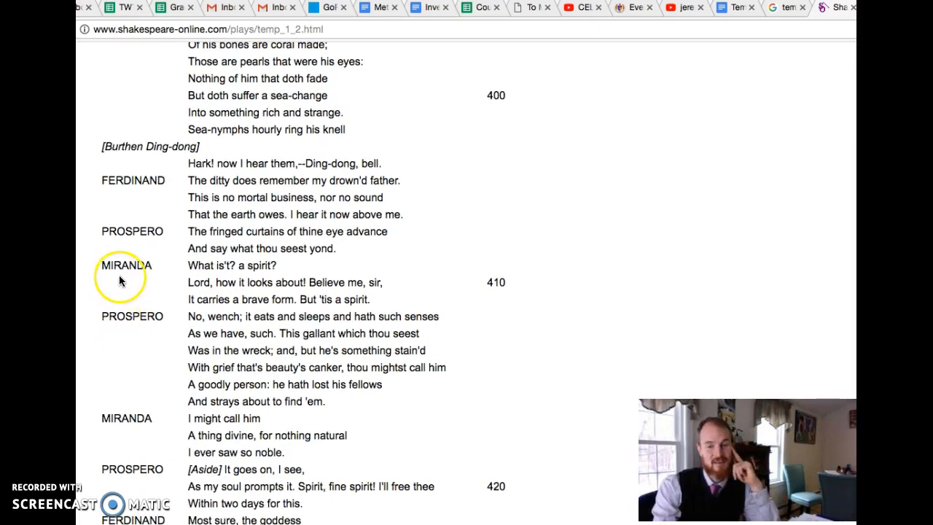
mouse_move(154, 274)
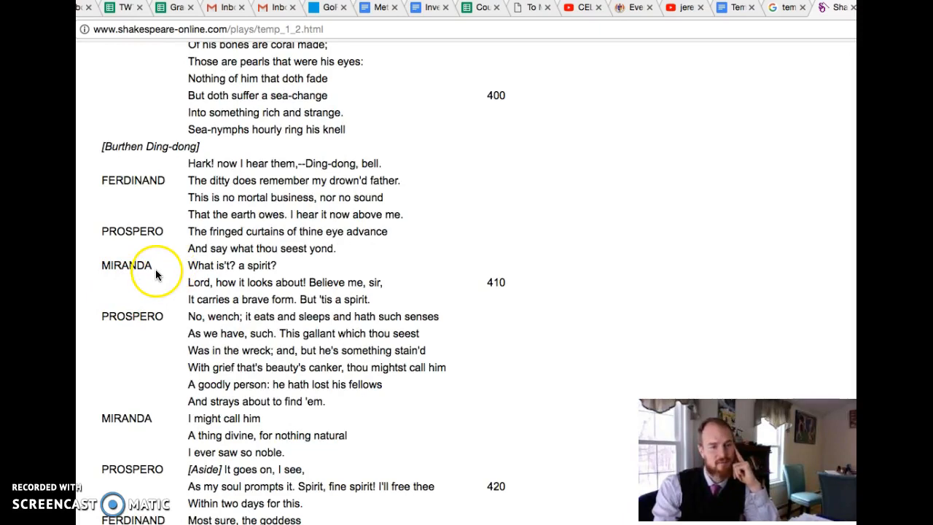
mouse_move(216, 271)
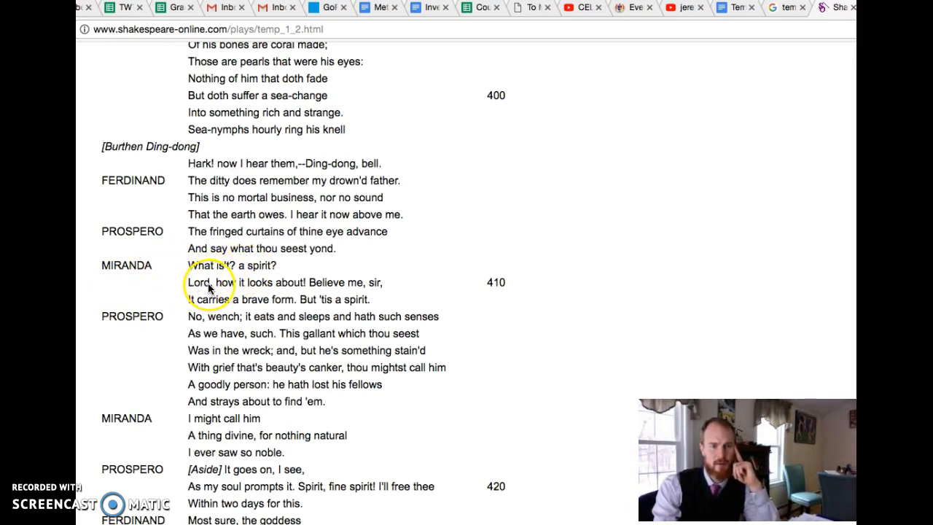
mouse_move(286, 291)
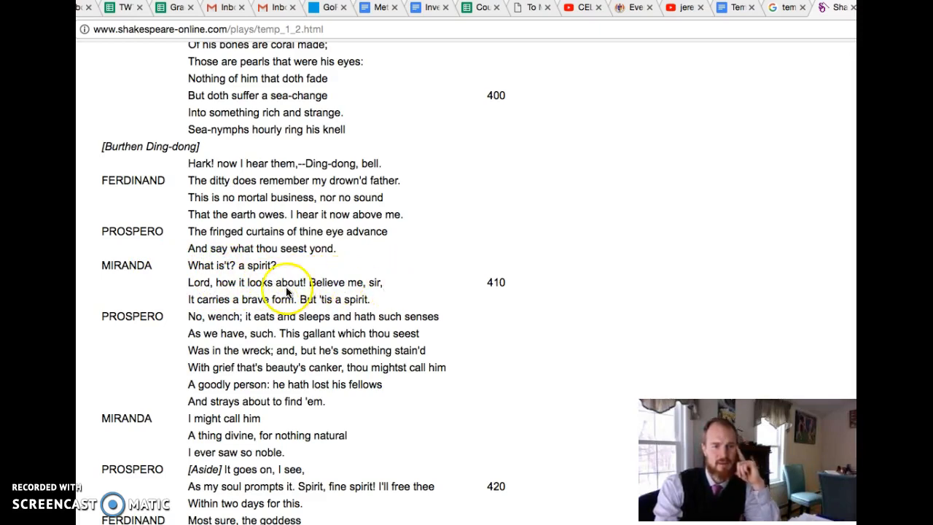
mouse_move(285, 300)
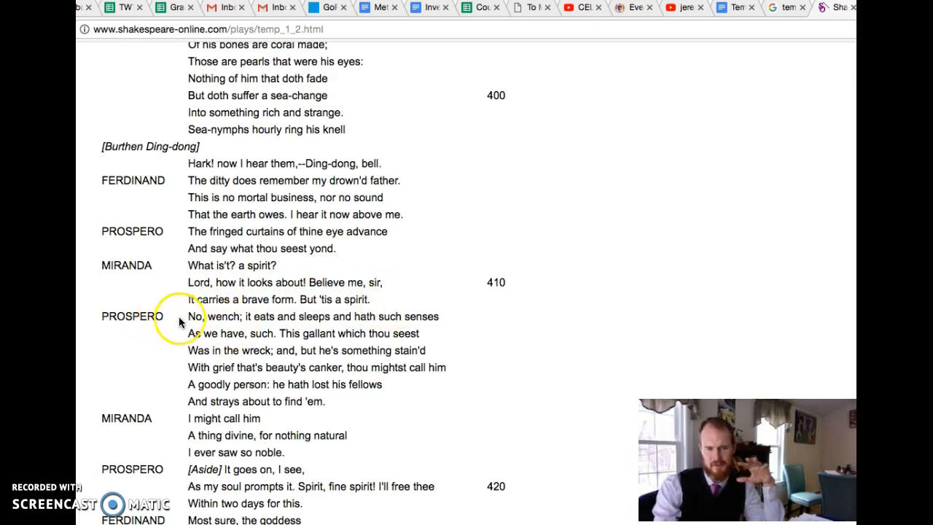
mouse_move(321, 321)
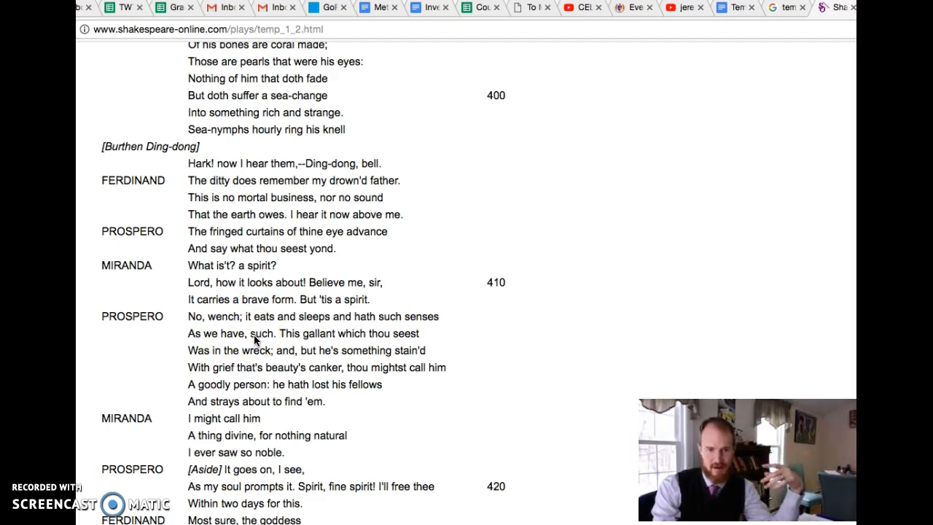
mouse_move(138, 495)
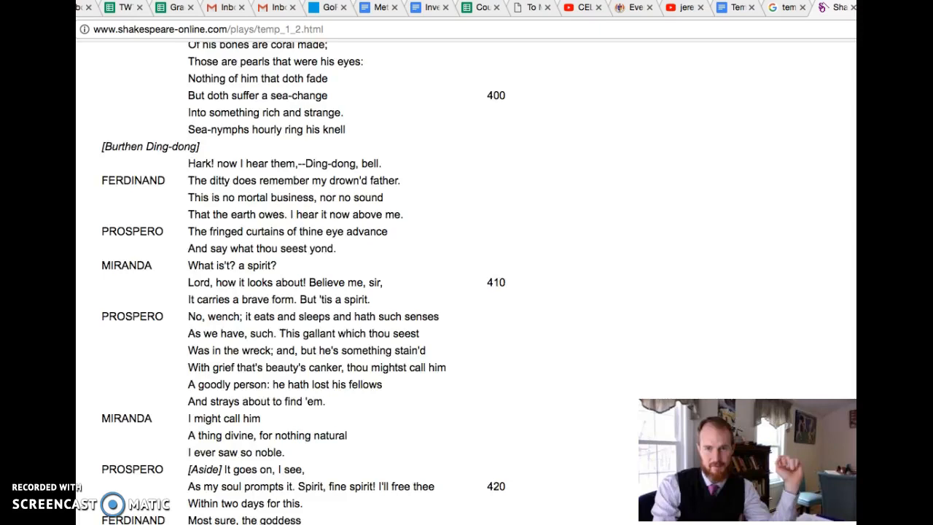
scroll("down", 3)
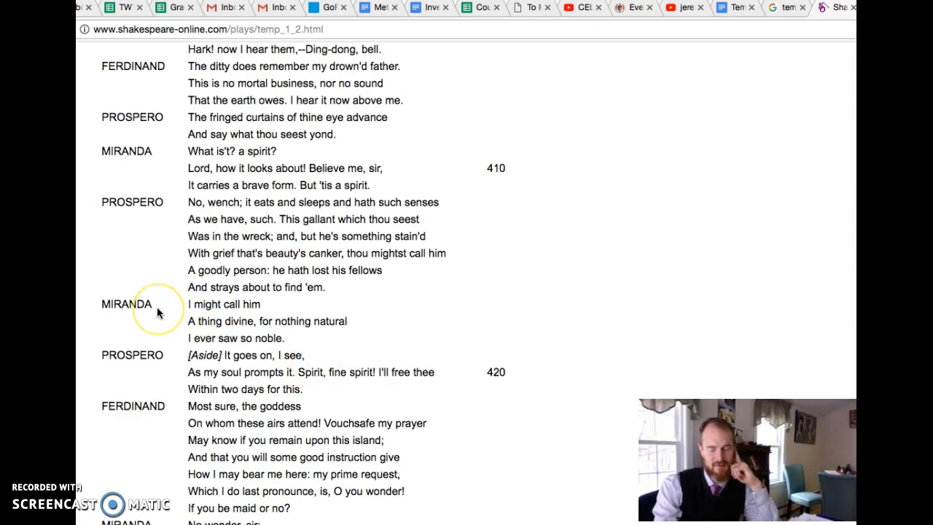
mouse_move(204, 328)
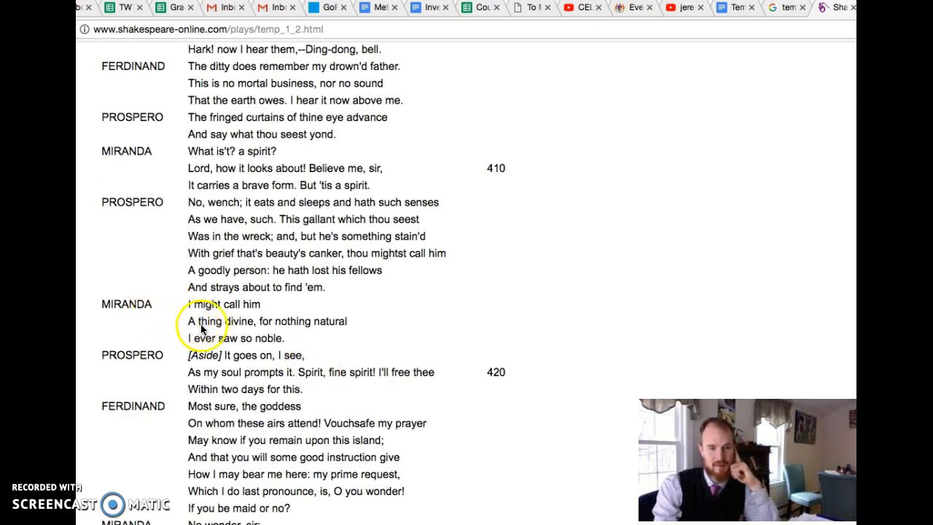
mouse_move(362, 321)
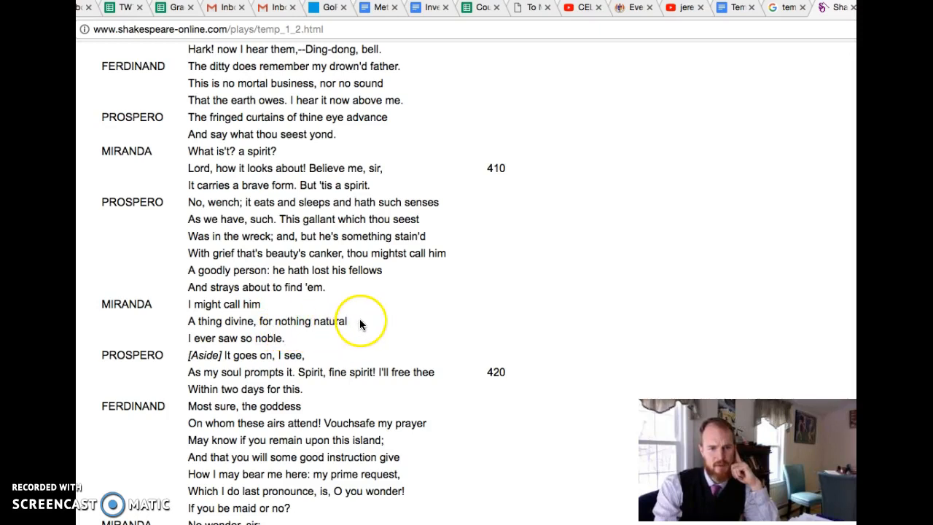
mouse_move(250, 338)
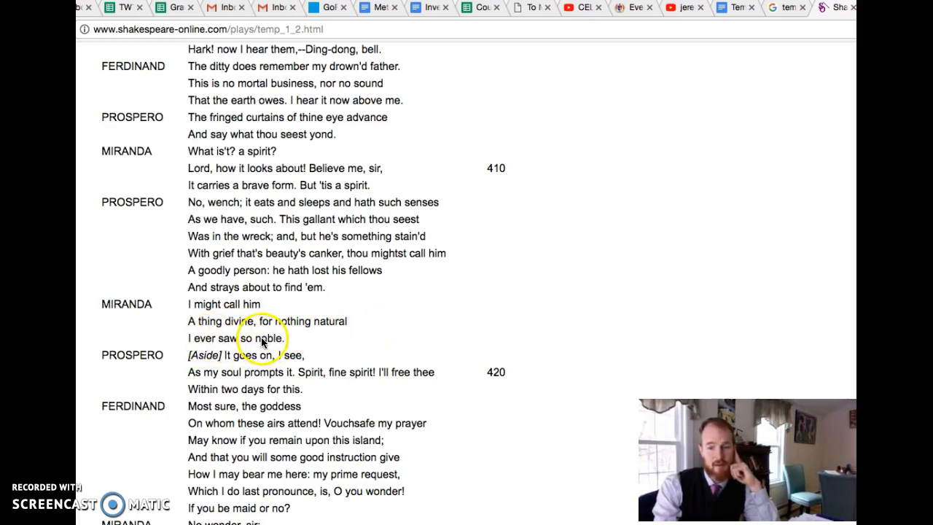
mouse_move(294, 340)
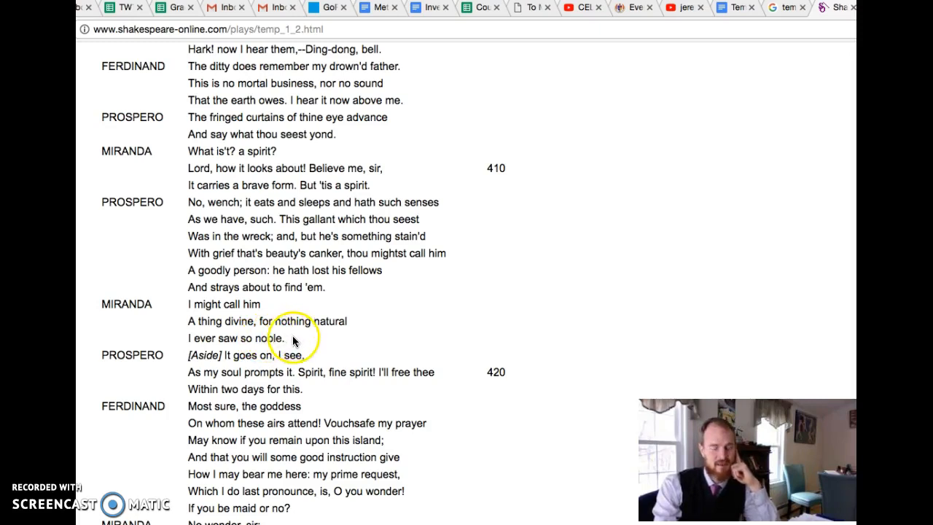
mouse_move(321, 341)
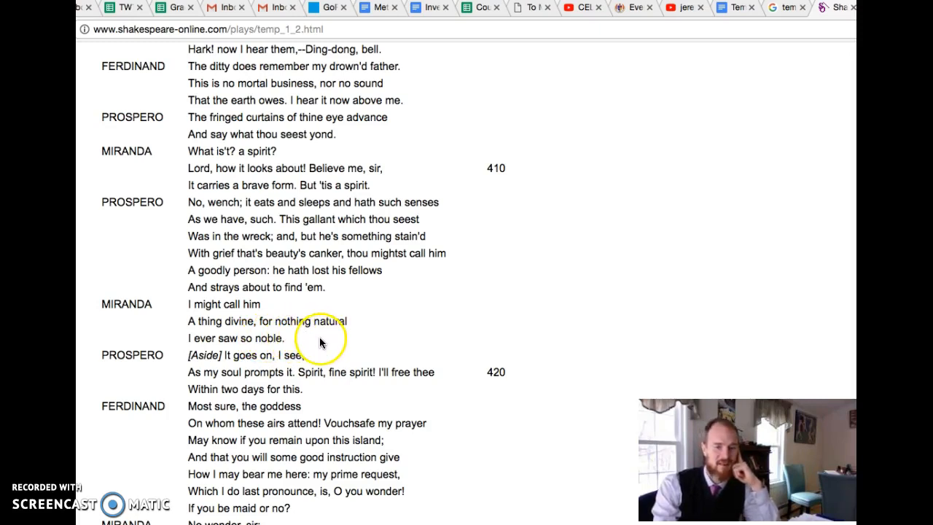
mouse_move(349, 344)
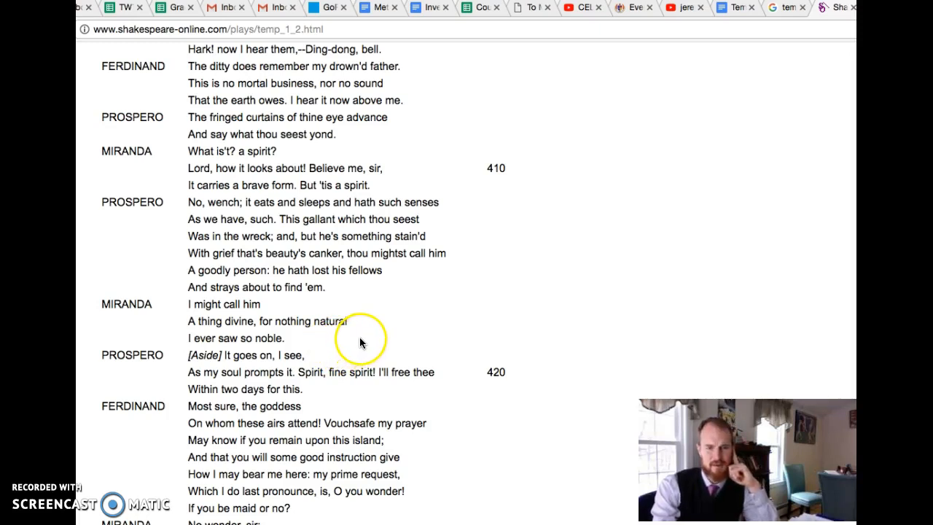
mouse_move(149, 332)
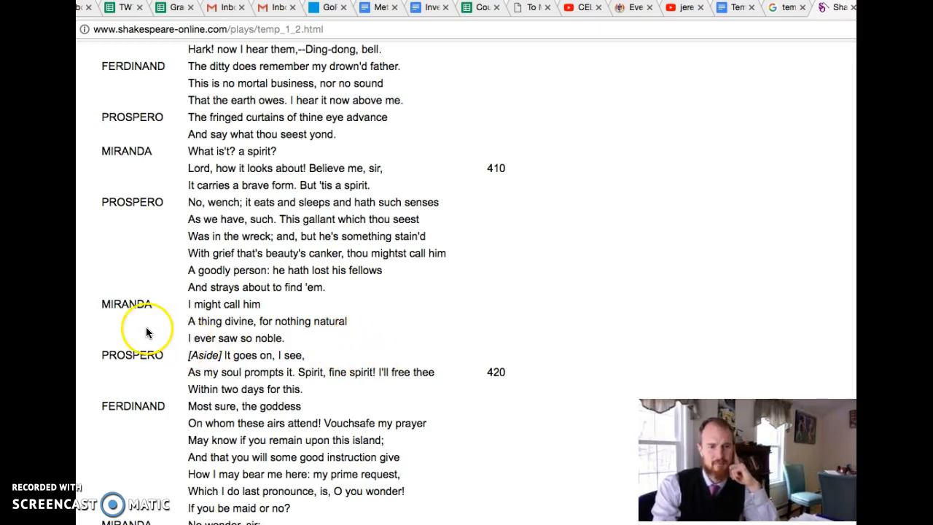
mouse_move(137, 318)
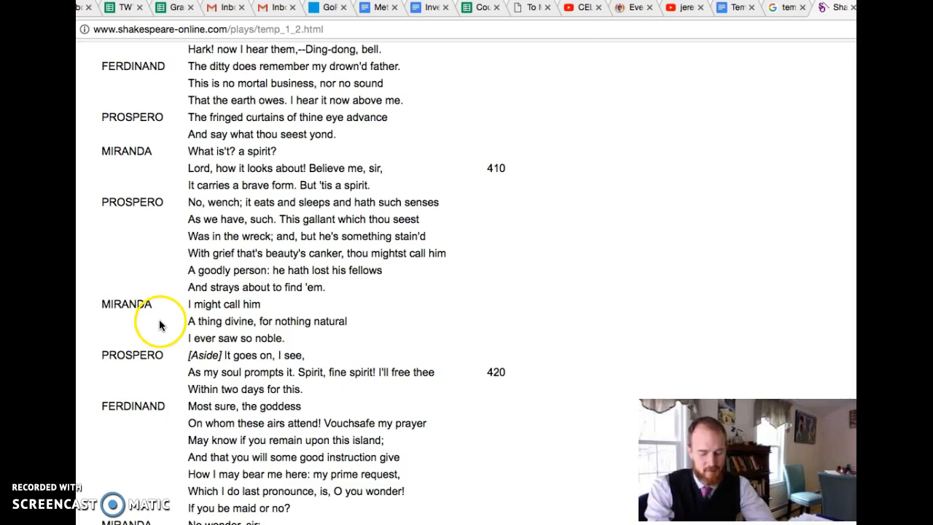
mouse_move(162, 324)
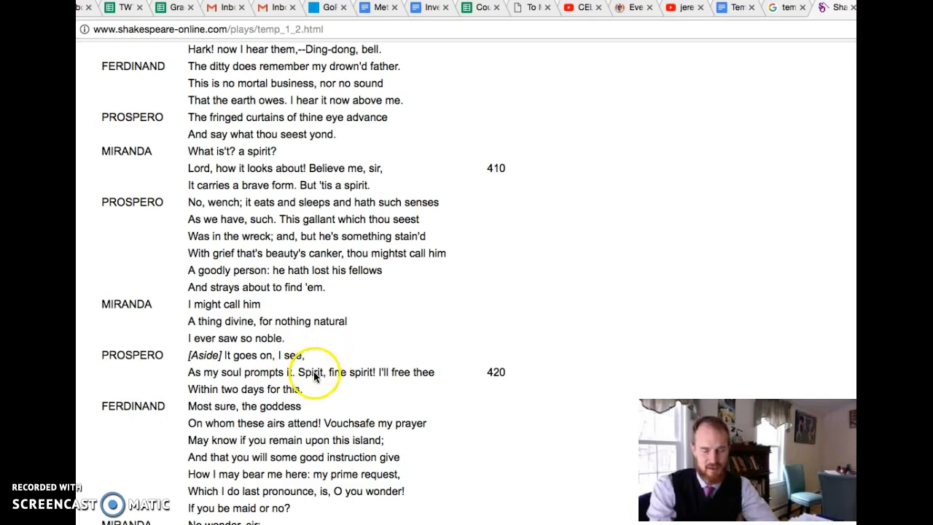
- Scroll slightly to reveal Miranda's "No wonder, sir" and Ferdinand's "My language! heavens!"
scroll("down", 3)
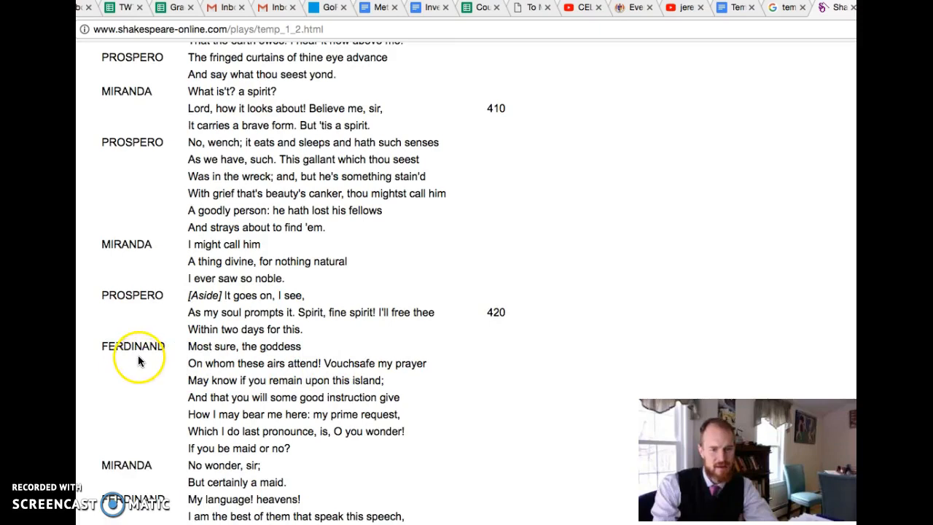
mouse_move(187, 366)
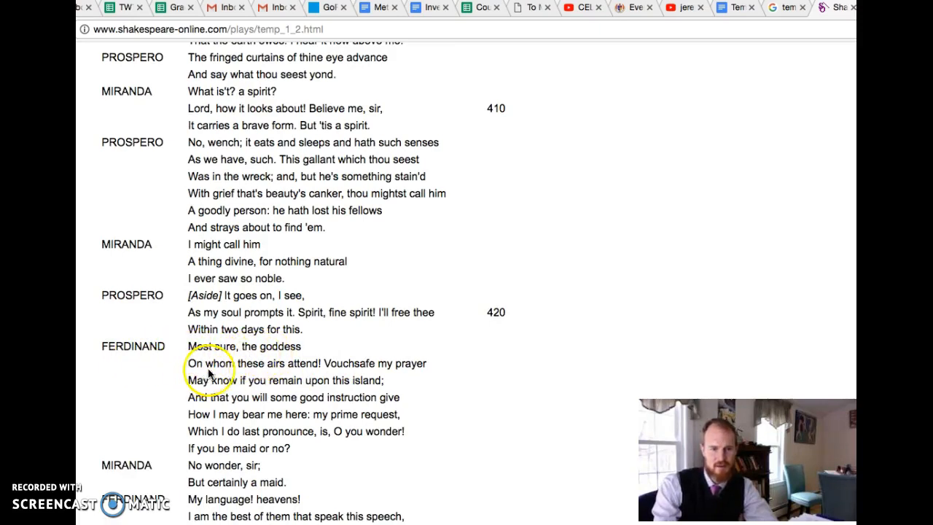
mouse_move(342, 373)
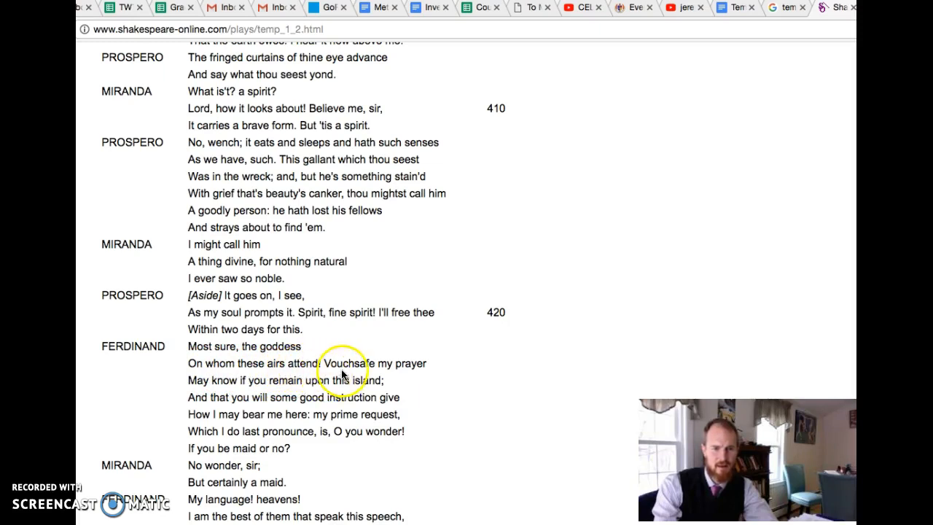
mouse_move(233, 386)
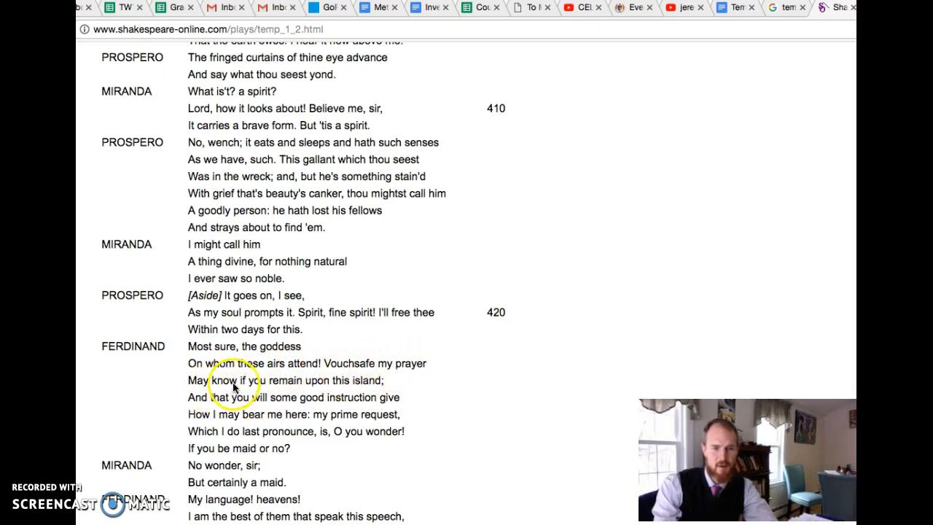
mouse_move(317, 390)
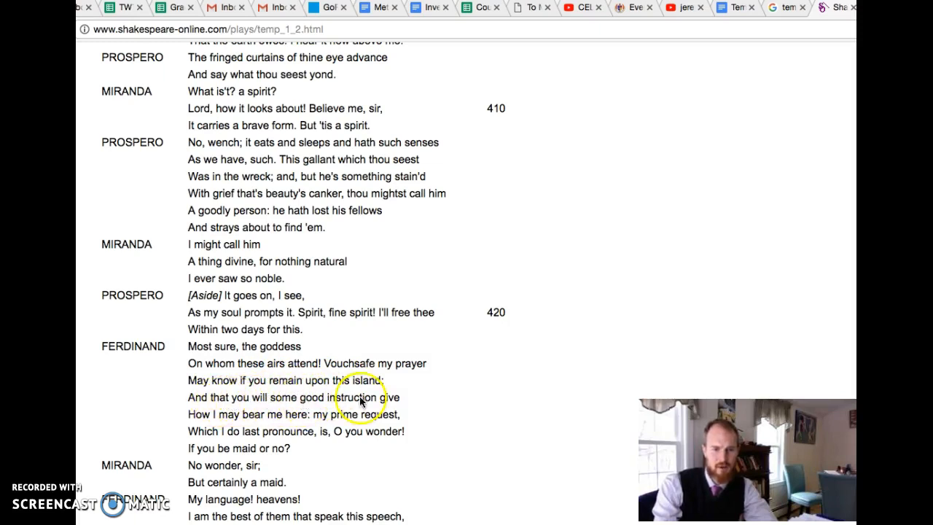
mouse_move(187, 397)
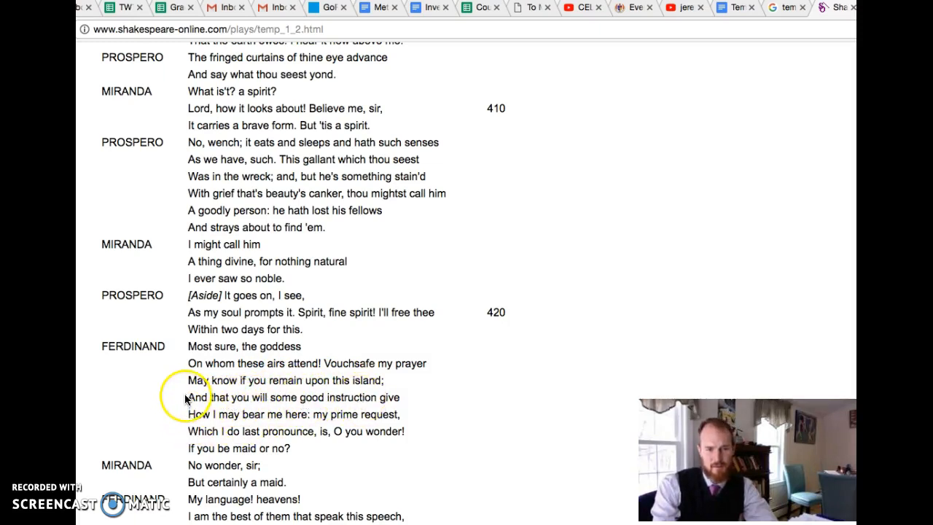
mouse_move(284, 347)
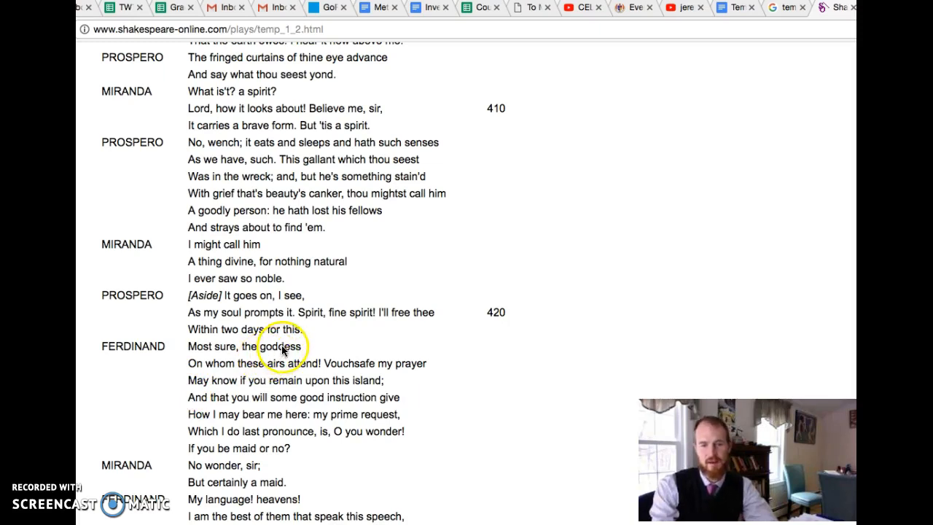
- Scroll past line 430 to Ferdinand's "myself am Naples" and Prospero's aside near line 440
scroll("down", 3)
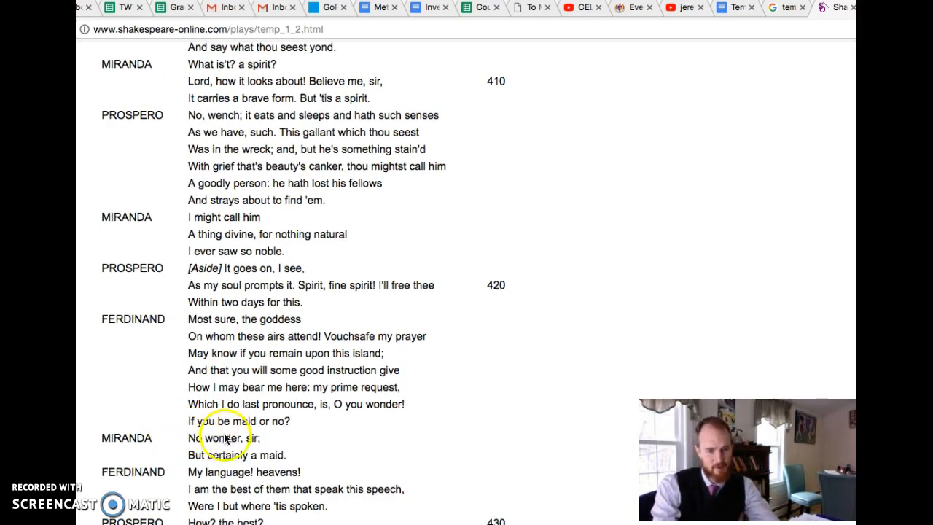
mouse_move(186, 460)
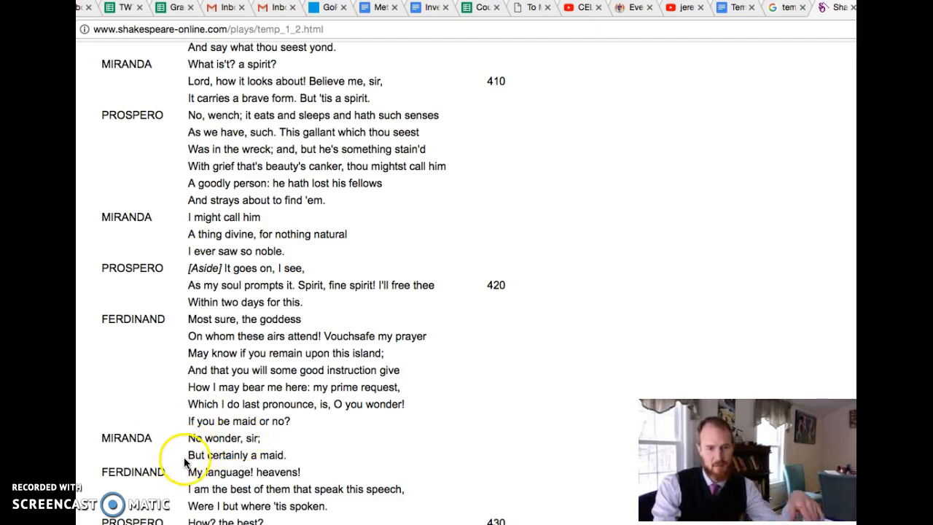
mouse_move(298, 454)
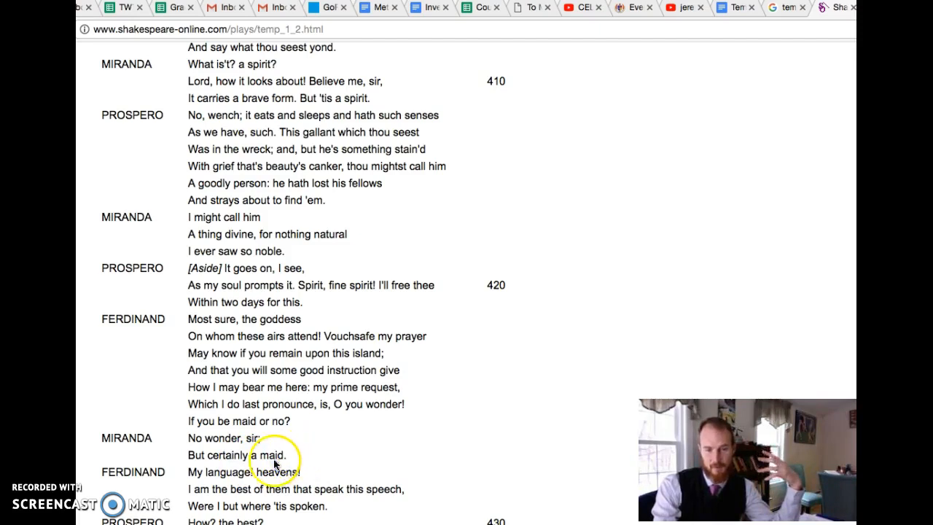
mouse_move(309, 452)
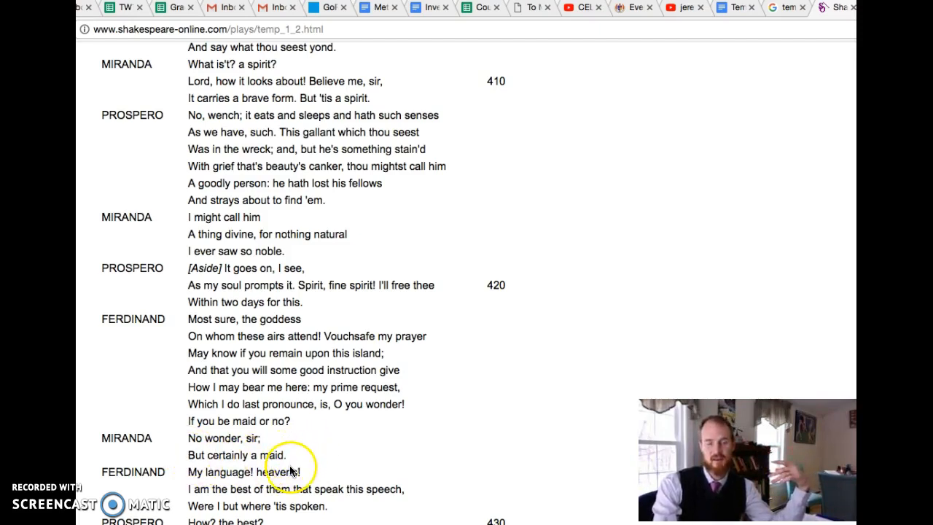
mouse_move(373, 437)
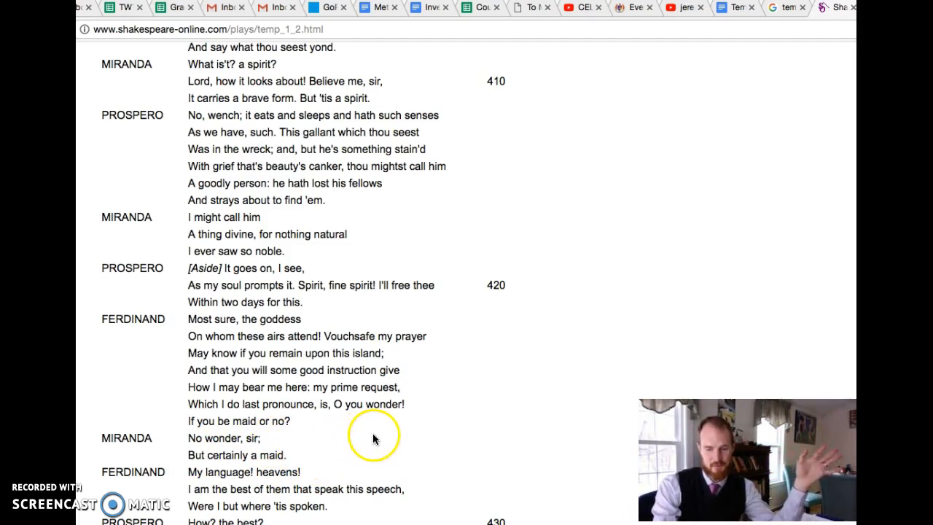
scroll("down", 3)
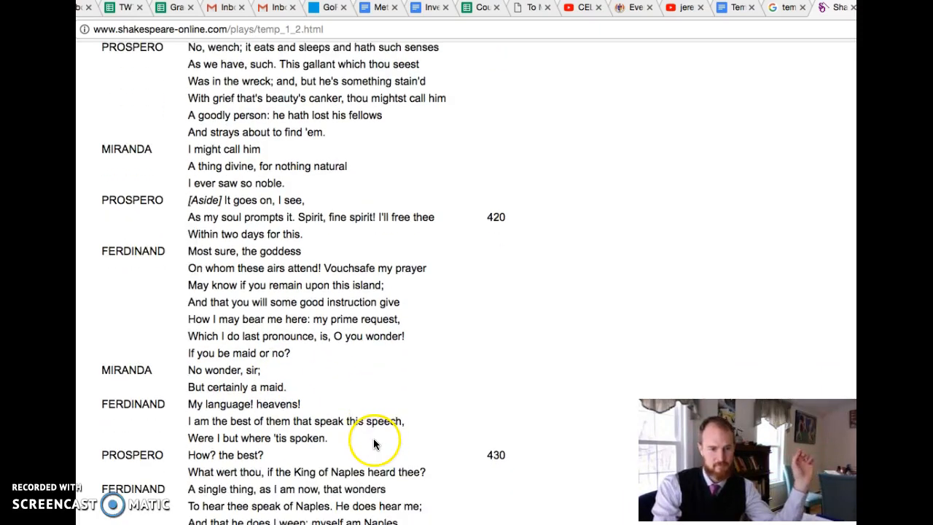
scroll("down", 3)
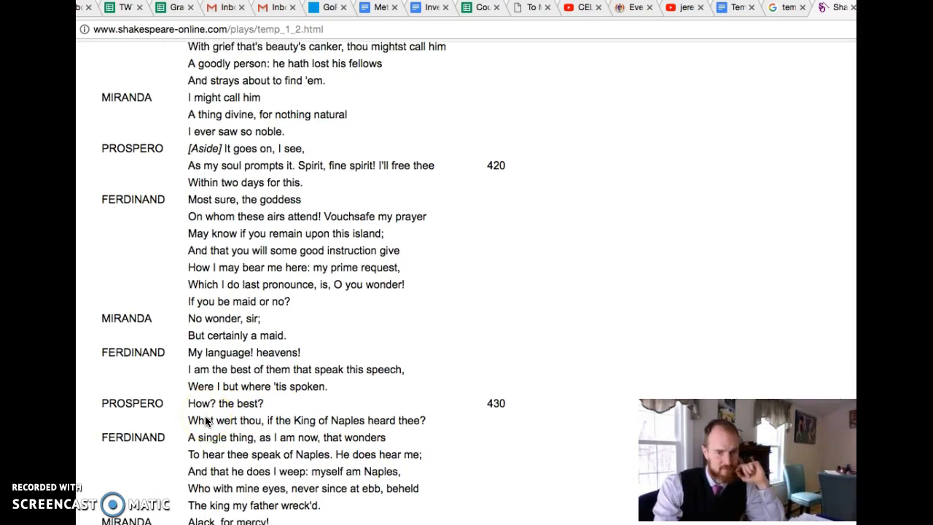
scroll("down", 3)
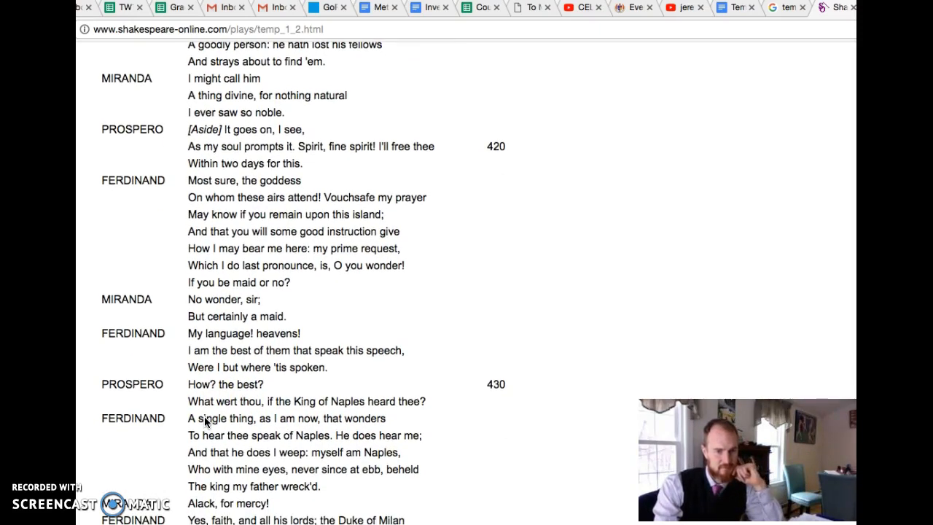
scroll("down", 3)
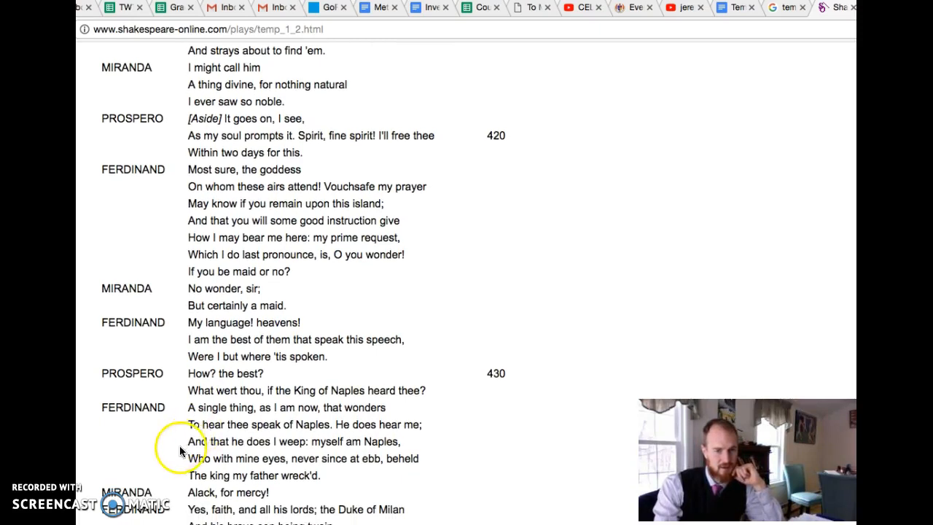
scroll("down", 3)
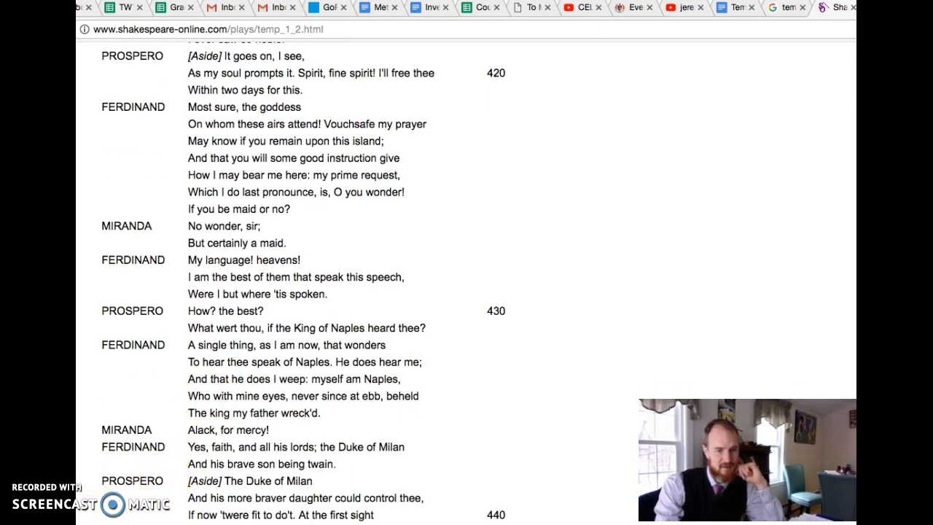
scroll("down", 3)
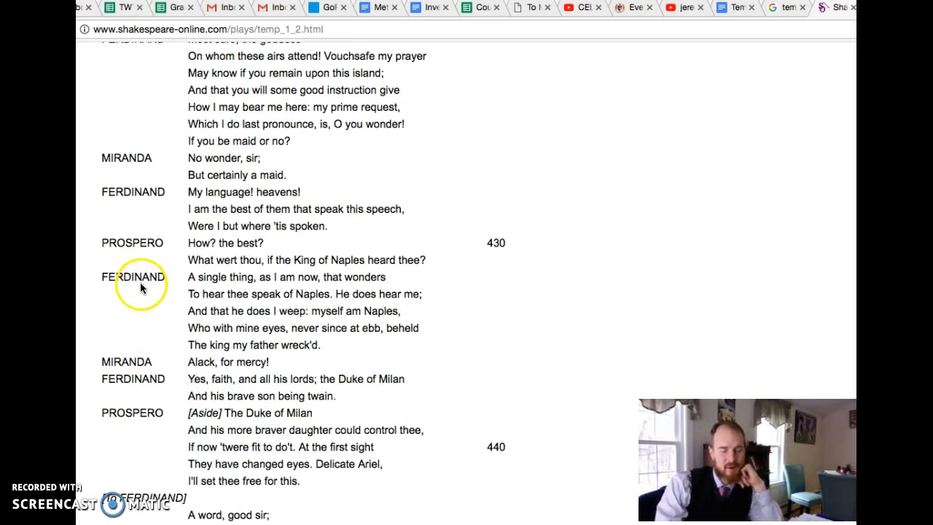
mouse_move(134, 285)
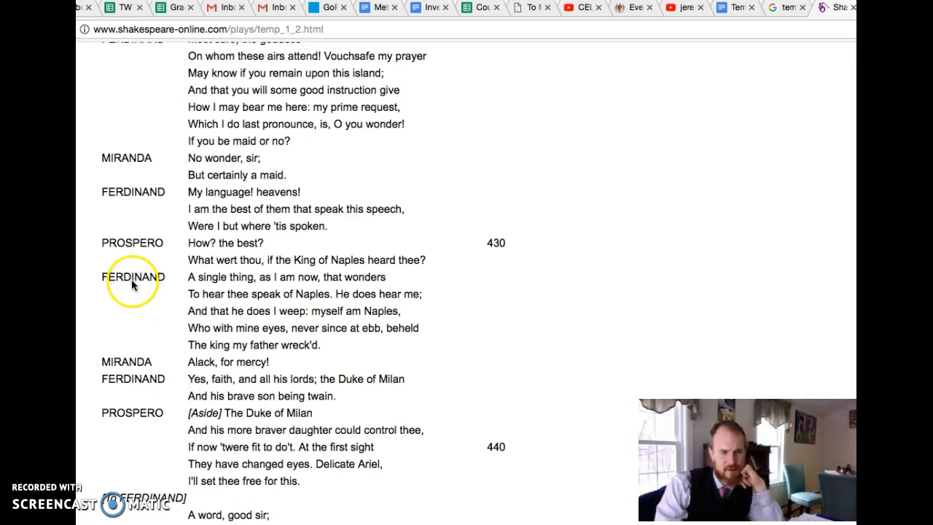
mouse_move(120, 294)
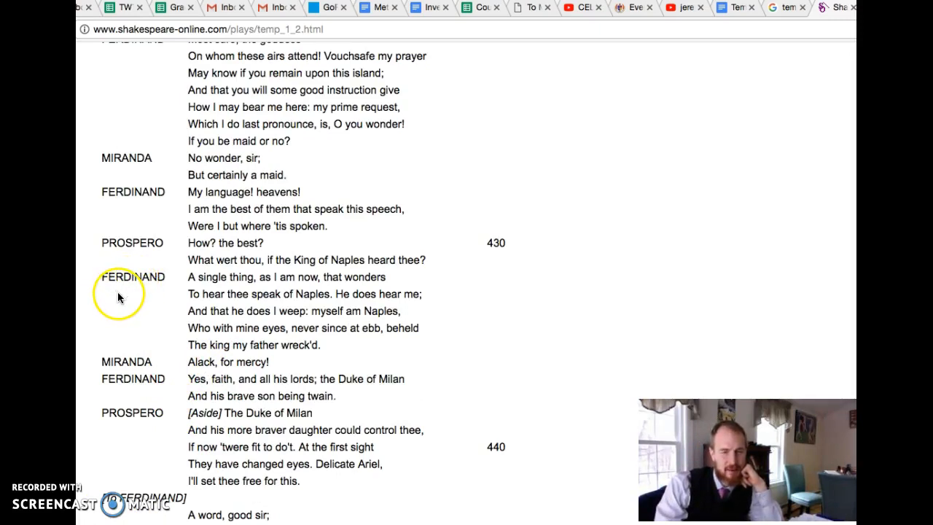
mouse_move(275, 306)
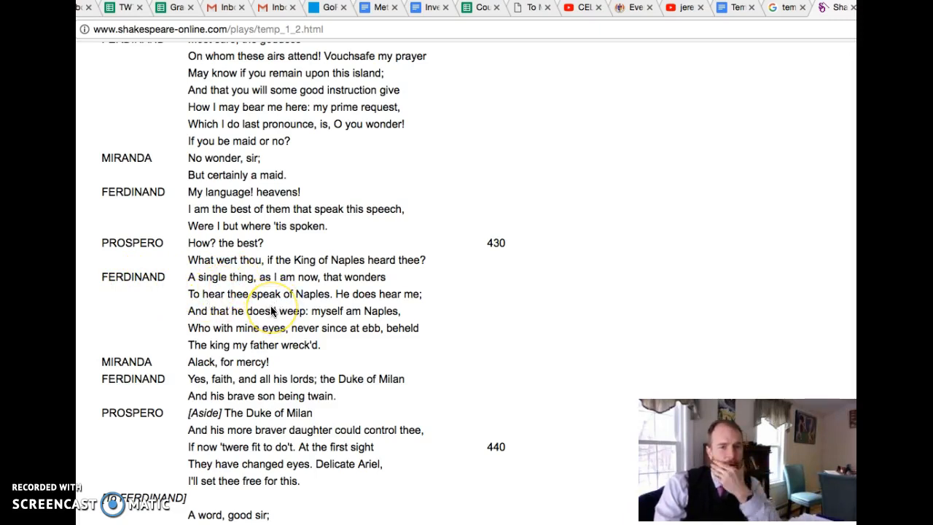
mouse_move(197, 346)
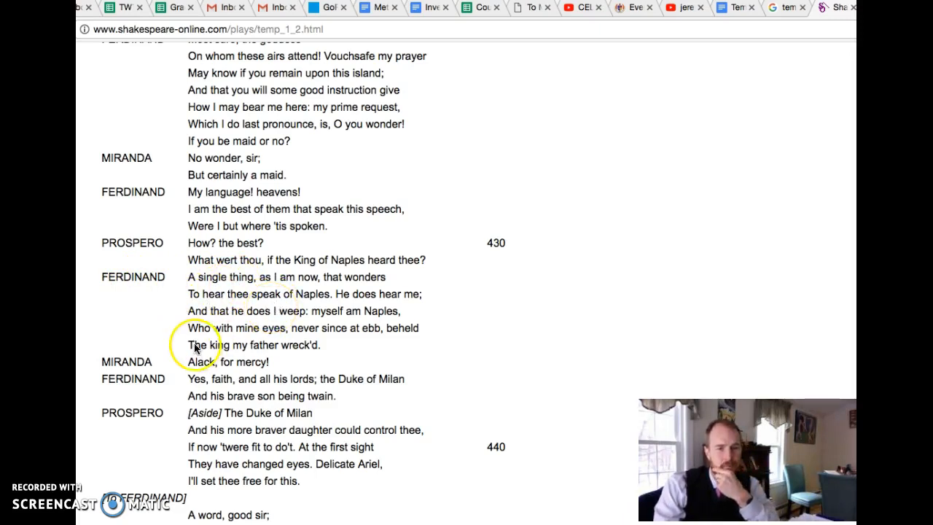
mouse_move(281, 343)
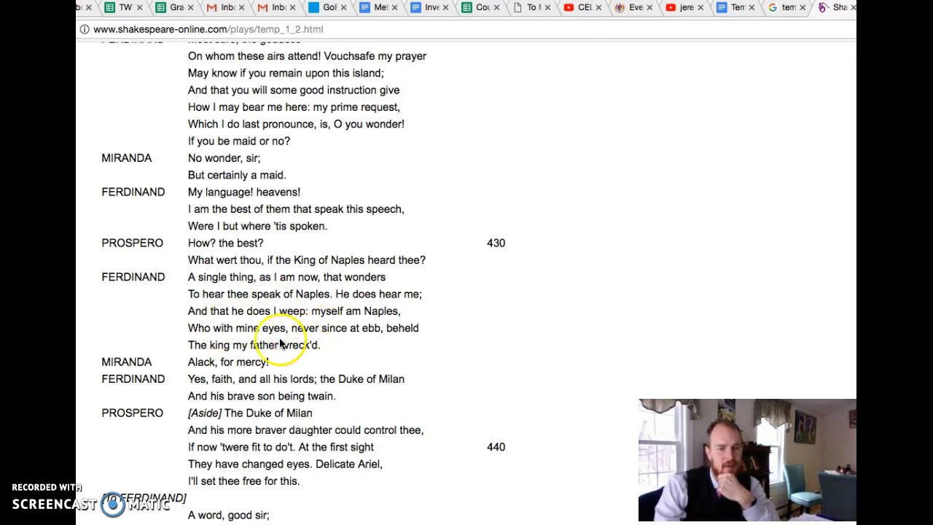
mouse_move(233, 354)
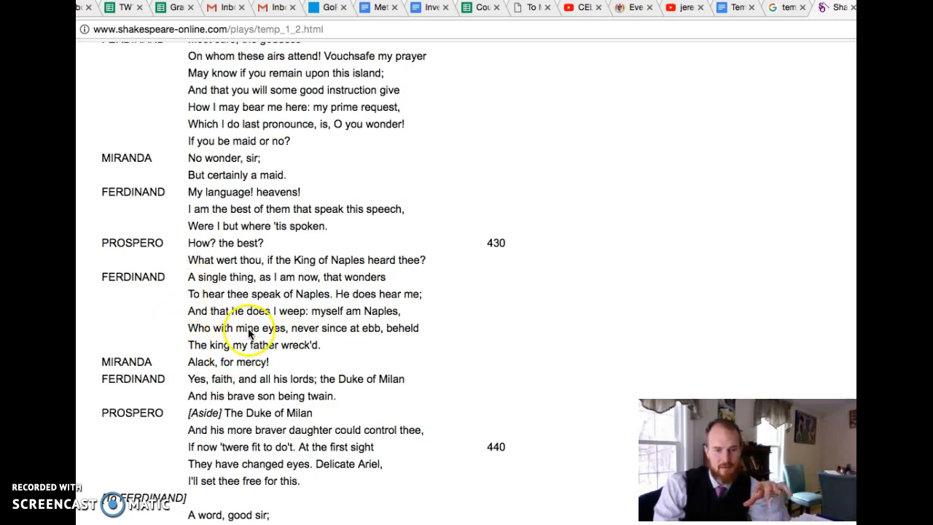
mouse_move(236, 348)
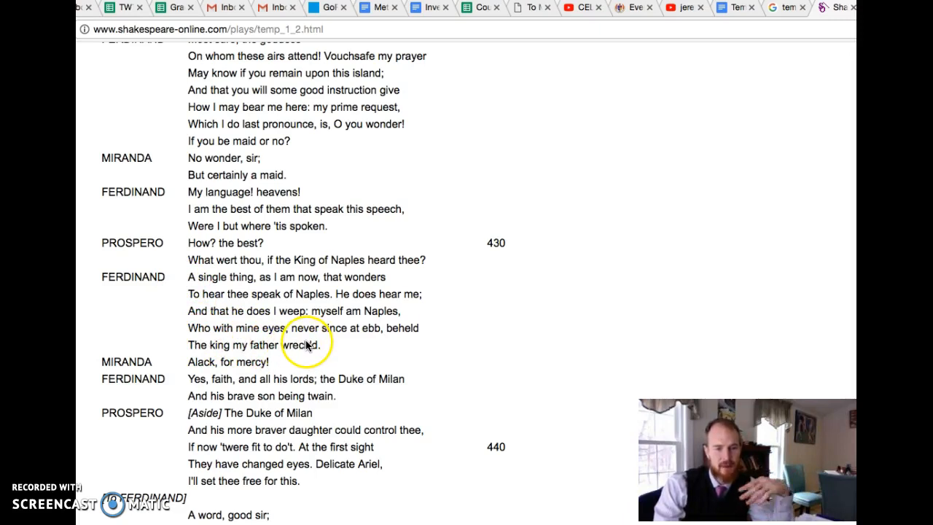
mouse_move(309, 332)
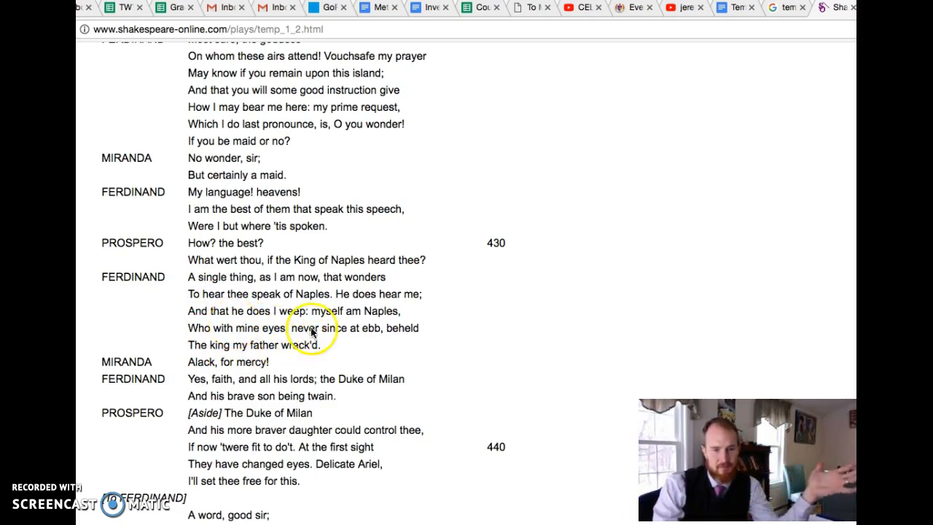
mouse_move(239, 326)
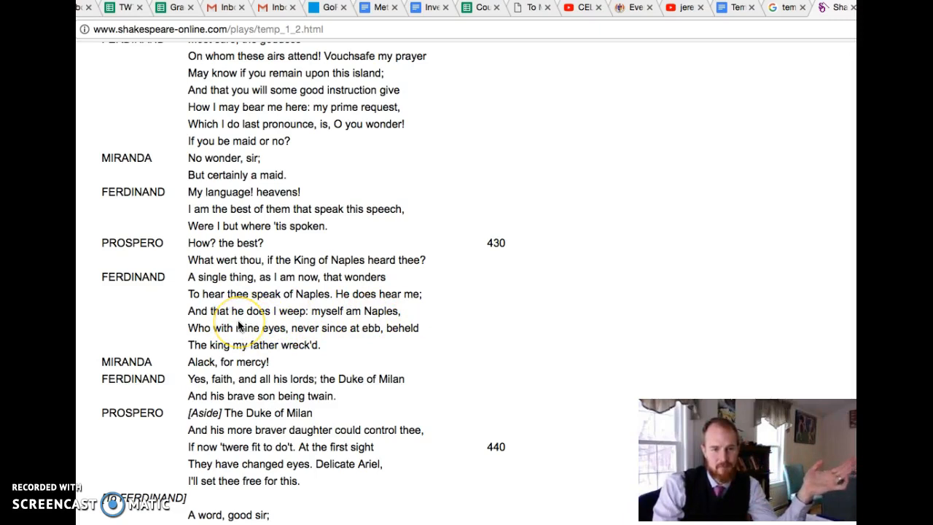
mouse_move(183, 367)
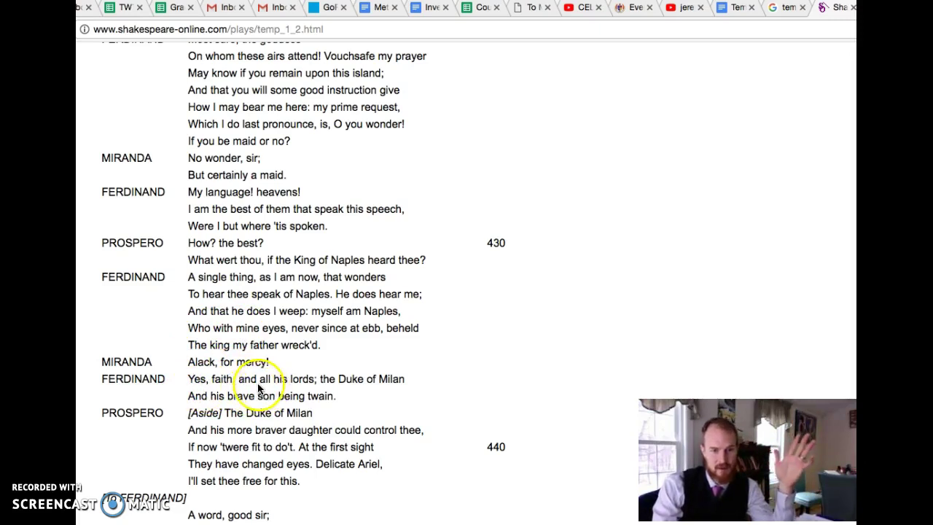
mouse_move(376, 388)
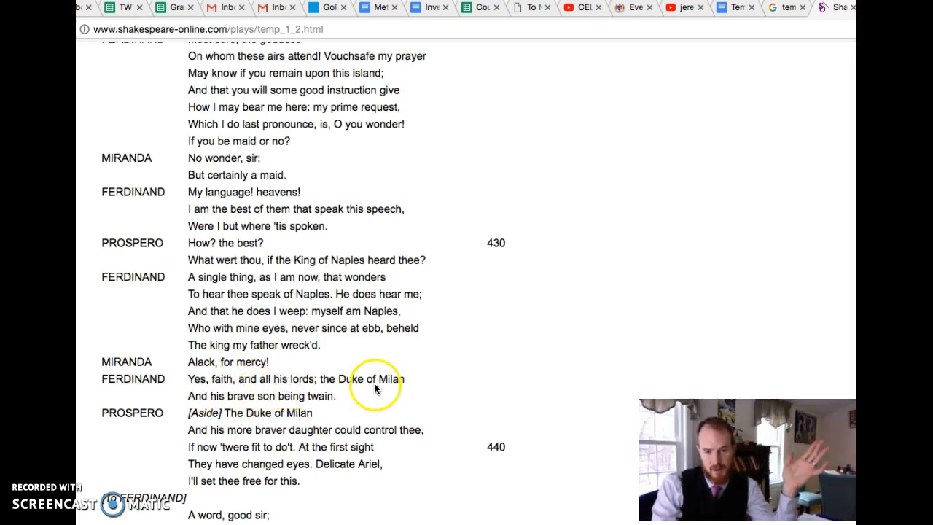
mouse_move(291, 430)
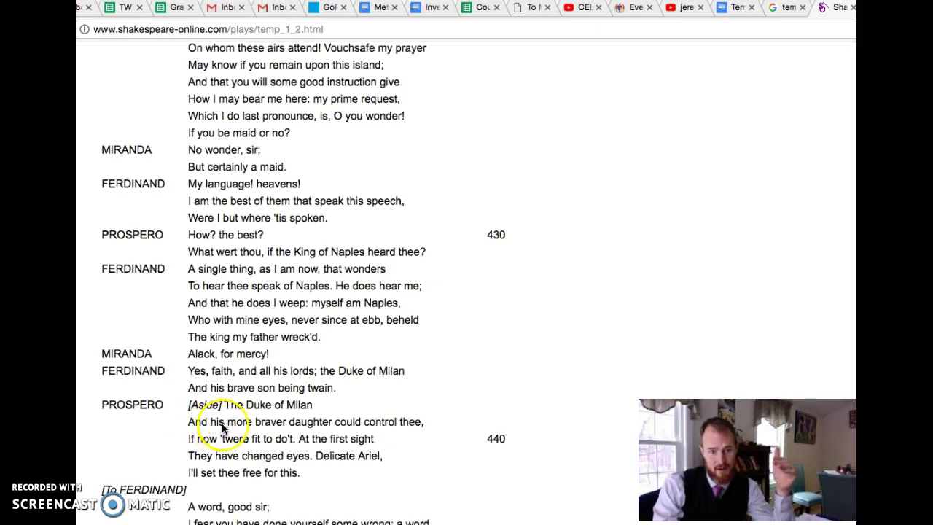
mouse_move(379, 430)
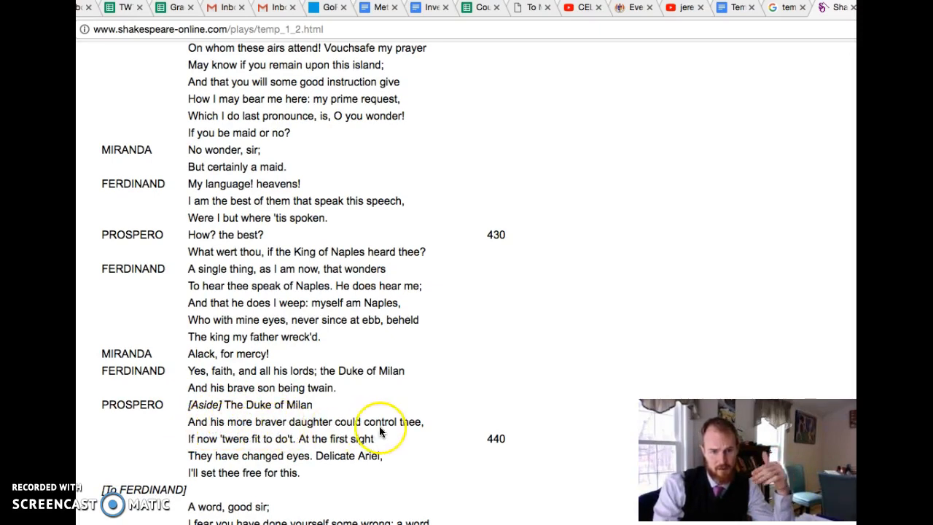
mouse_move(224, 450)
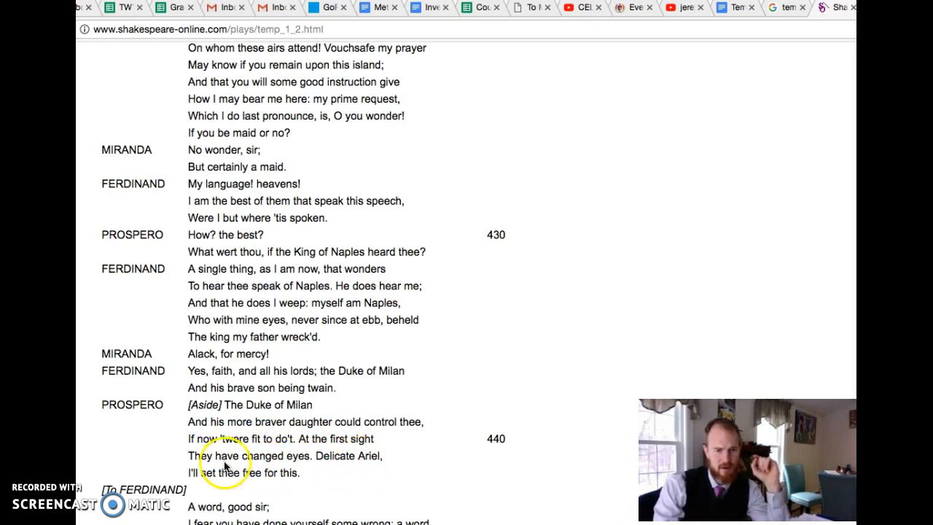
mouse_move(309, 444)
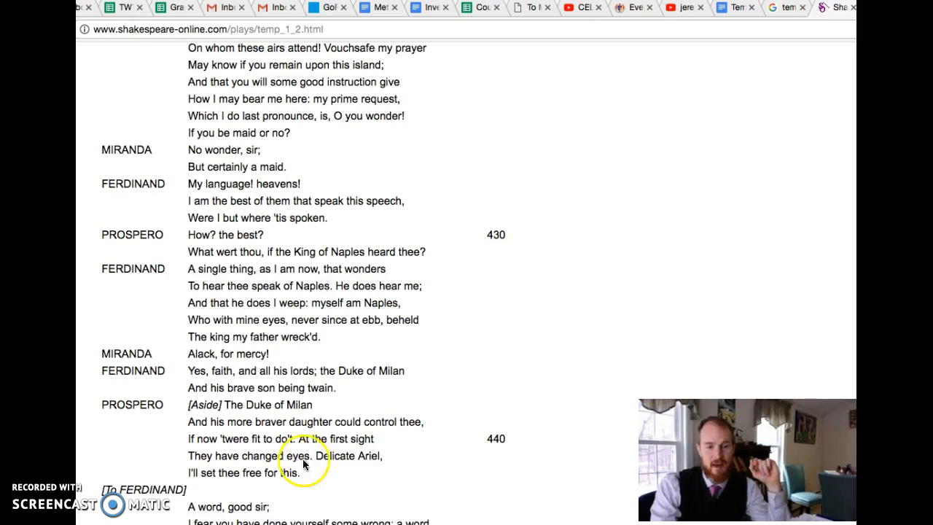
mouse_move(357, 459)
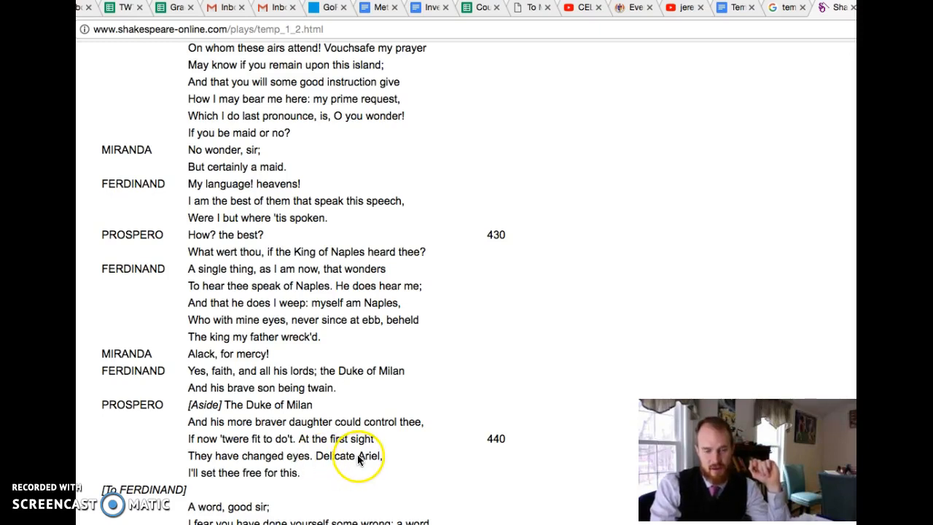
scroll("down", 3)
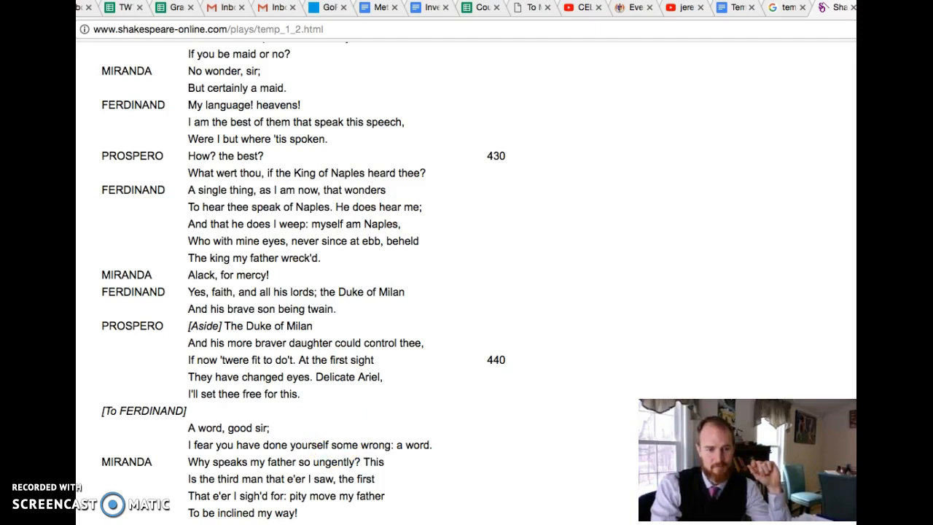
- Scroll to Prospero calling Ferdinand a spy and Miranda's "nothing ill can dwell in such a temple"
scroll("down", 3)
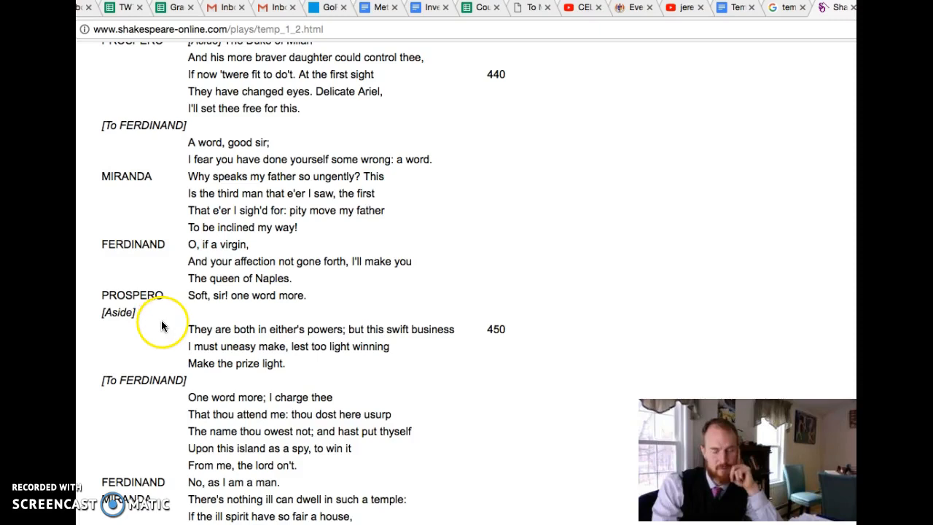
mouse_move(187, 332)
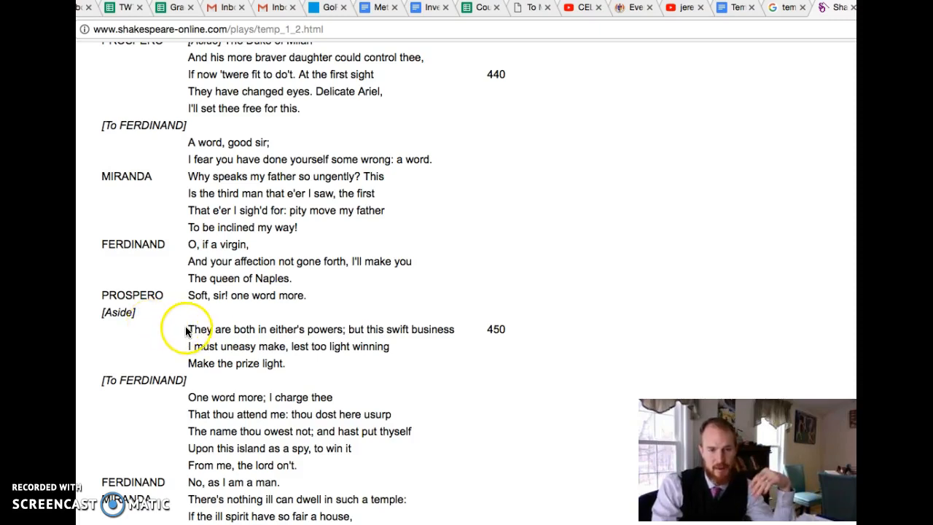
mouse_move(399, 333)
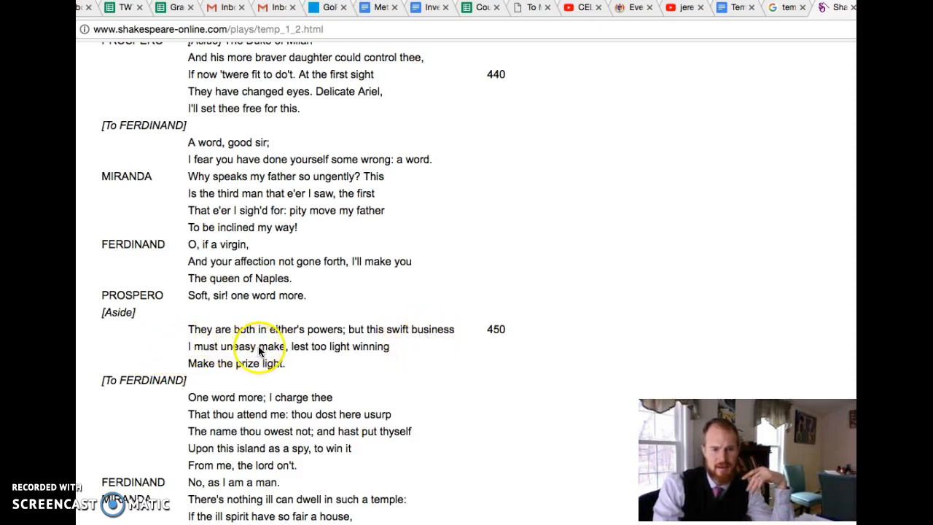
mouse_move(191, 365)
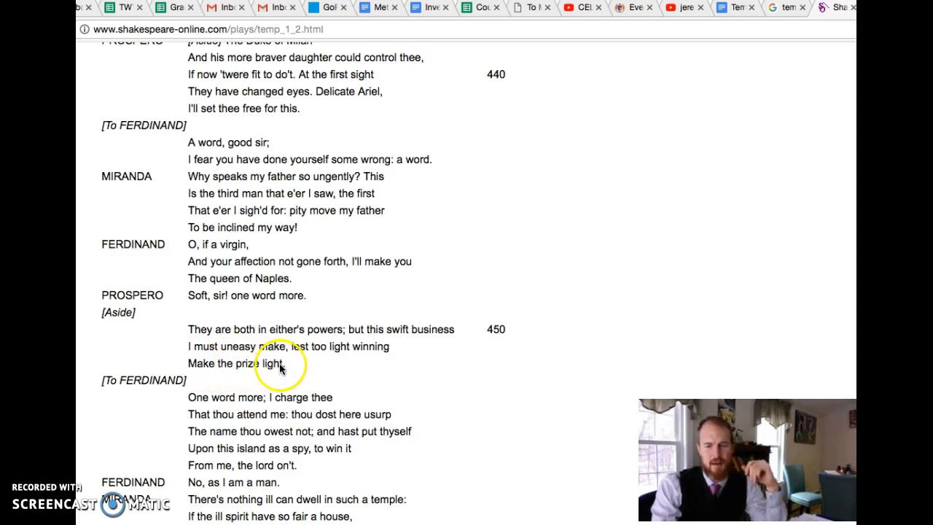
mouse_move(283, 356)
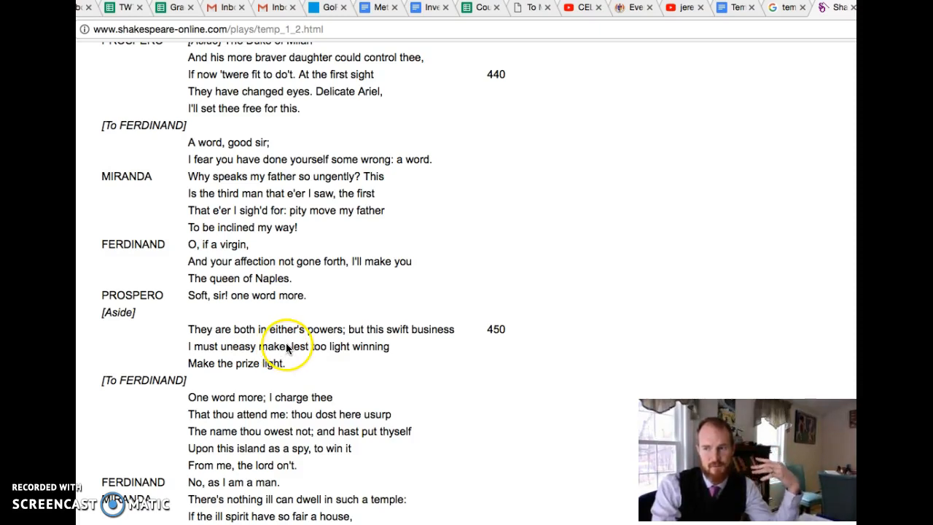
mouse_move(290, 342)
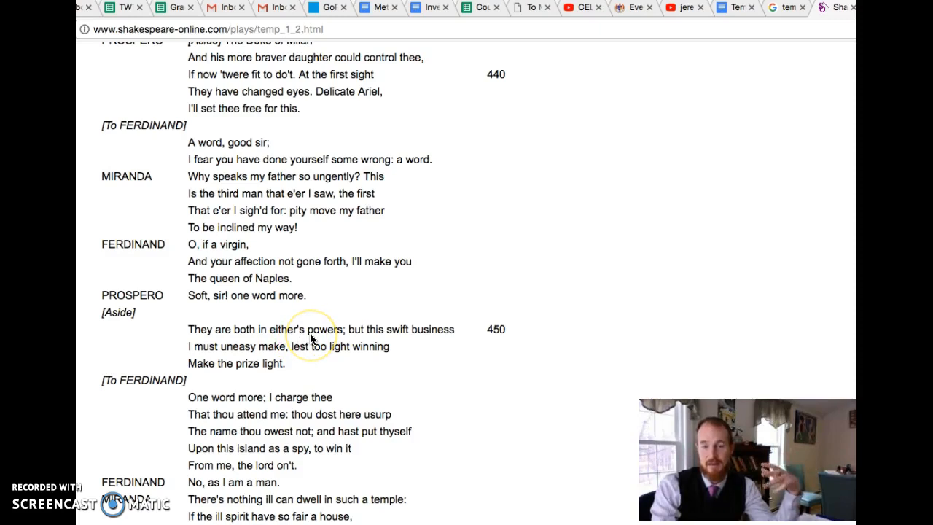
mouse_move(386, 351)
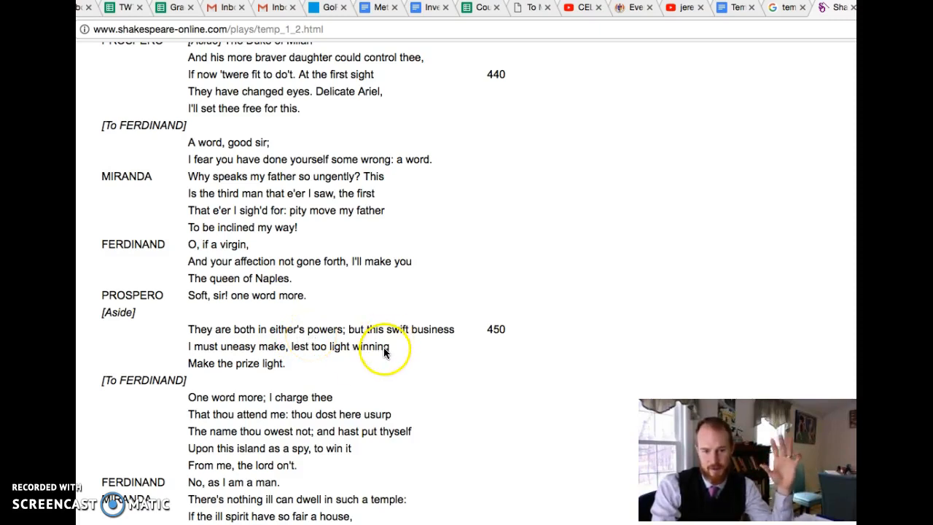
mouse_move(388, 359)
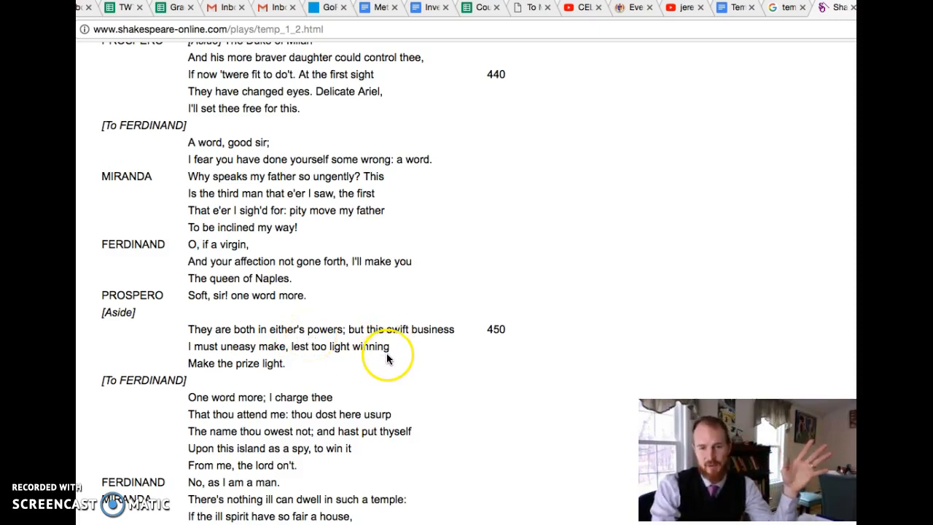
mouse_move(355, 395)
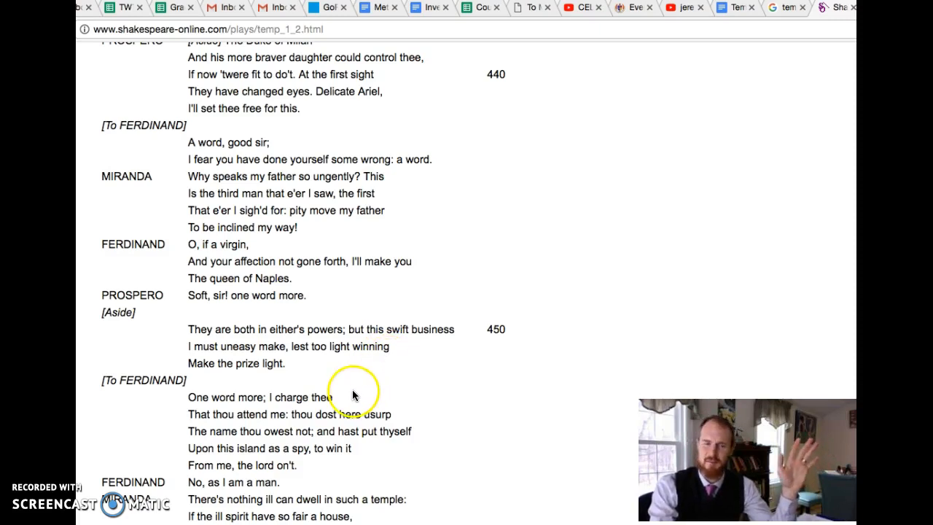
mouse_move(107, 426)
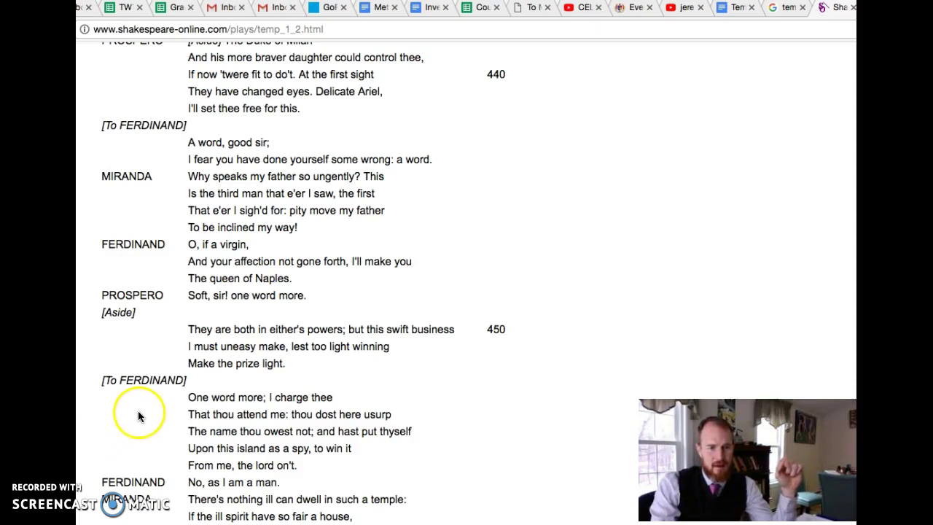
mouse_move(181, 403)
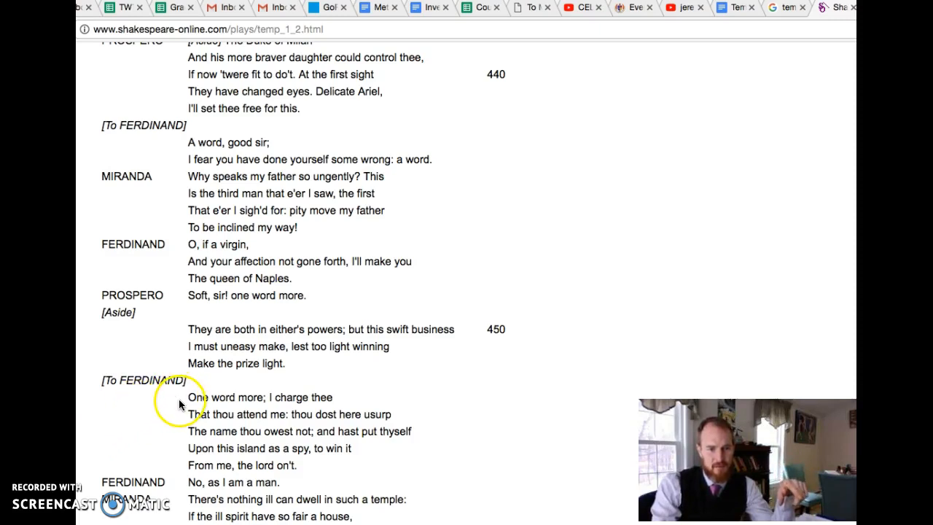
mouse_move(285, 400)
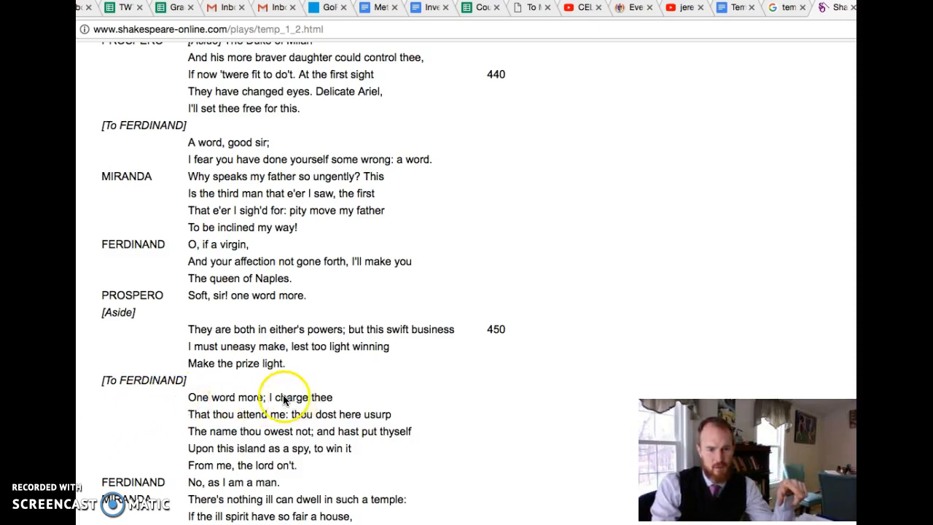
mouse_move(265, 414)
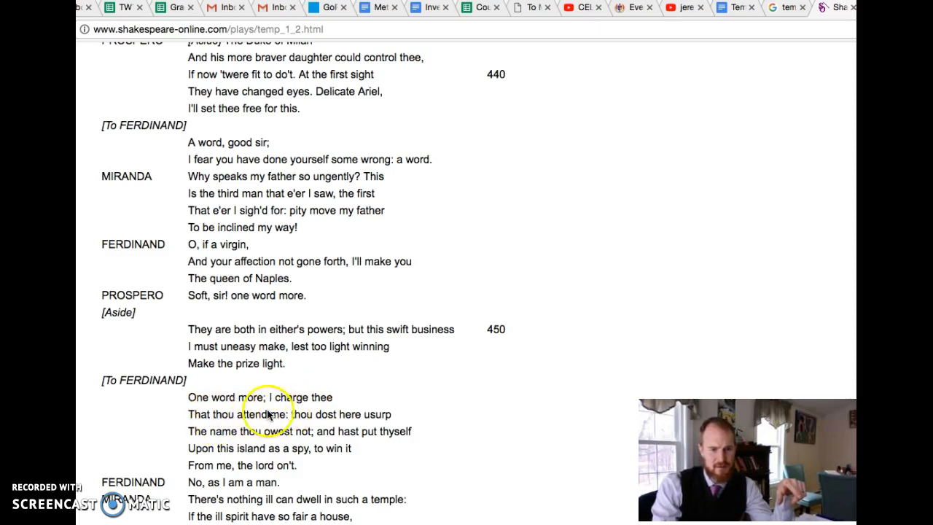
mouse_move(197, 437)
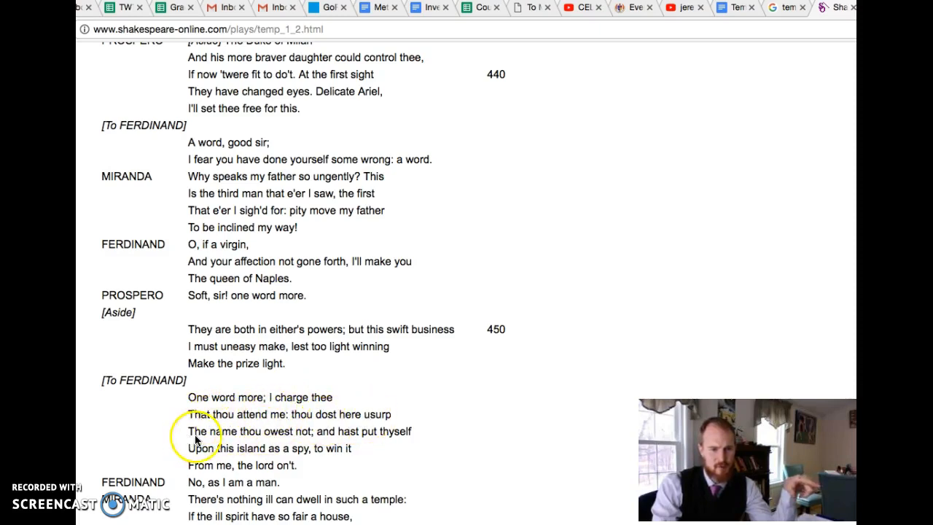
mouse_move(315, 435)
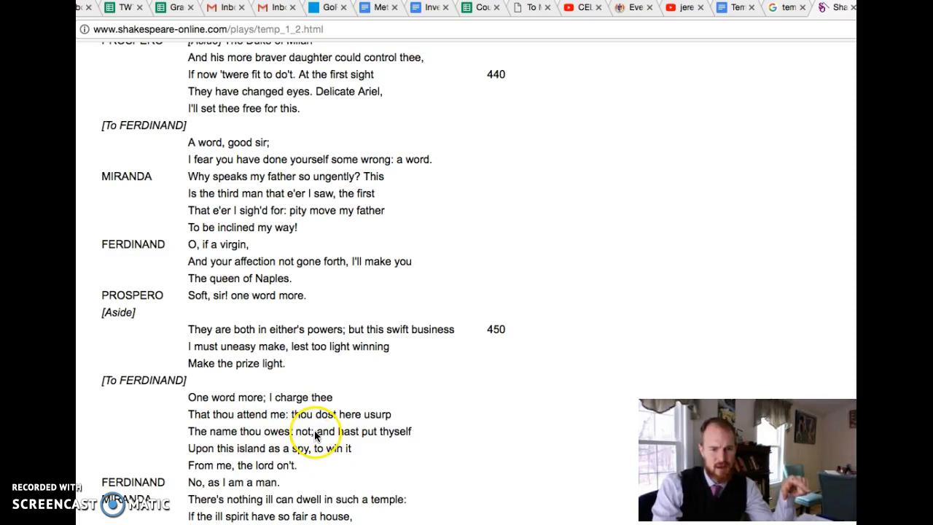
mouse_move(181, 457)
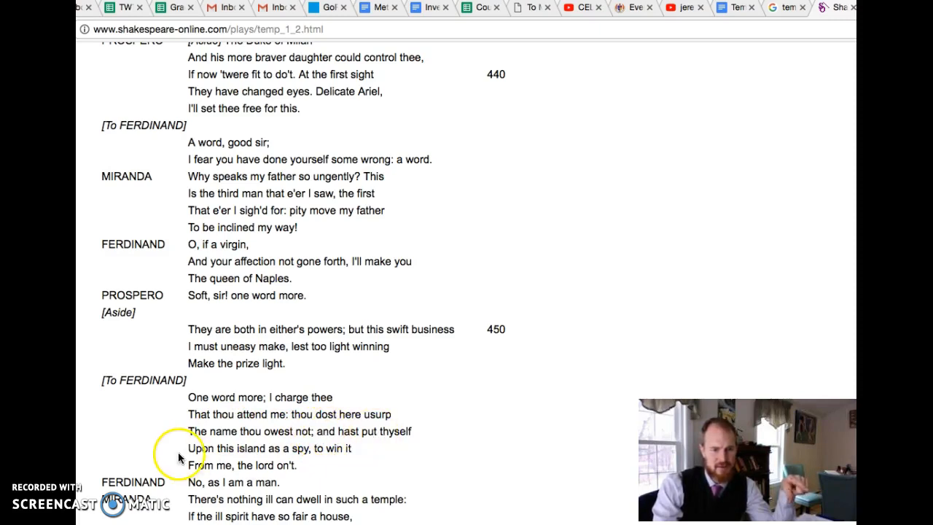
mouse_move(212, 458)
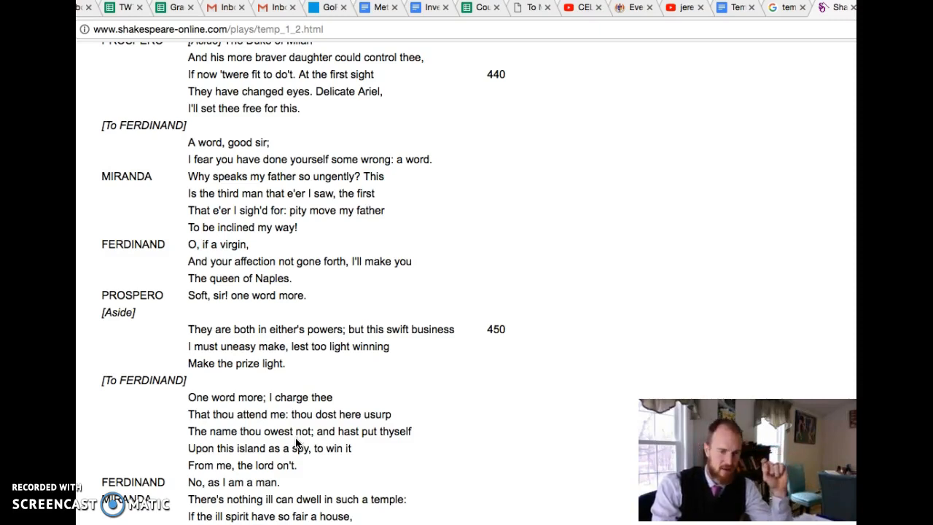
scroll("down", 3)
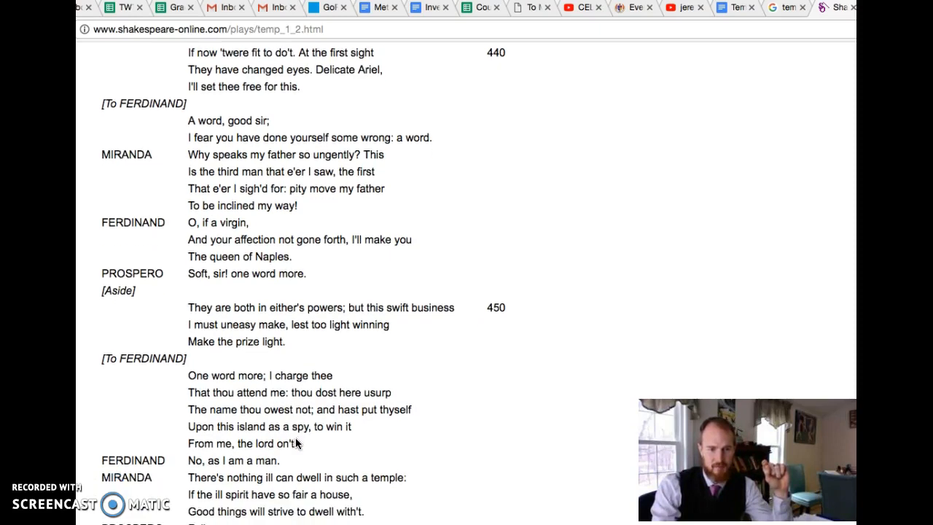
- Scroll past line 470 to Ferdinand's "My spirits, as in a dream" near line 490
scroll("down", 3)
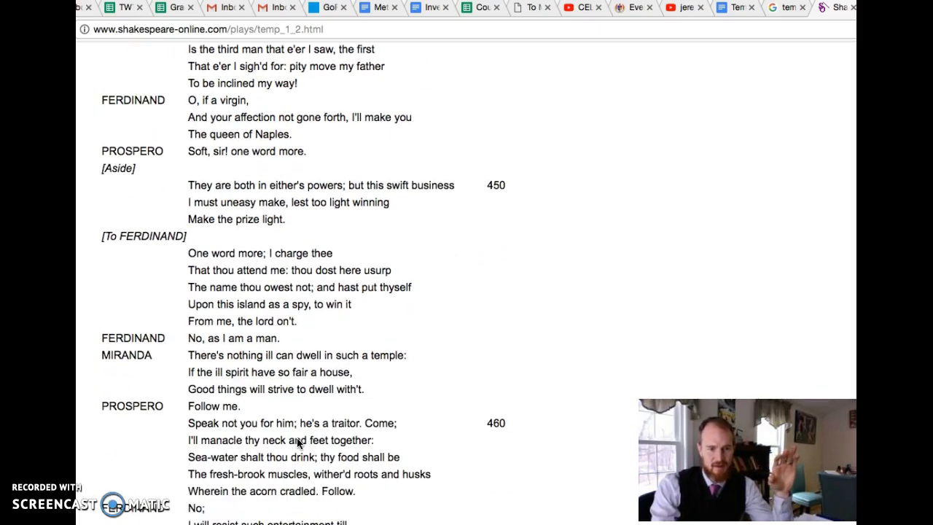
scroll("down", 3)
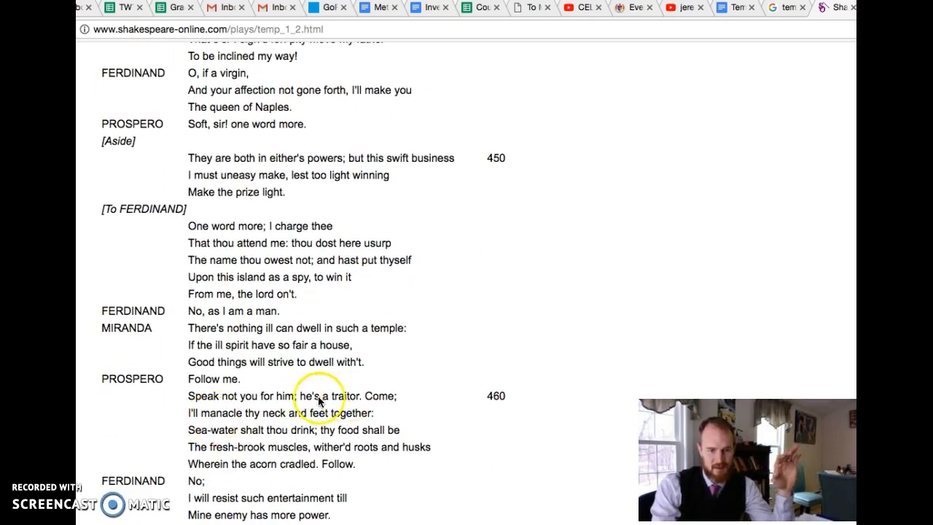
mouse_move(318, 420)
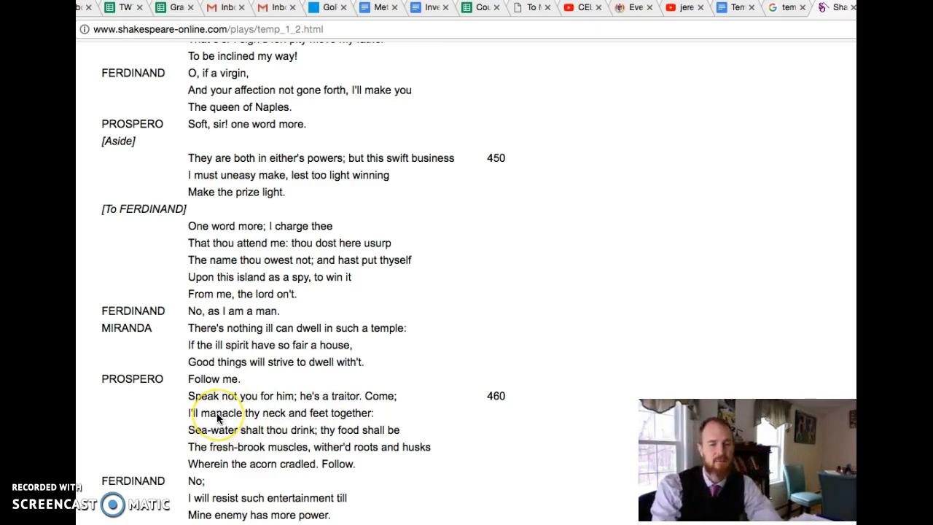
scroll("down", 3)
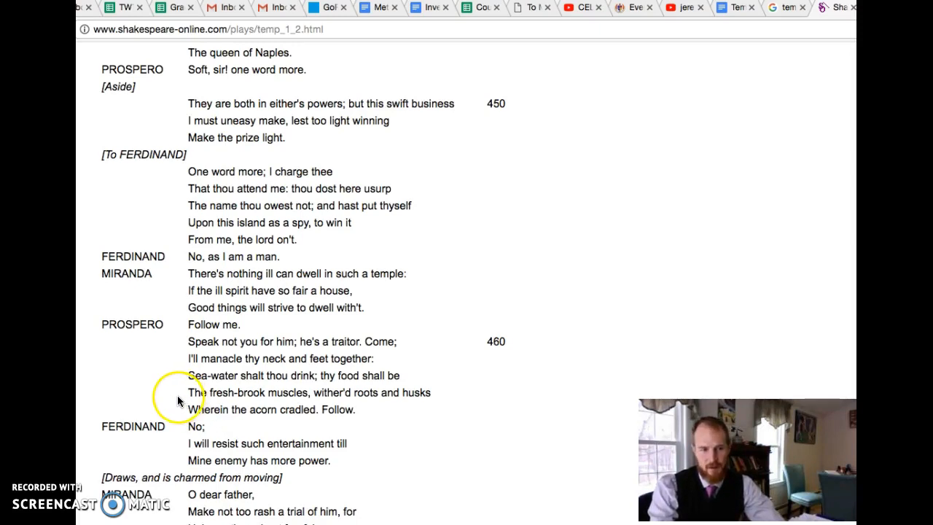
scroll("down", 3)
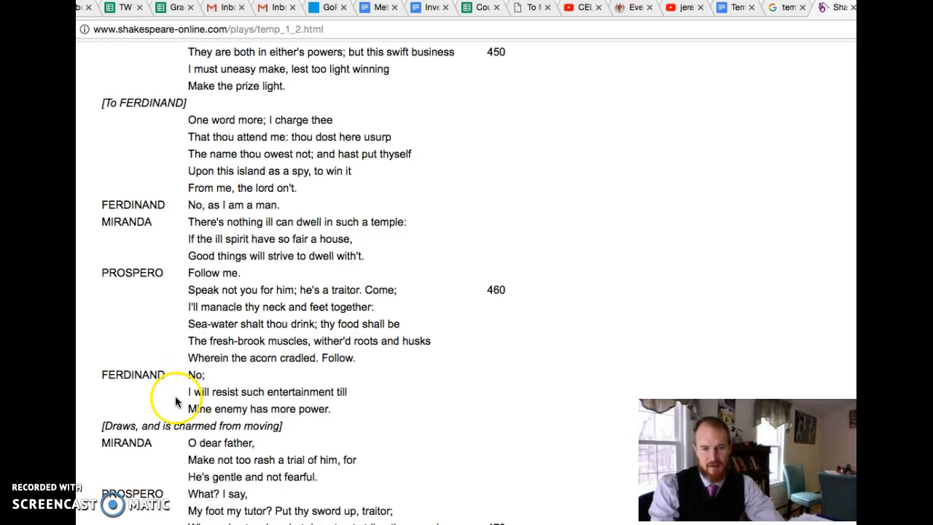
mouse_move(114, 382)
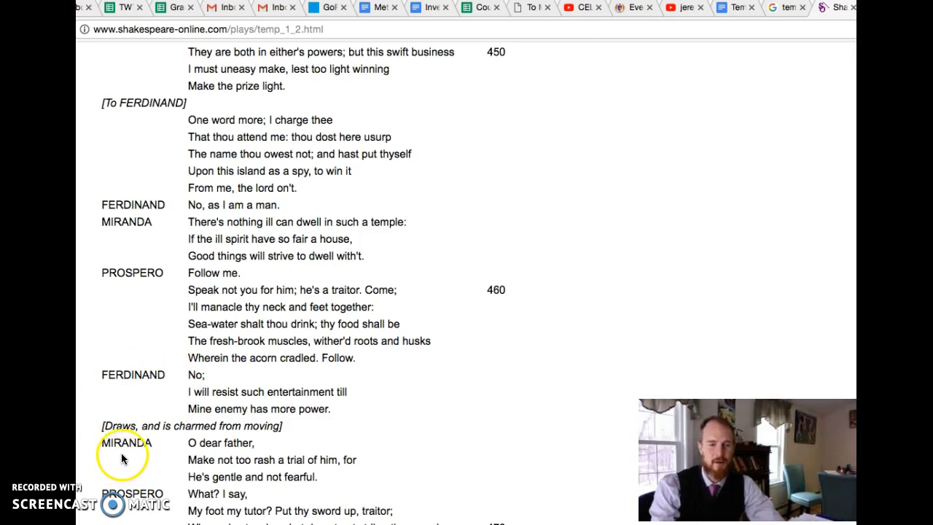
mouse_move(119, 458)
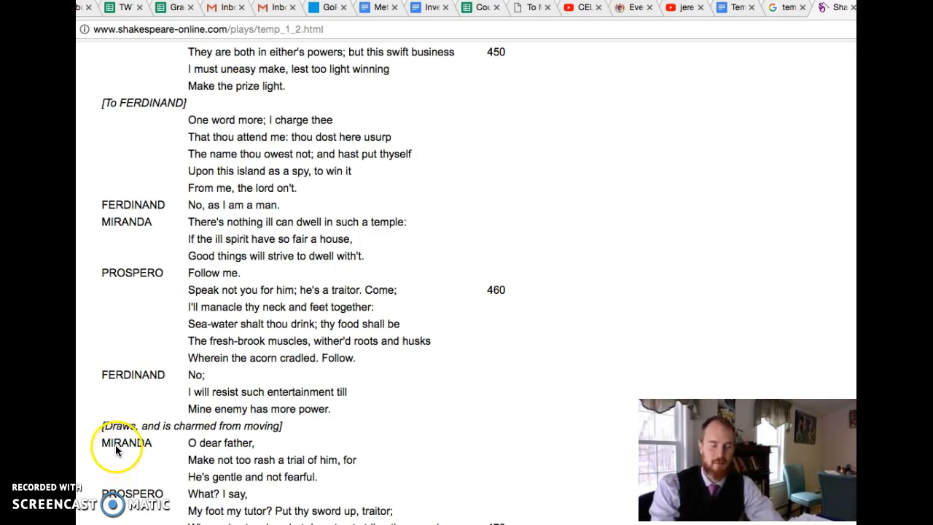
scroll("down", 3)
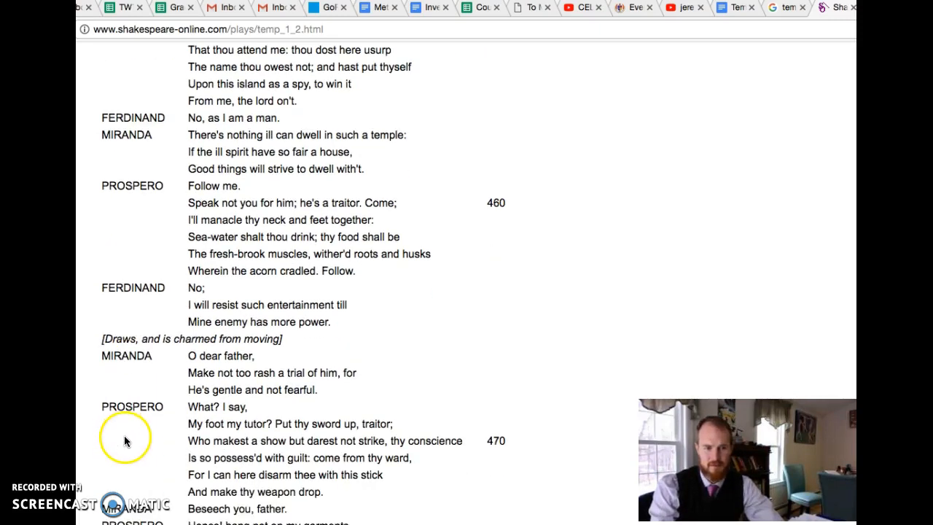
scroll("down", 3)
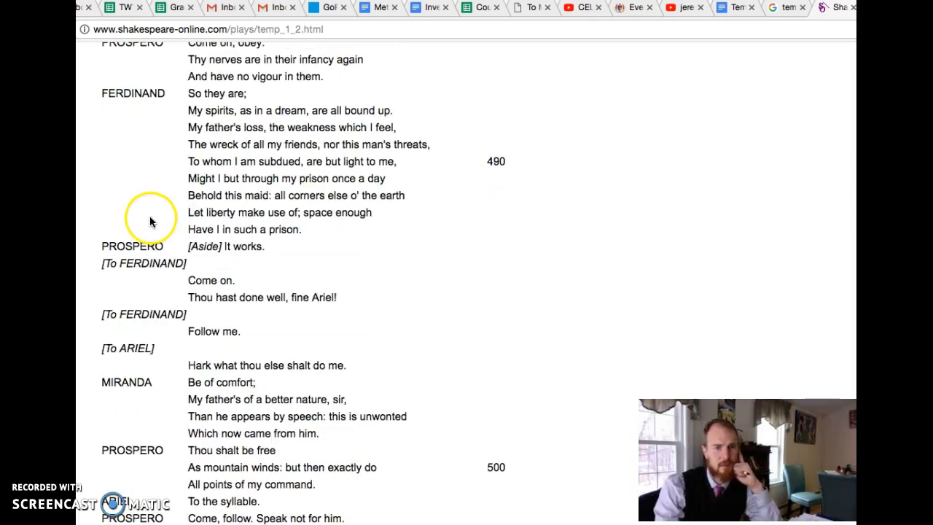
mouse_move(95, 101)
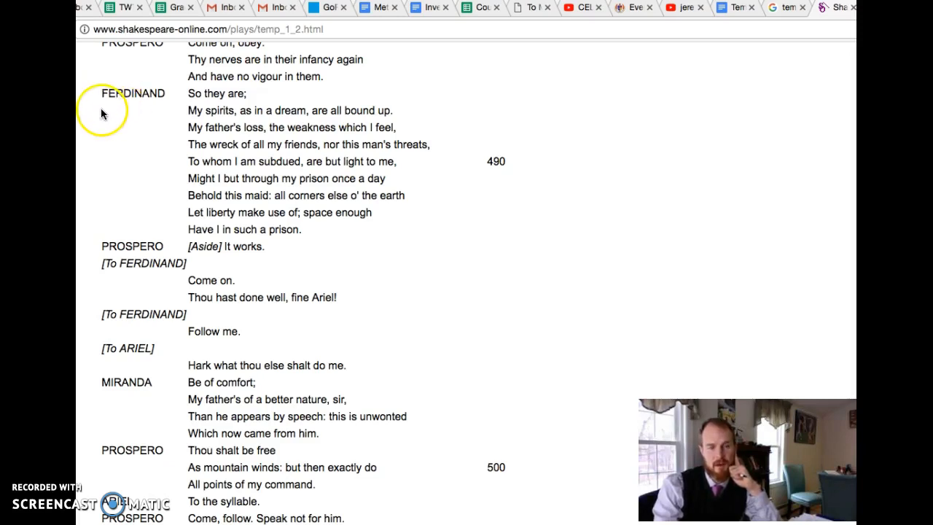
mouse_move(102, 111)
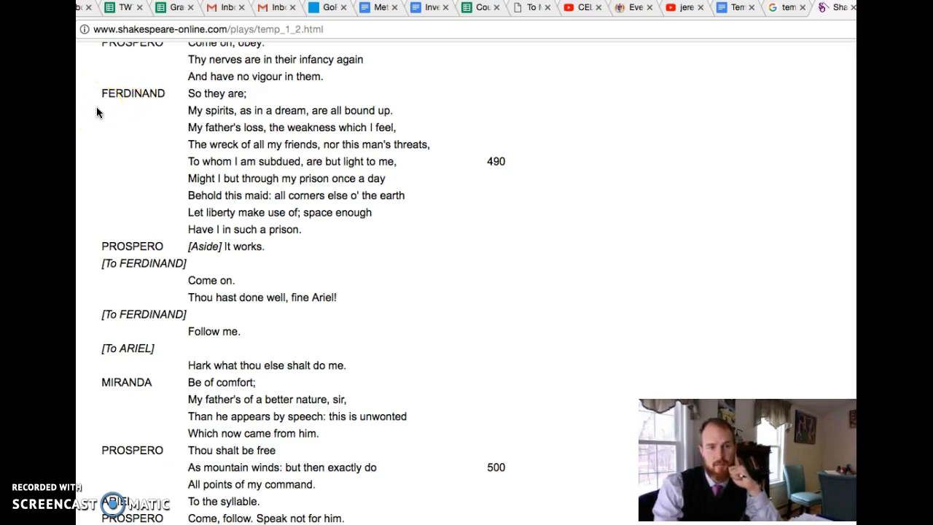
mouse_move(178, 96)
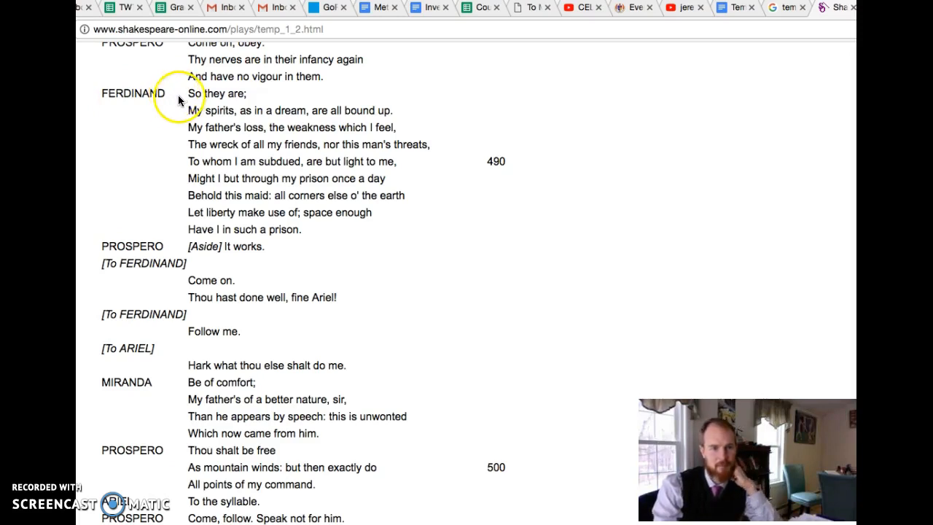
mouse_move(291, 111)
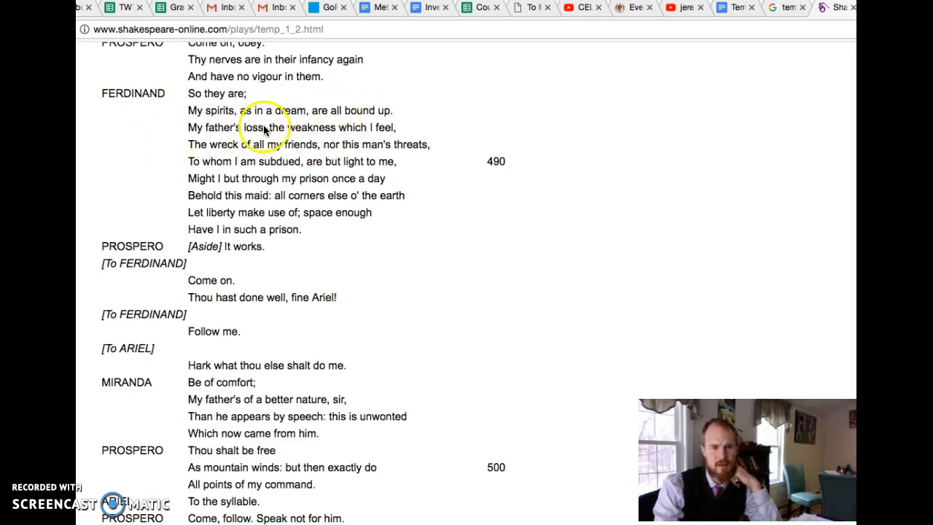
mouse_move(277, 144)
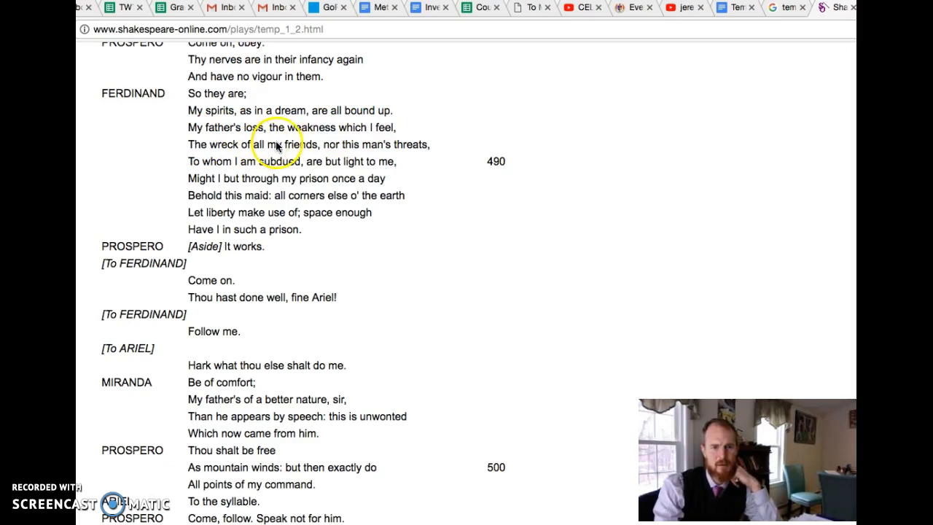
mouse_move(379, 145)
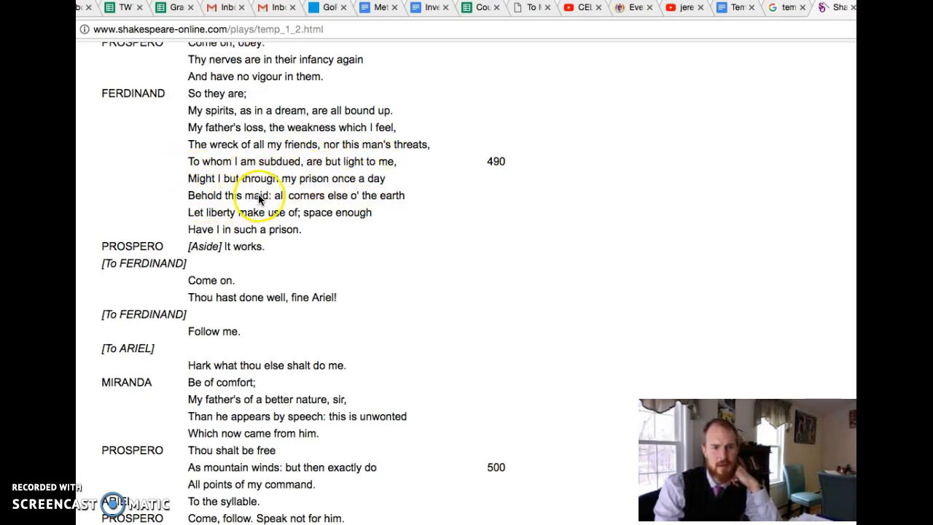
mouse_move(364, 204)
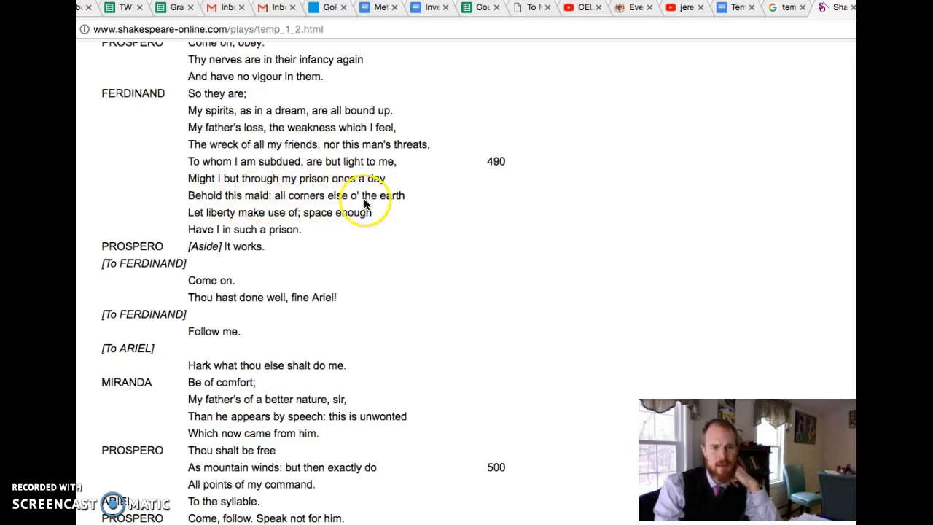
mouse_move(244, 216)
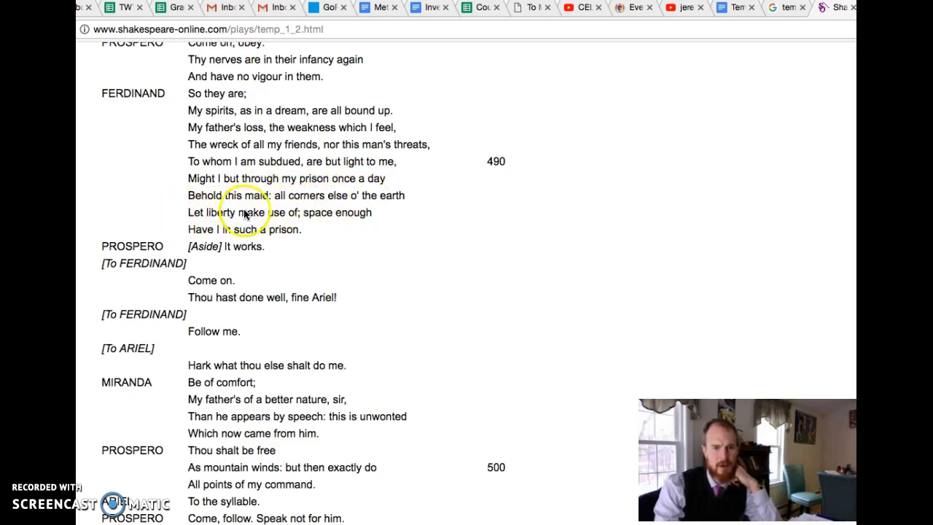
mouse_move(219, 232)
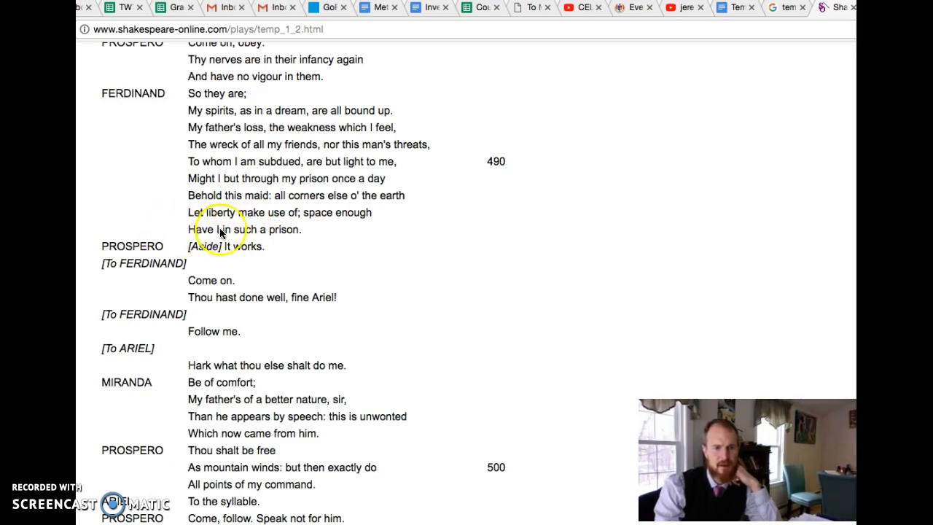
mouse_move(282, 232)
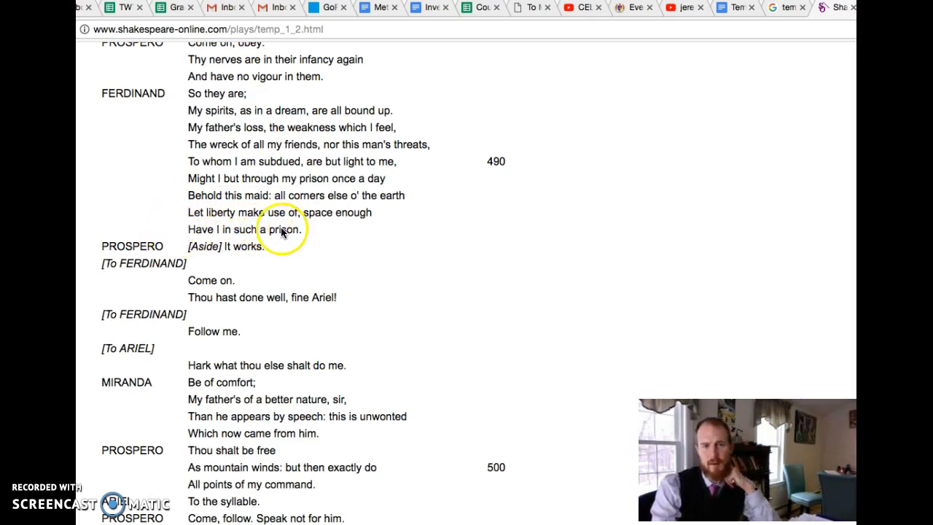
mouse_move(167, 134)
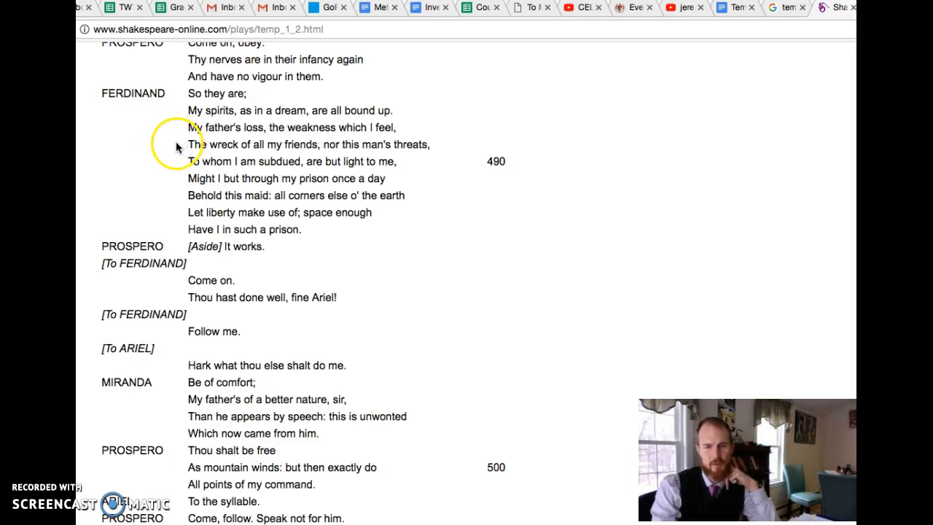
mouse_move(188, 145)
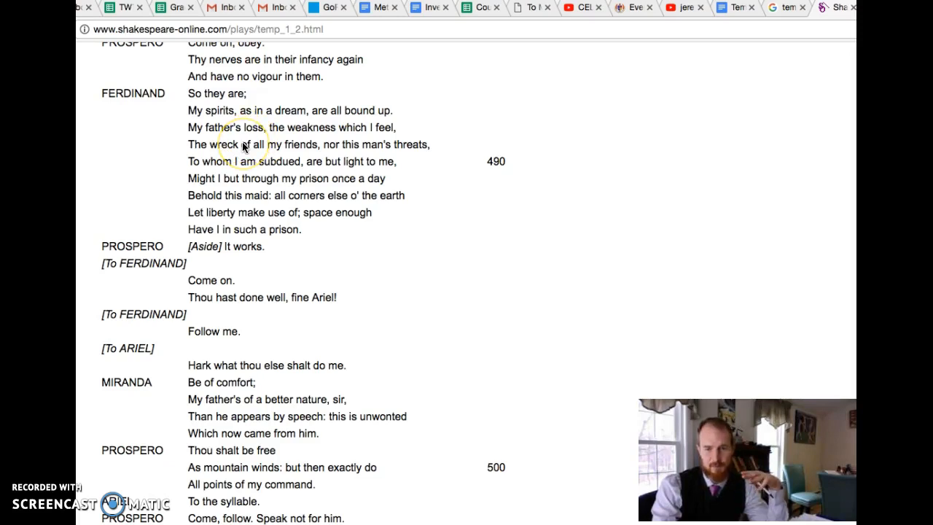
mouse_move(113, 109)
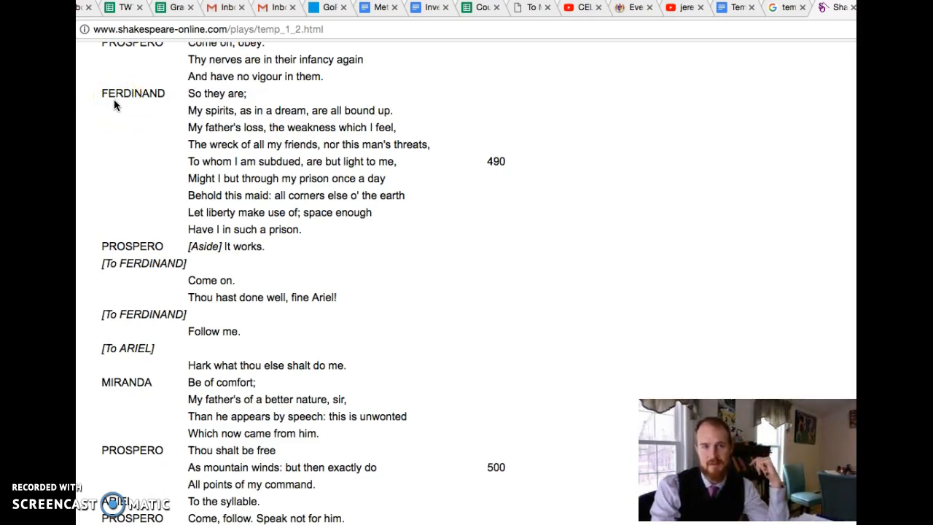
mouse_move(123, 111)
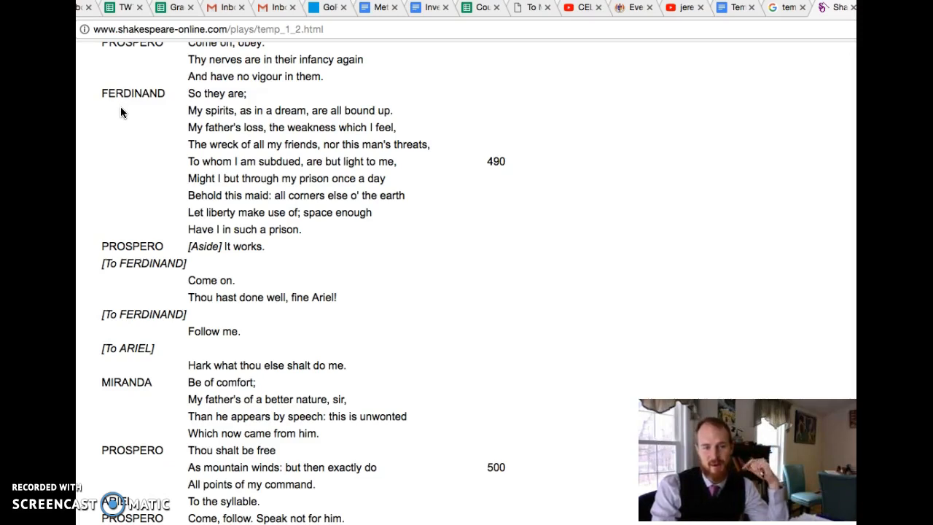
mouse_move(115, 118)
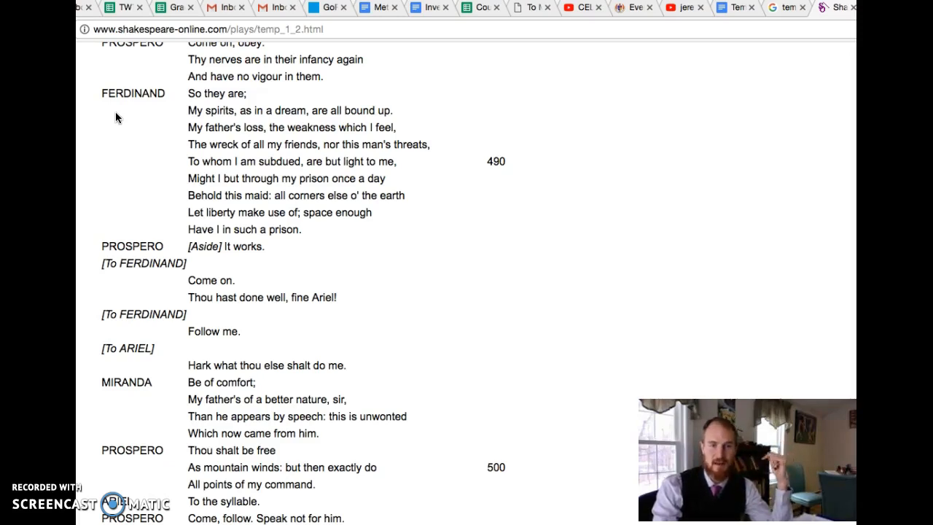
mouse_move(109, 120)
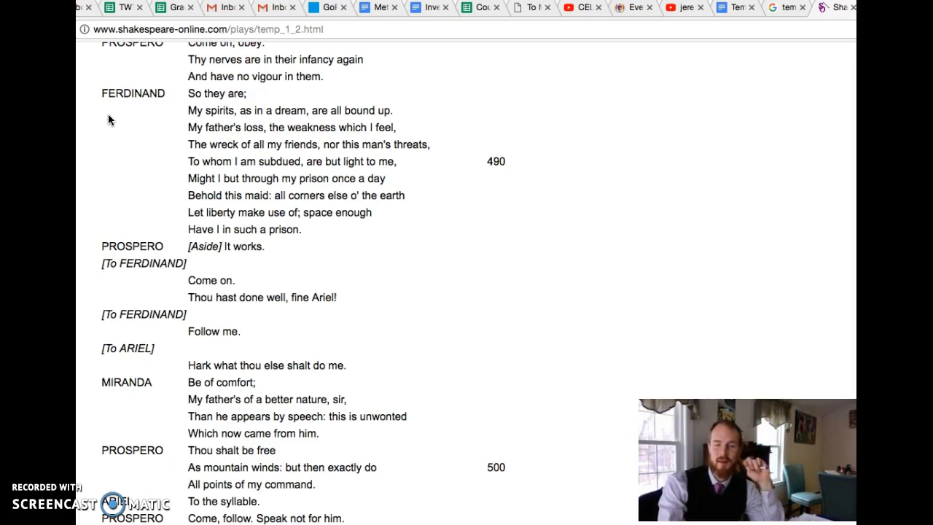
left_click(113, 124)
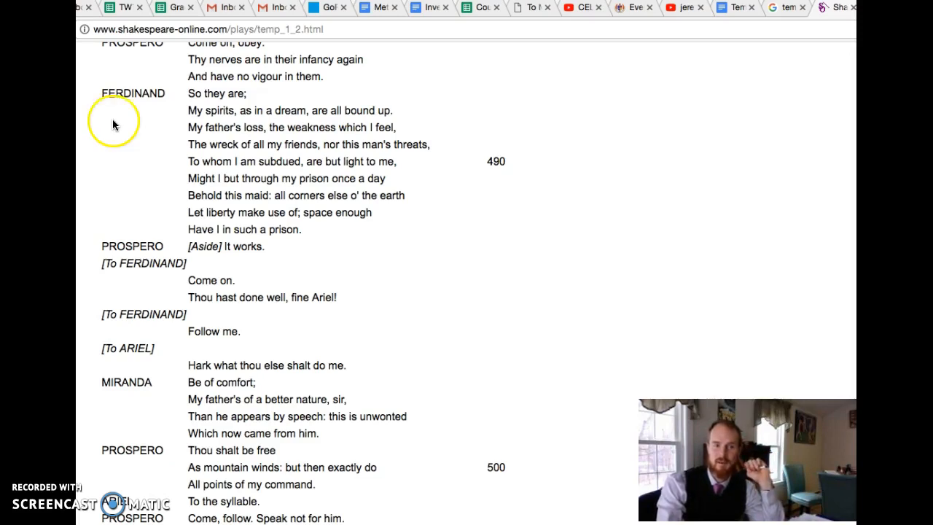
mouse_move(148, 131)
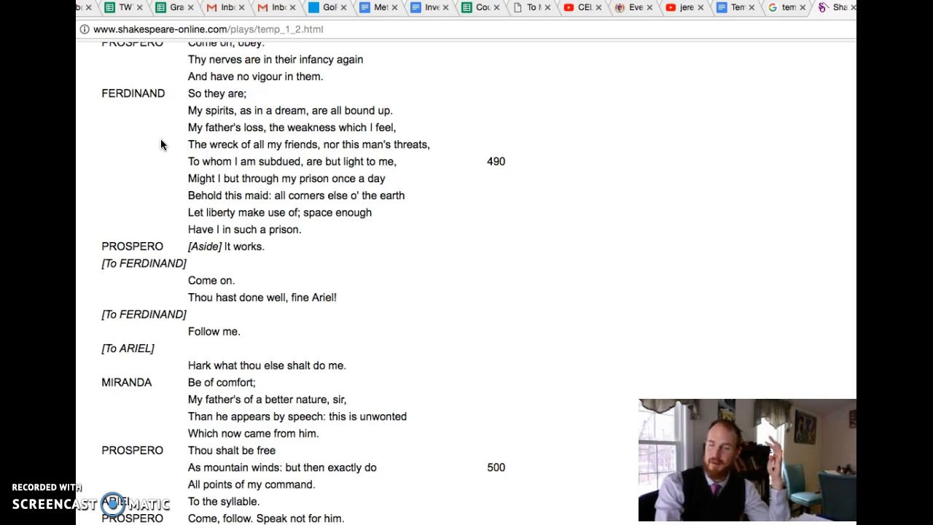
left_click(151, 156)
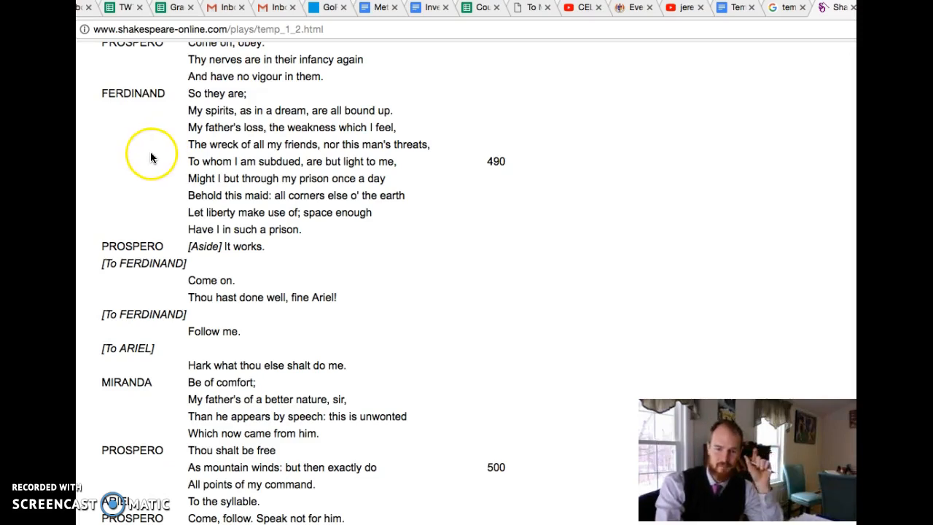
mouse_move(143, 223)
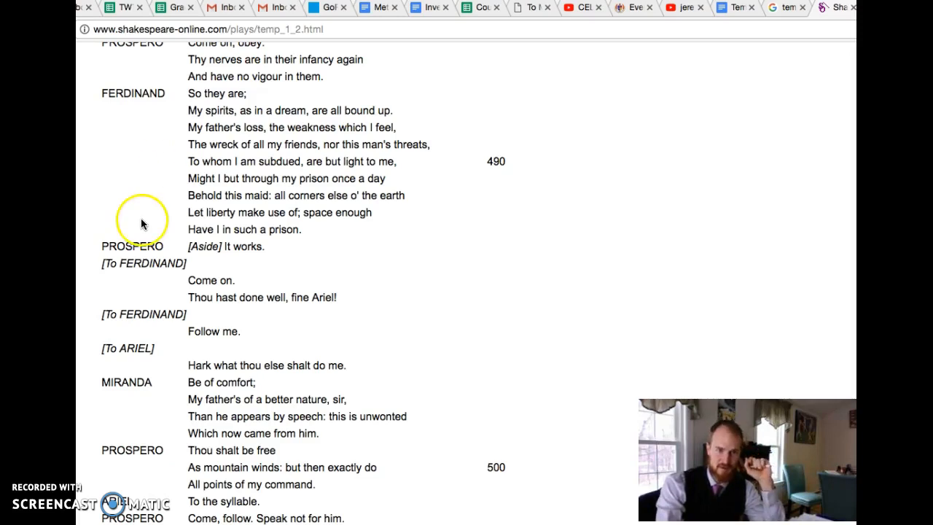
- Scroll to the scene's end showing Ariel's "To the syllable," the Exeunt and the Act 2 link
scroll("down", 3)
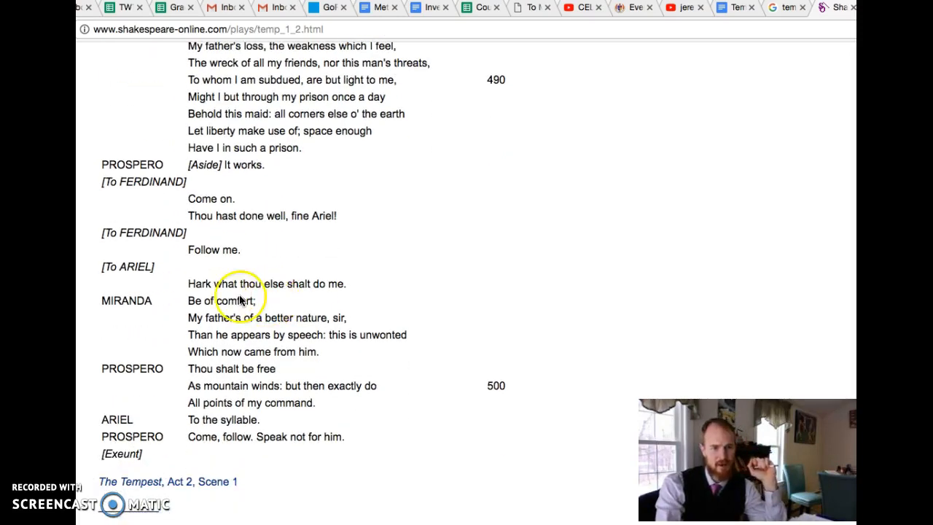
mouse_move(153, 306)
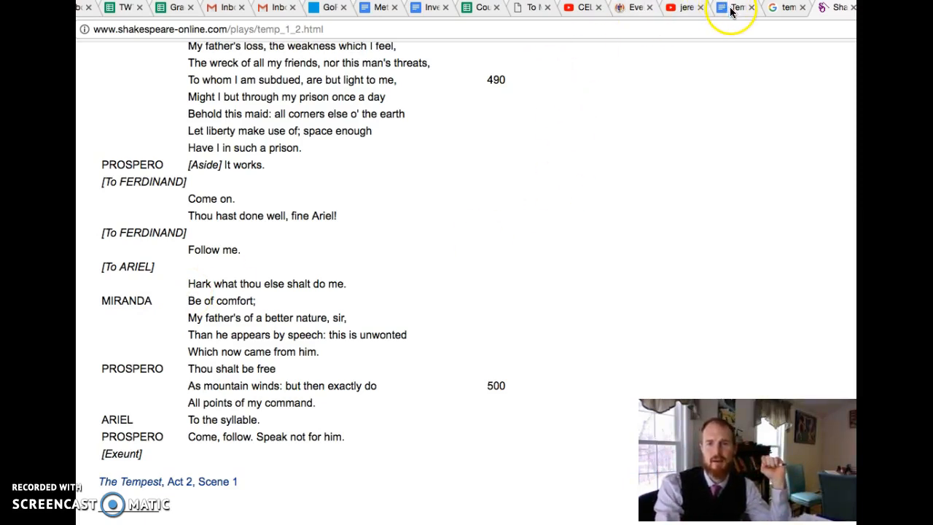
- Switch to the 'tempest characters' Google Images tab showing the Cliffs Notes character map
left_click(785, 9)
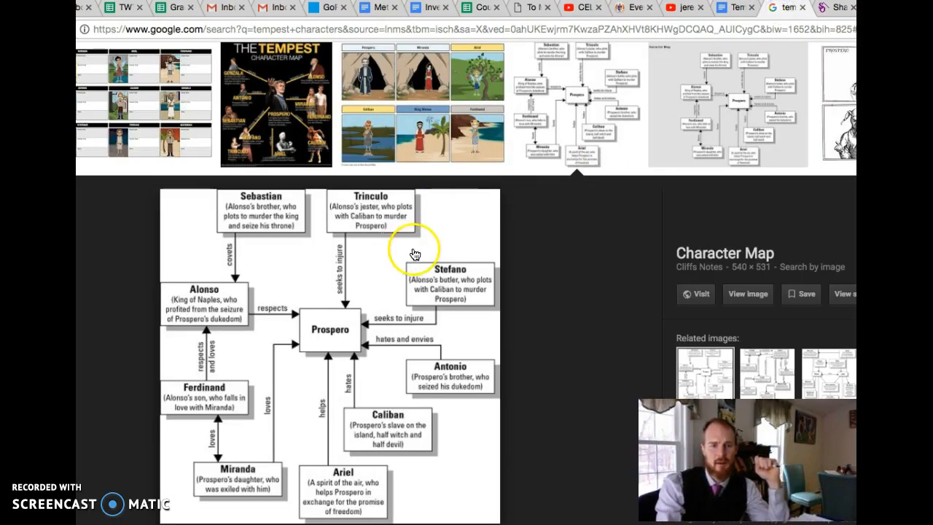
mouse_move(318, 317)
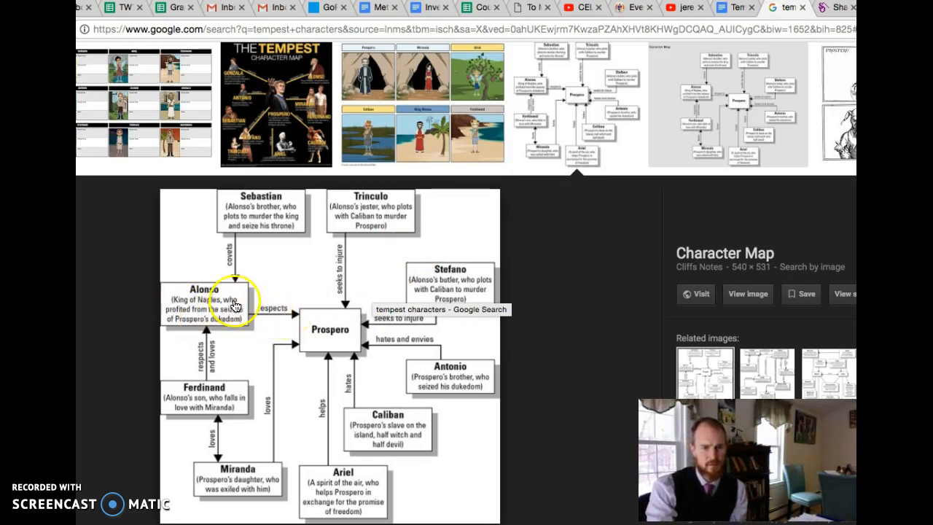
mouse_move(169, 294)
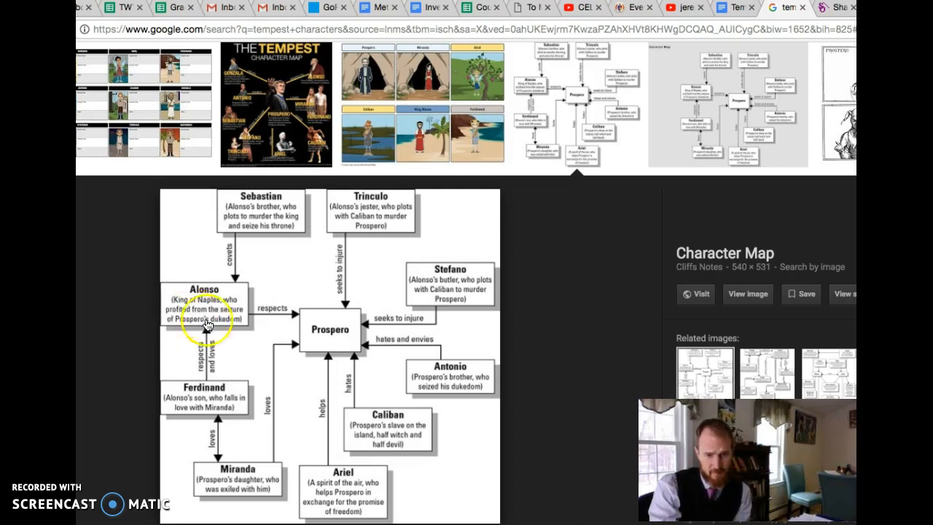
mouse_move(350, 346)
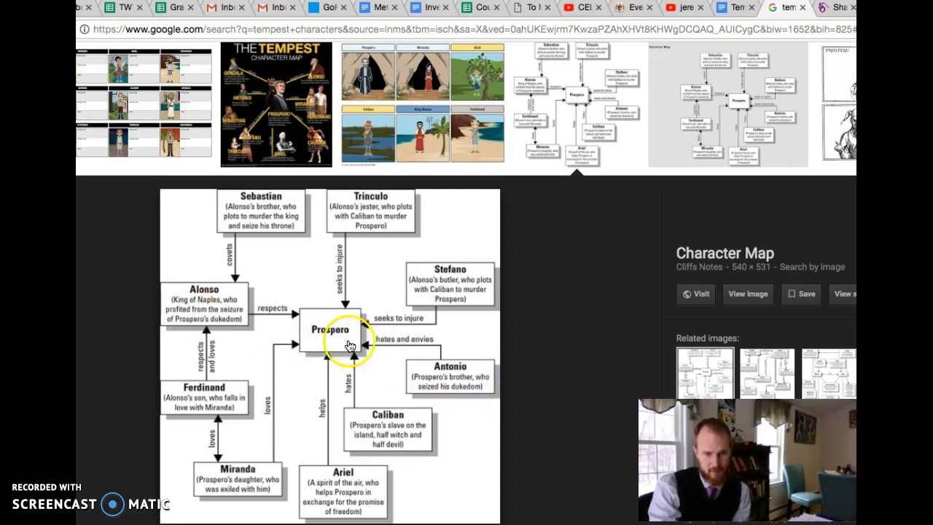
mouse_move(444, 386)
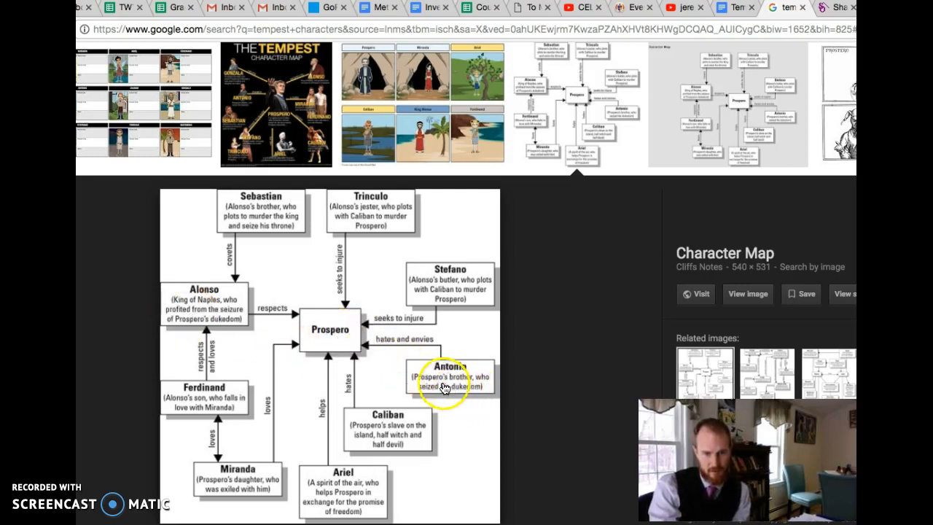
mouse_move(406, 350)
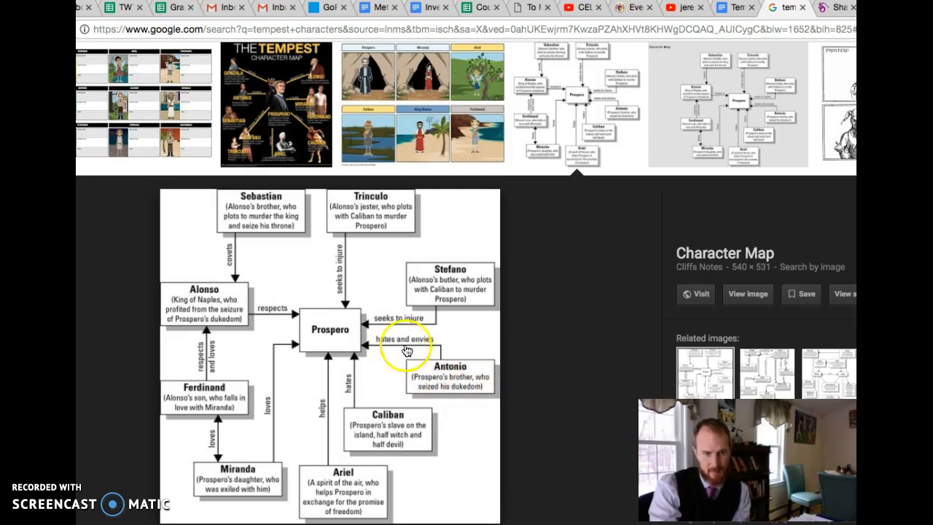
mouse_move(184, 289)
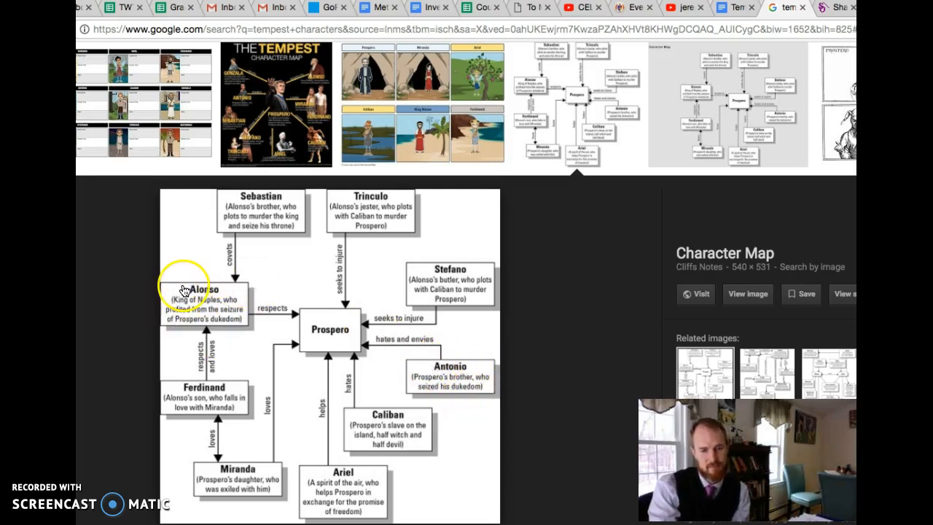
mouse_move(212, 318)
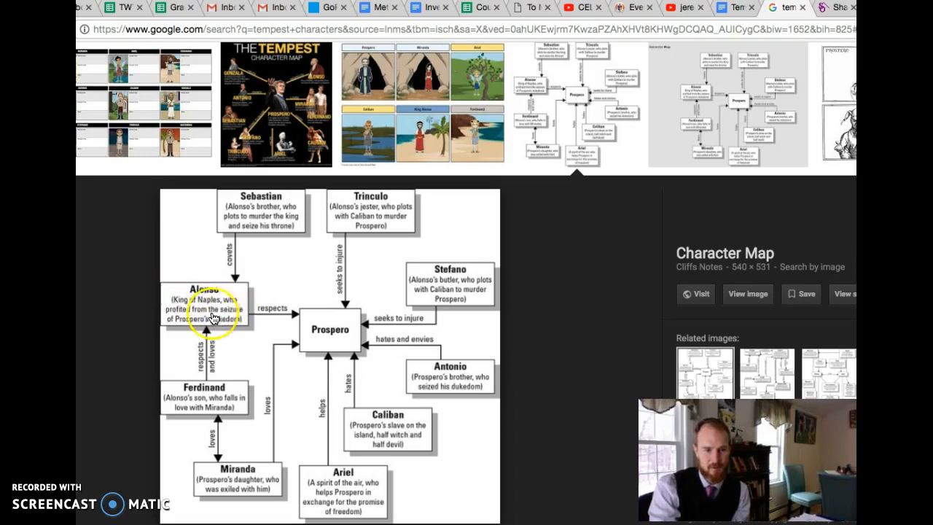
mouse_move(168, 376)
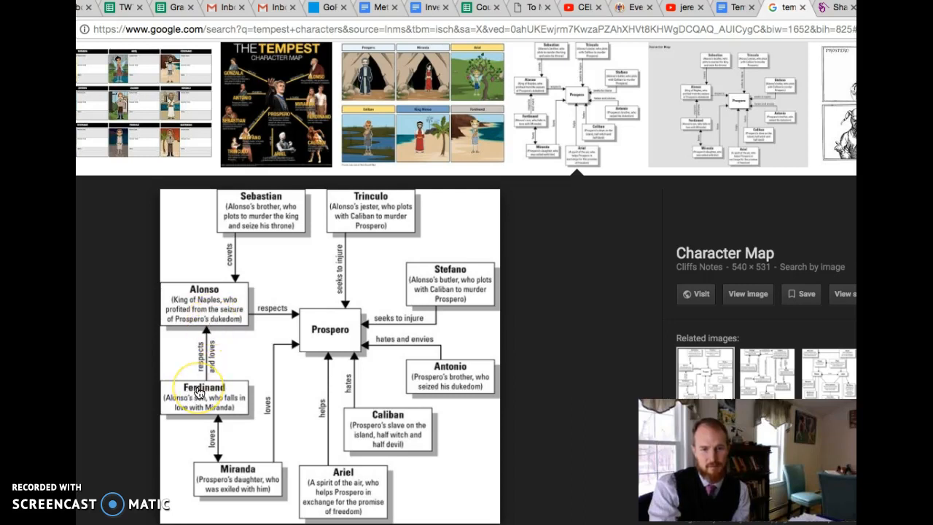
mouse_move(330, 330)
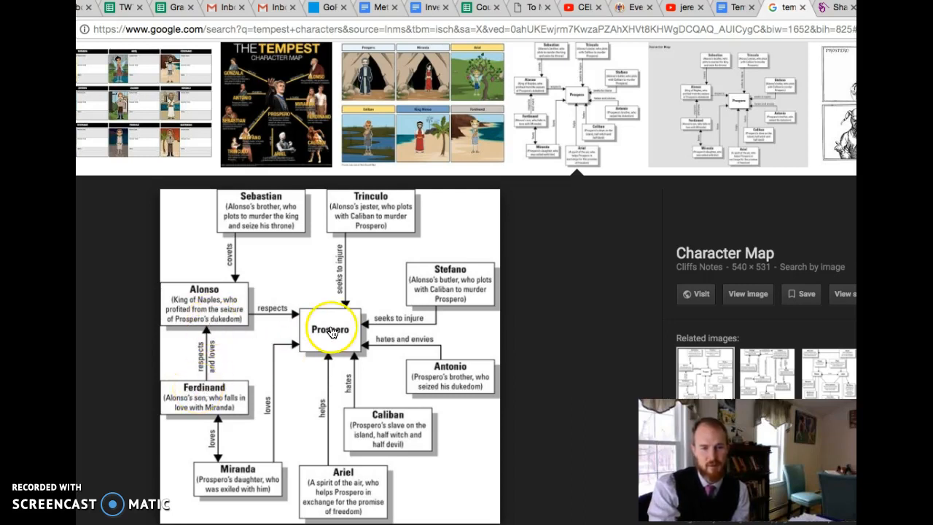
mouse_move(336, 338)
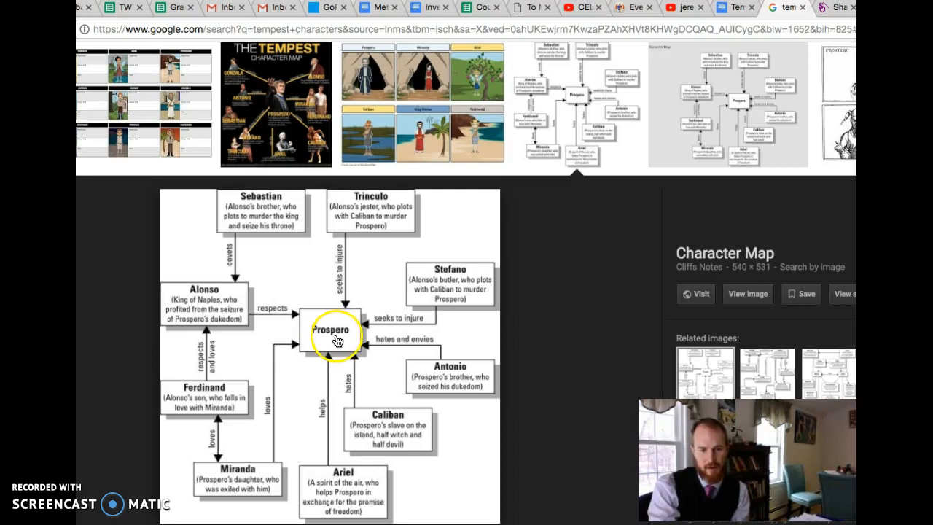
mouse_move(224, 283)
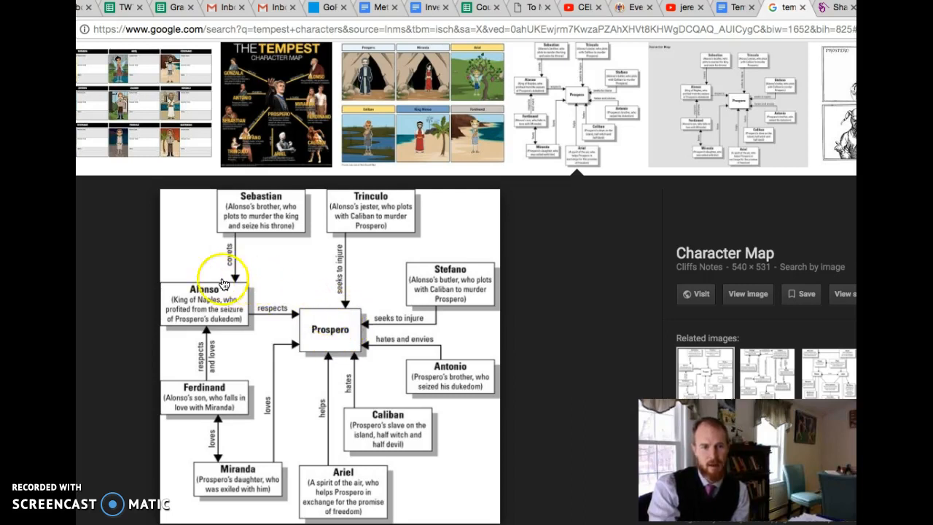
mouse_move(178, 299)
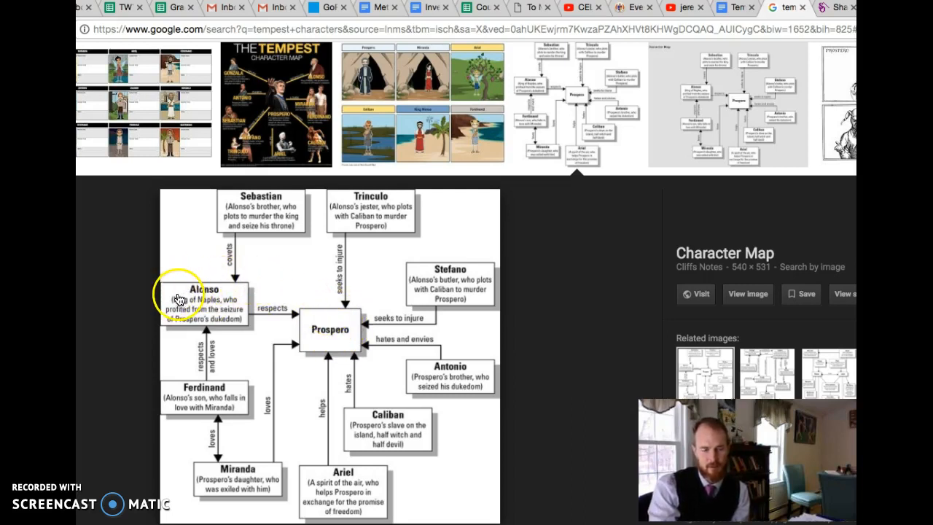
mouse_move(193, 252)
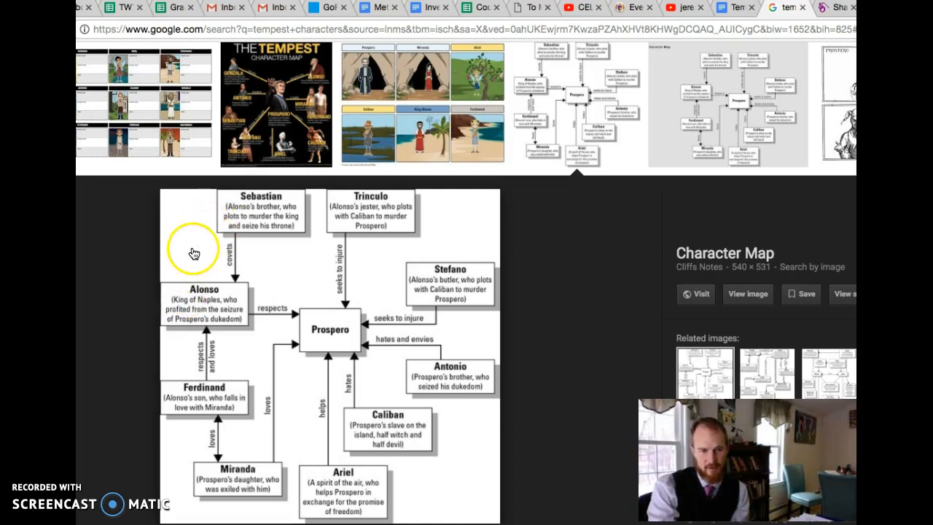
mouse_move(186, 294)
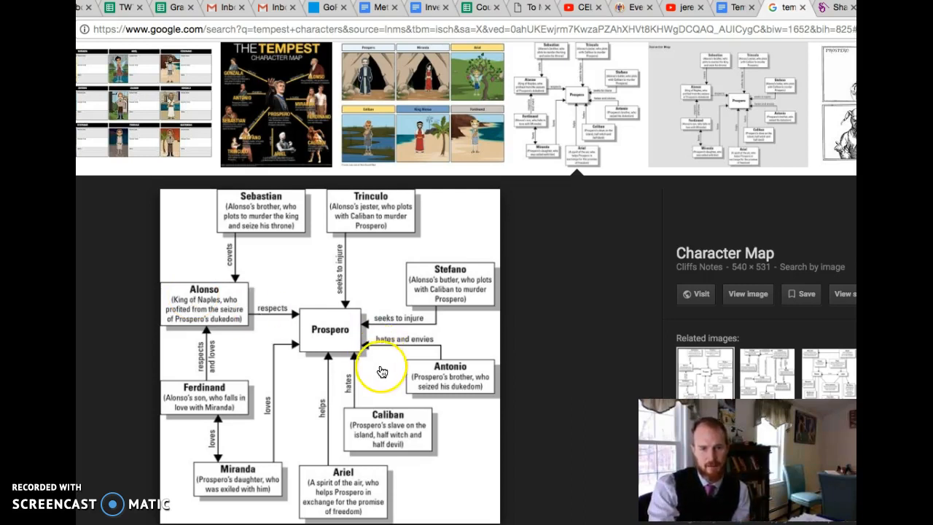
mouse_move(464, 386)
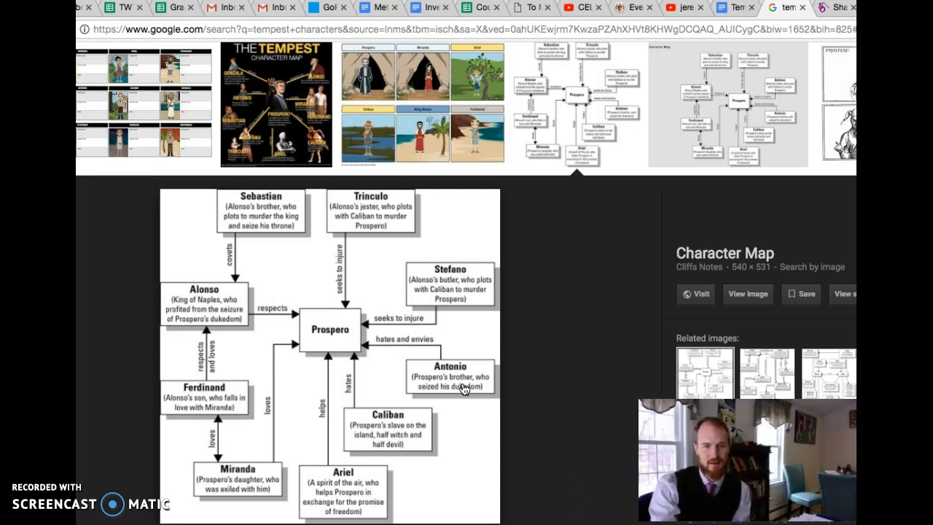
mouse_move(414, 316)
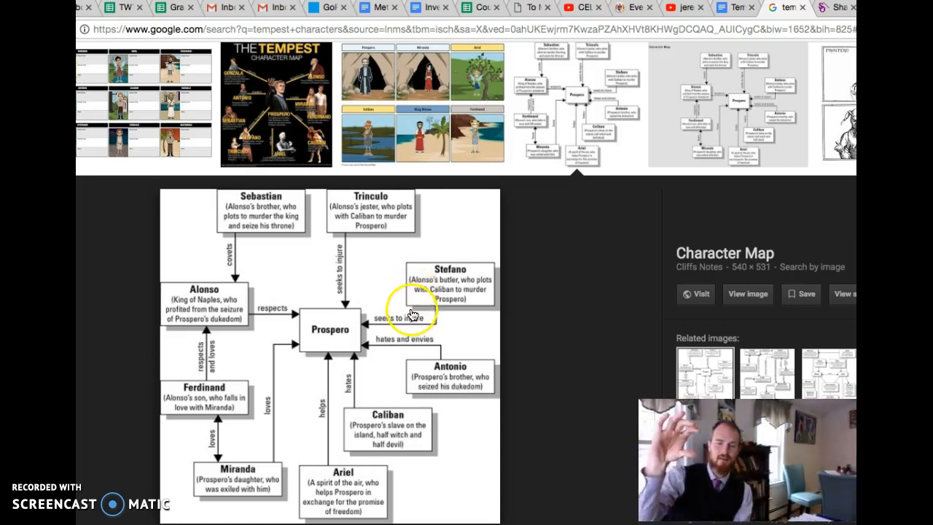